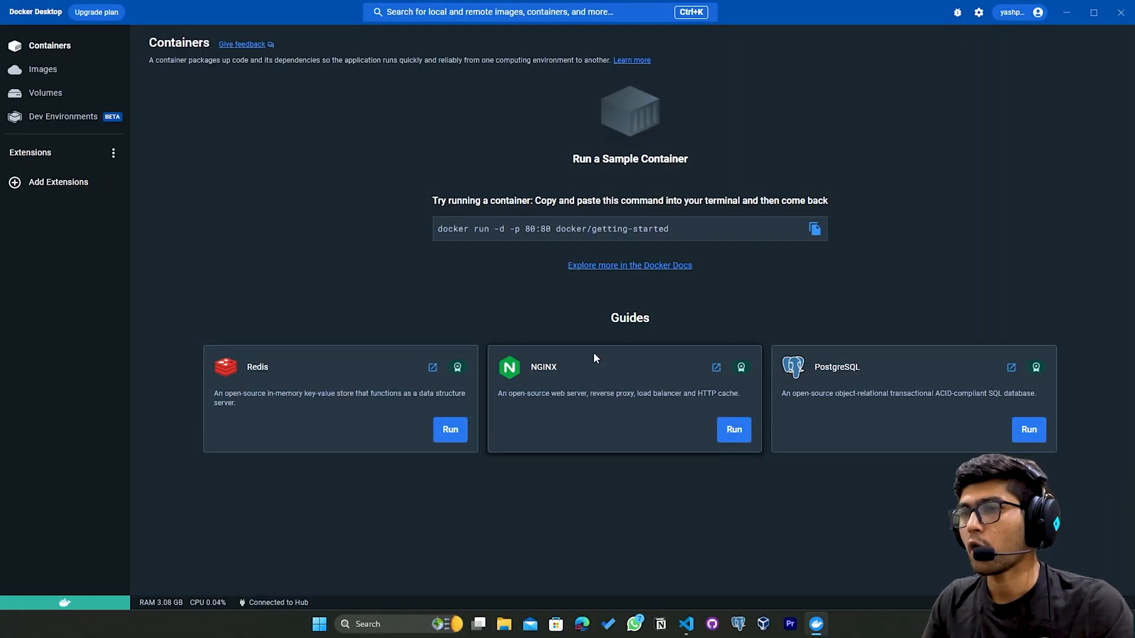
pyautogui.moveTo(628, 314)
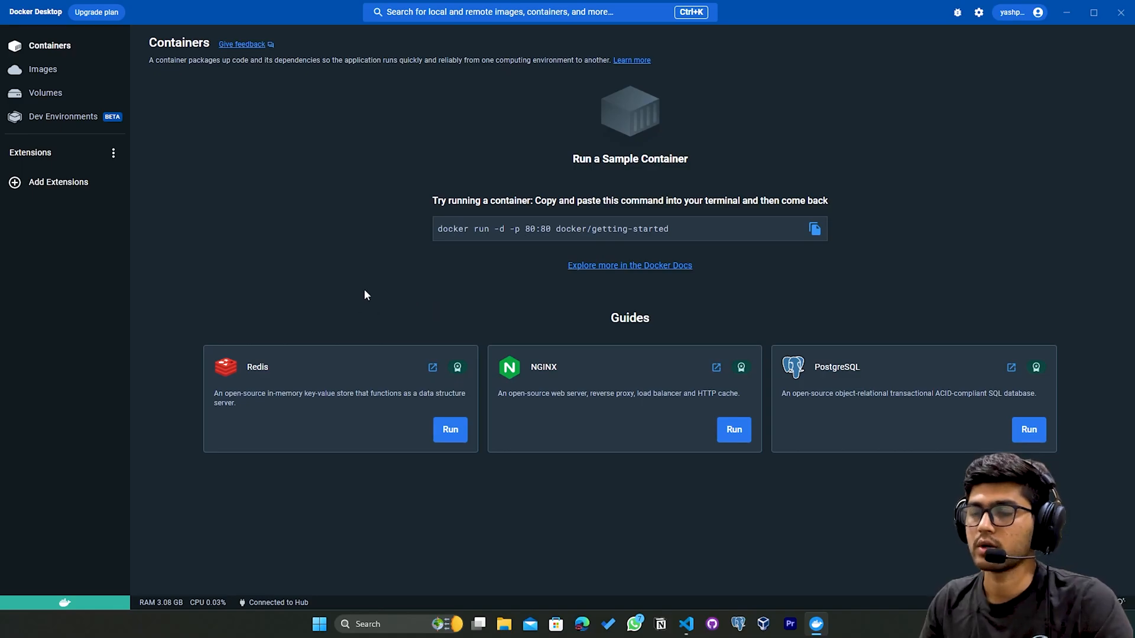
pyautogui.moveTo(689, 226)
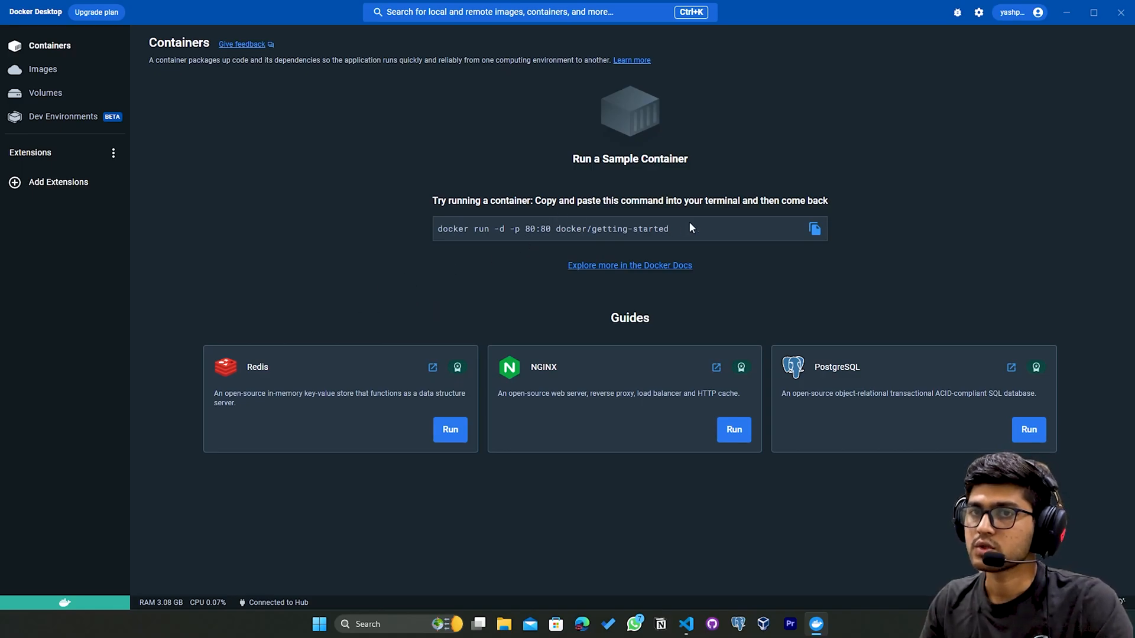
pyautogui.moveTo(650, 228)
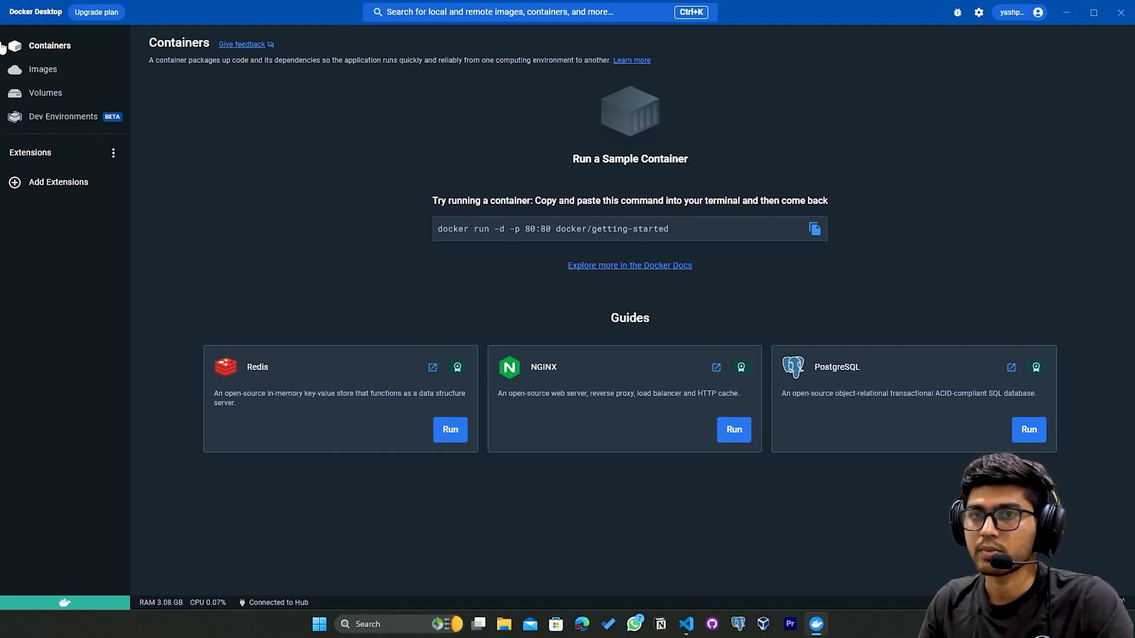
pyautogui.moveTo(1071, 8)
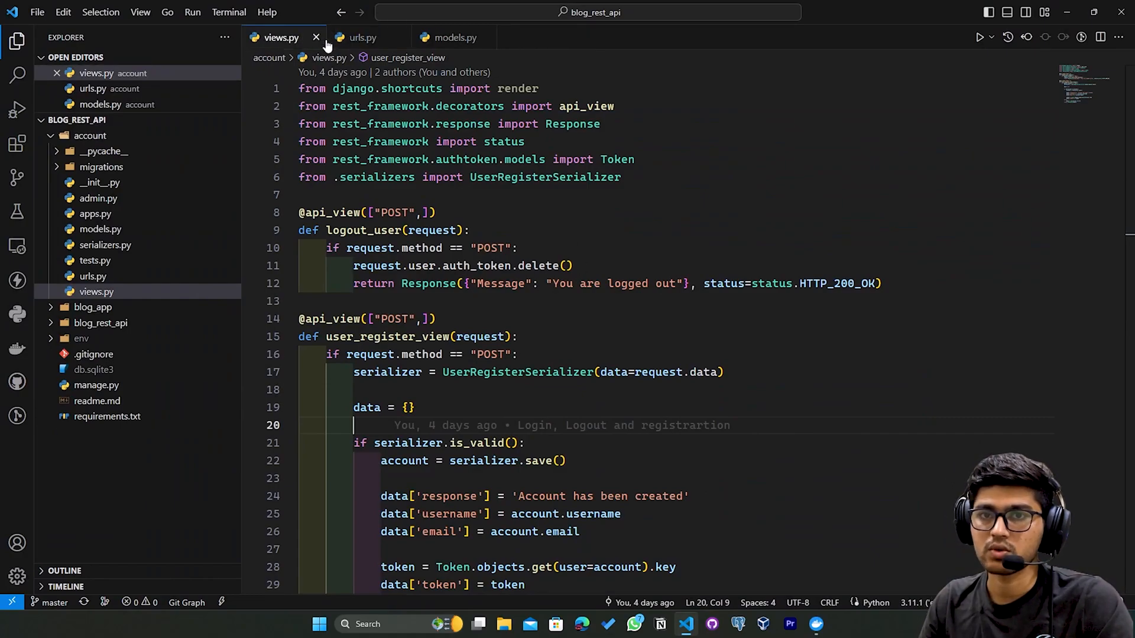
# Create a new file named Dockerfile at the project root, leaving it empty after undoing FROM
pyautogui.click(316, 37)
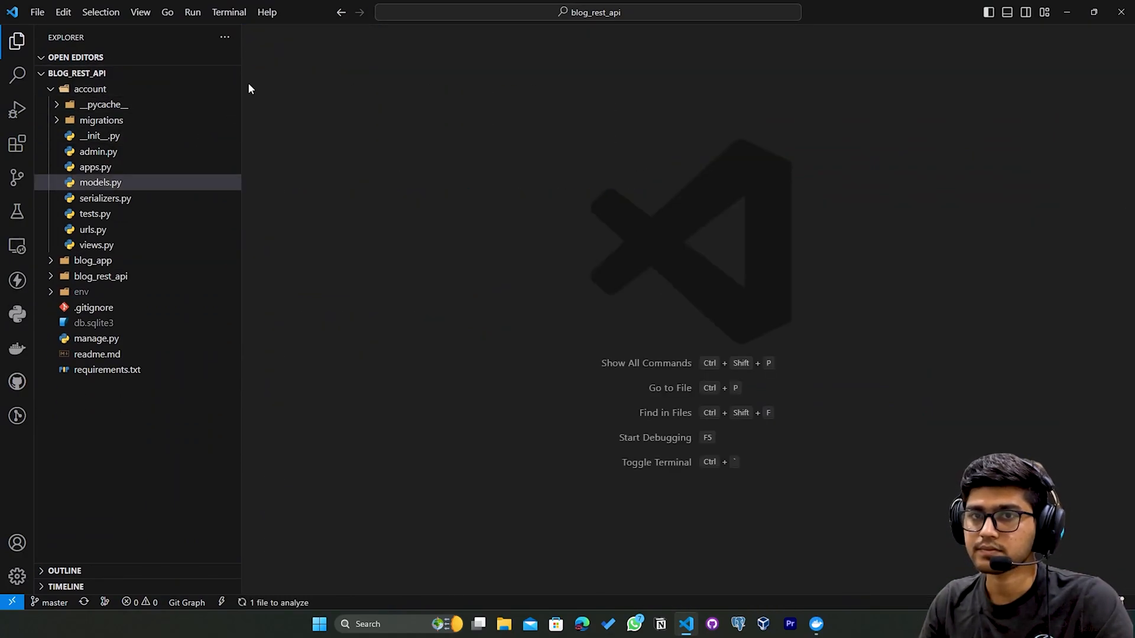
pyautogui.click(89, 88)
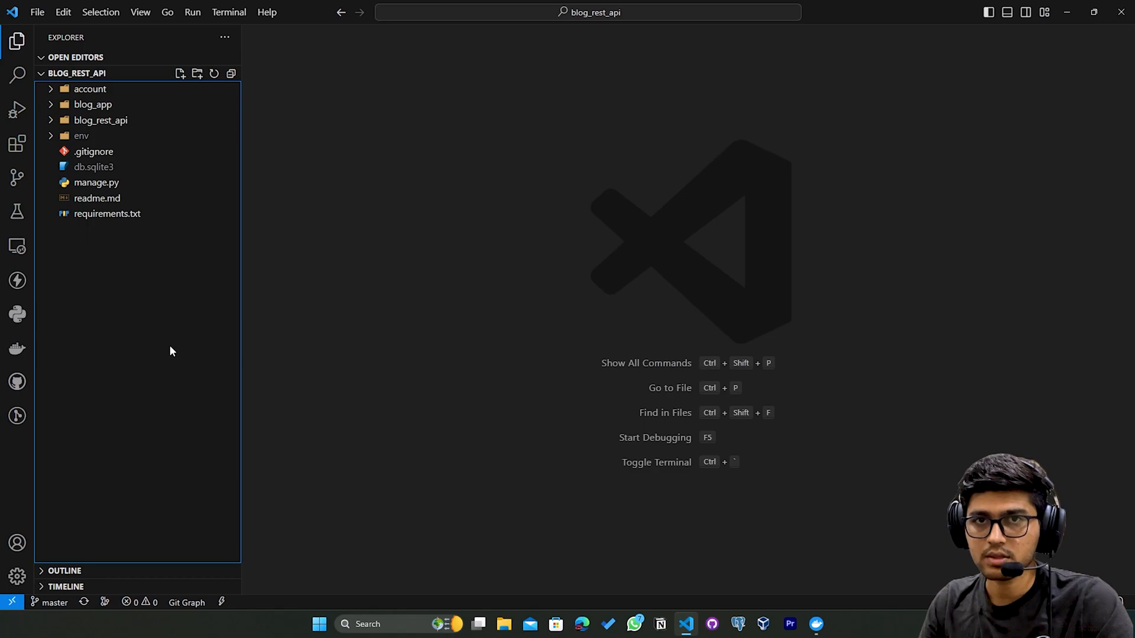
pyautogui.click(180, 73)
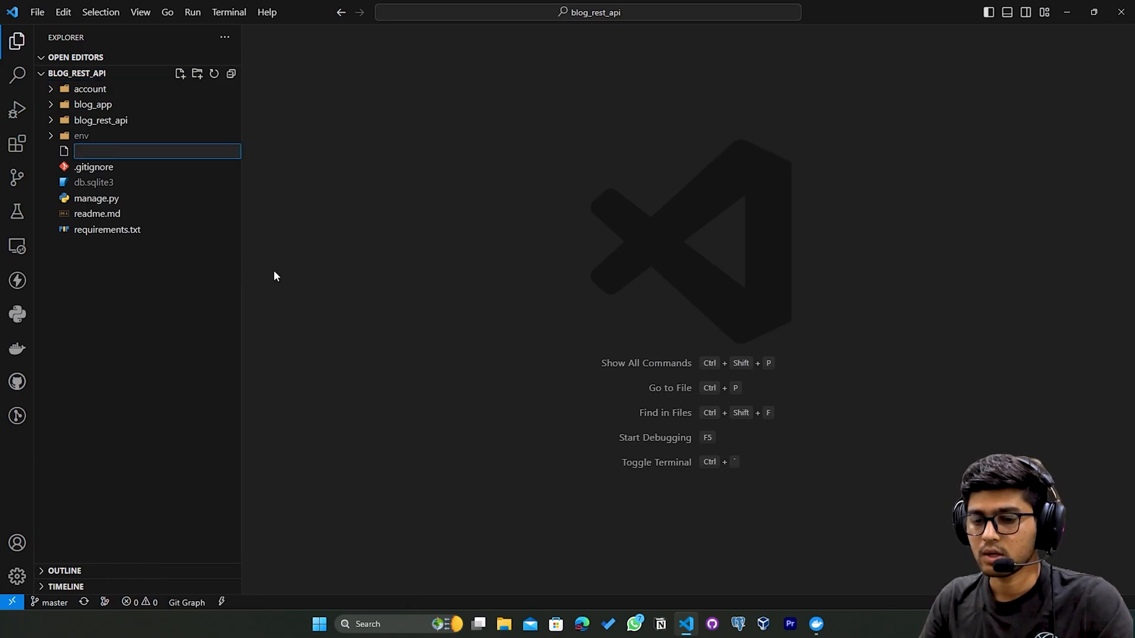
pyautogui.write('Dockerfile')
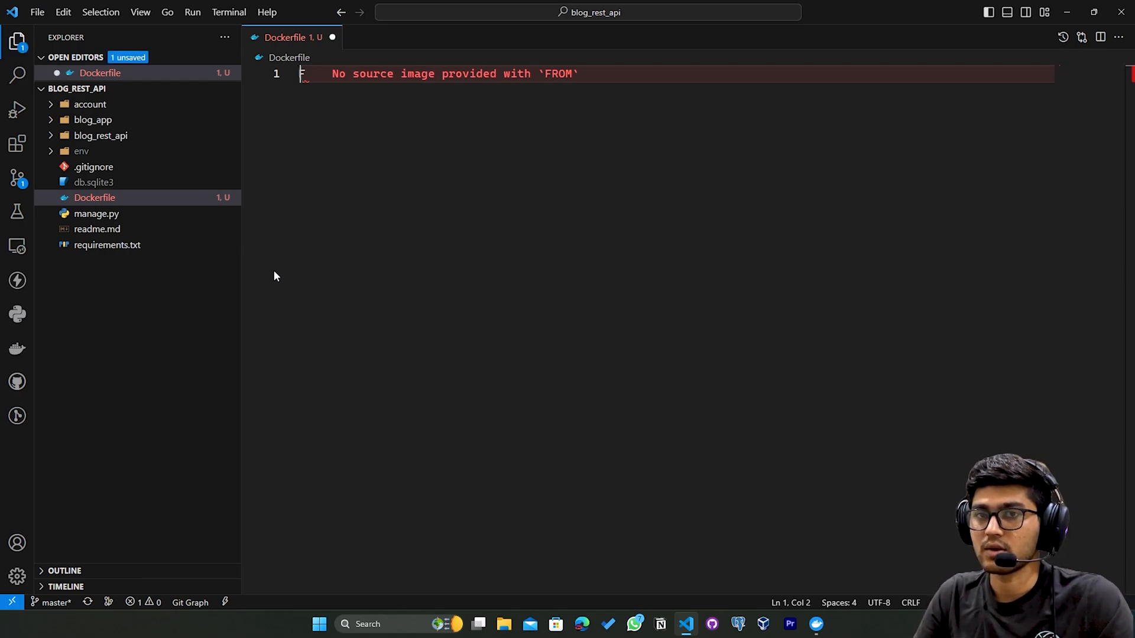
pyautogui.write('FROM')
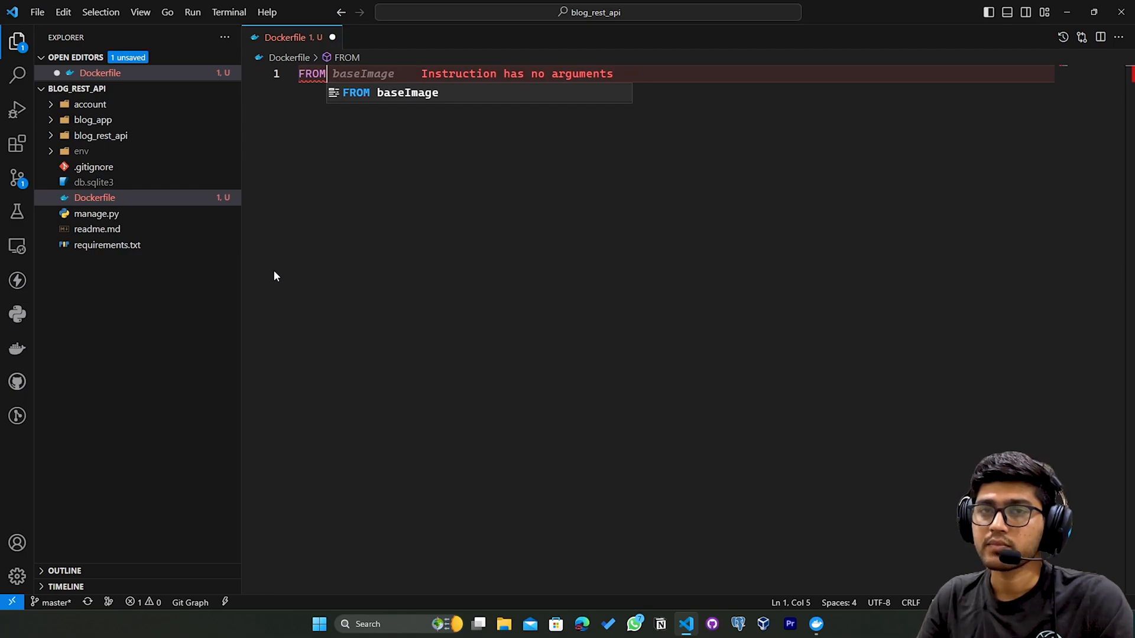
pyautogui.press('Escape')
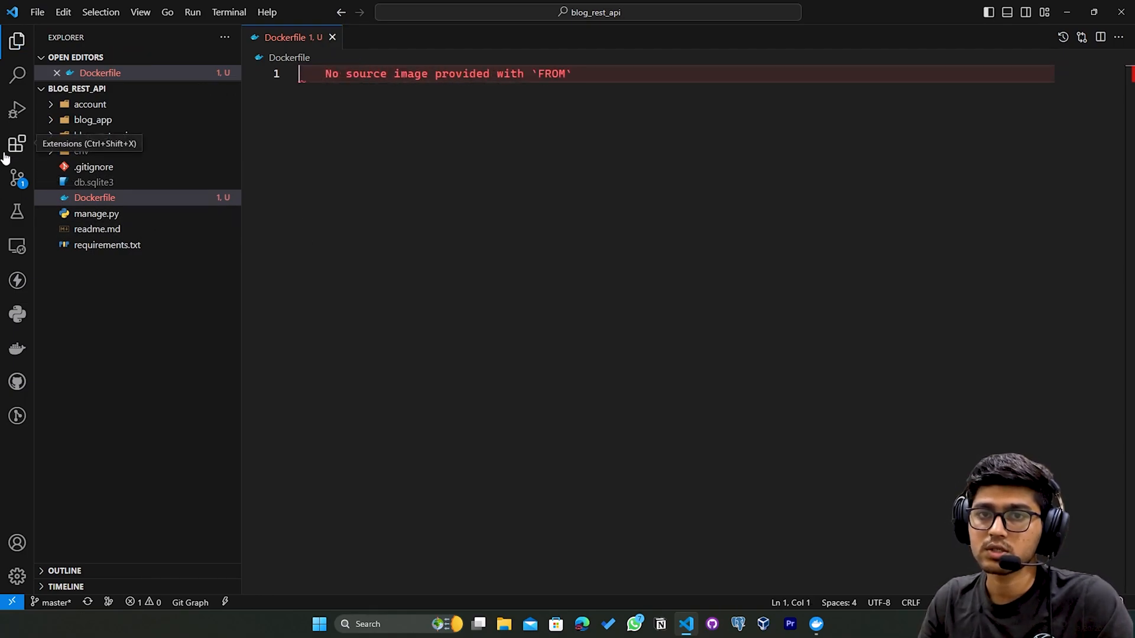
# Search the Extensions marketplace for 'docker' and check Microsoft's Docker extension is installed
pyautogui.click(17, 143)
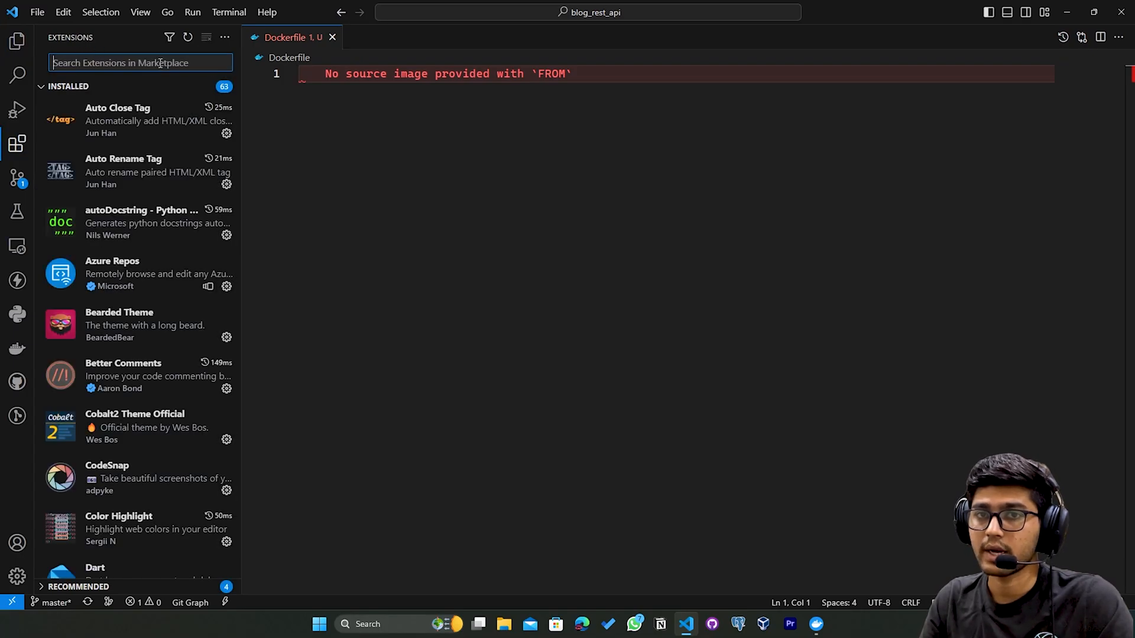
pyautogui.write('docker')
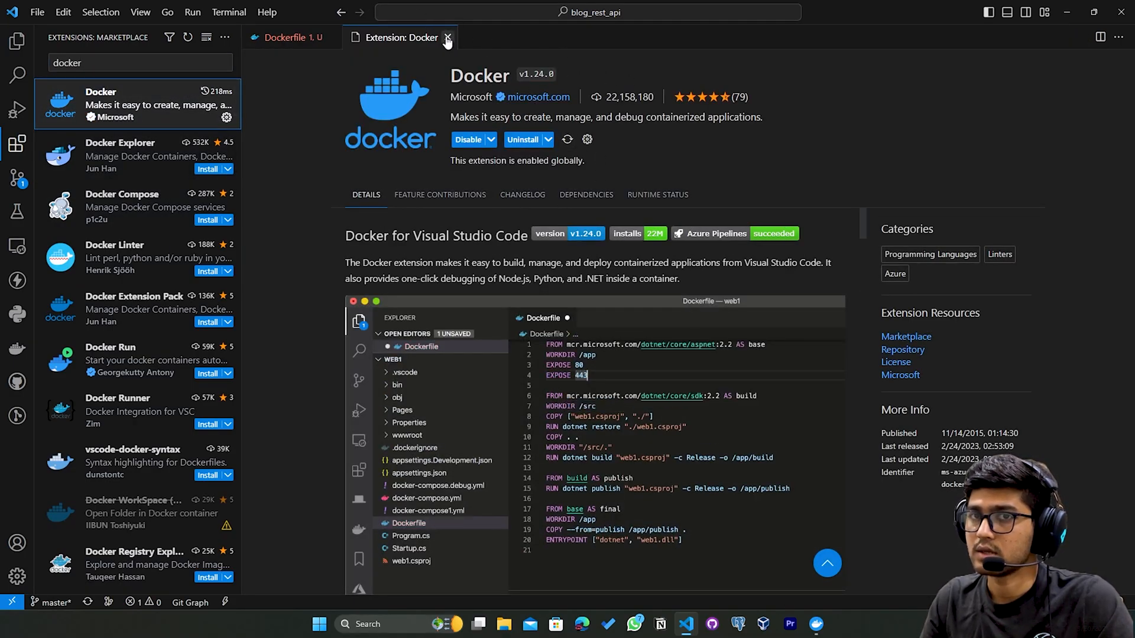
pyautogui.moveTo(447, 41)
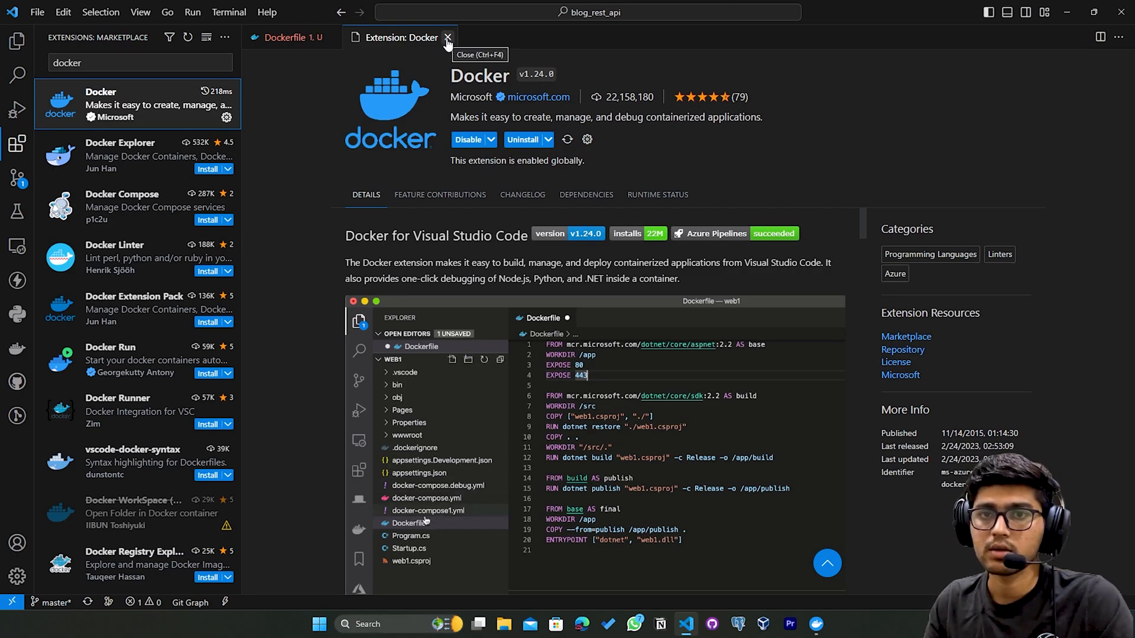
pyautogui.rightClick(408, 522)
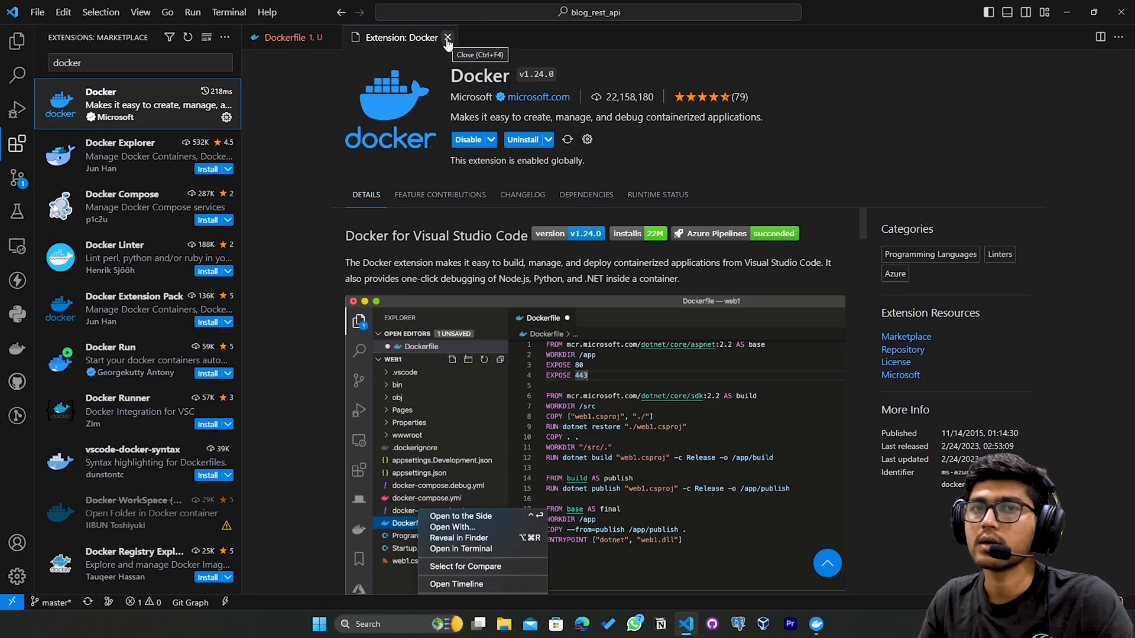
pyautogui.click(447, 37)
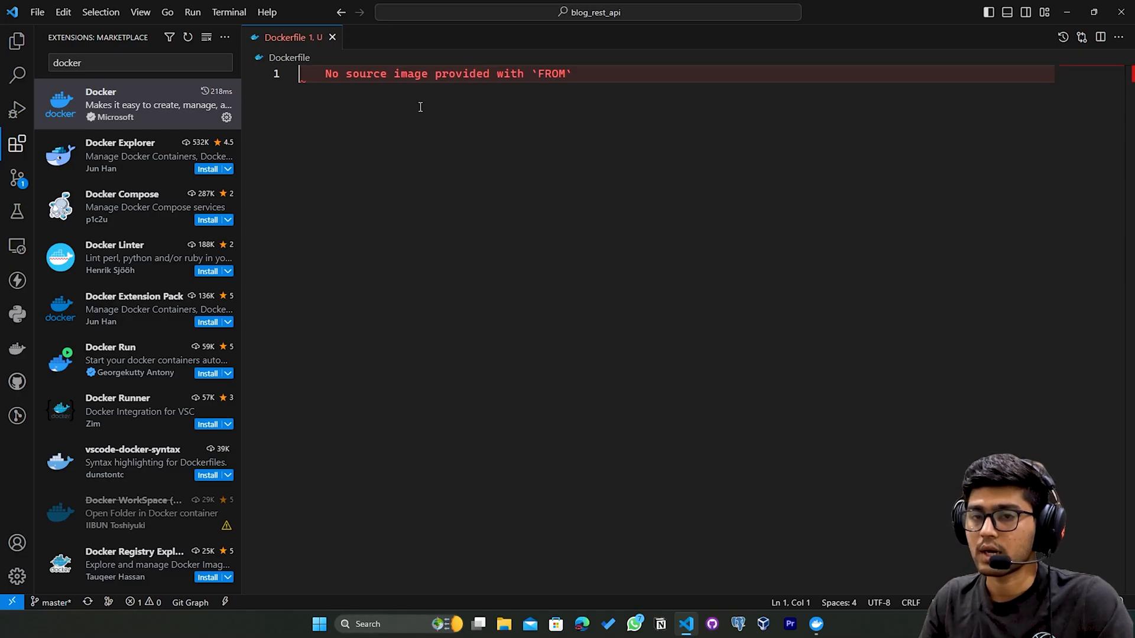
# Start the Dockerfile with the base image line FROM python:3
pyautogui.write('FROM')
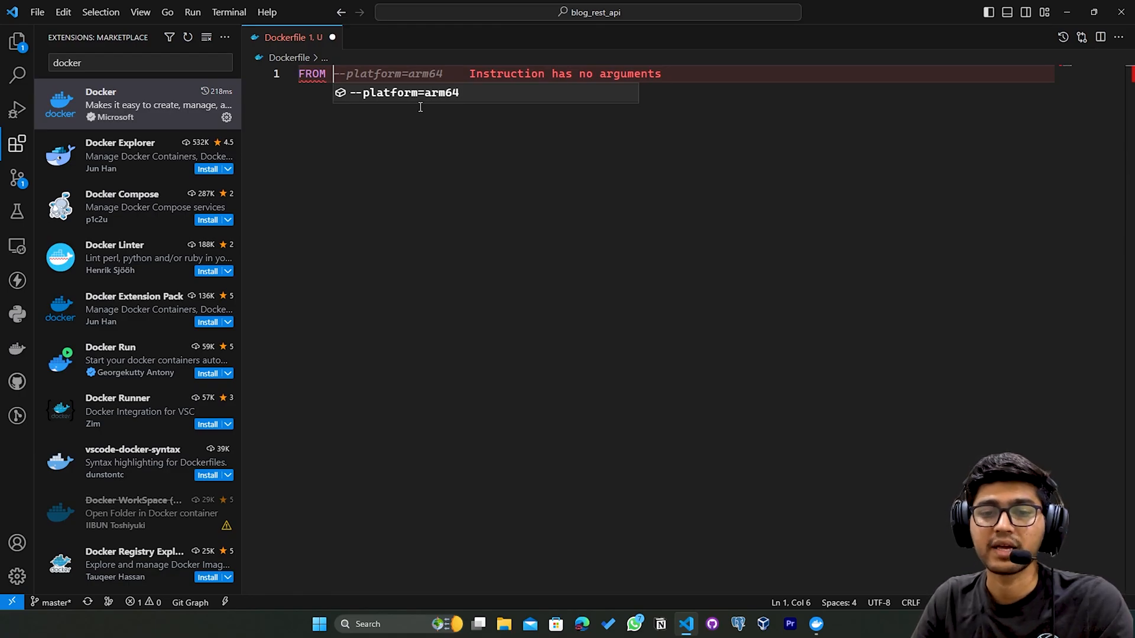
pyautogui.write('p')
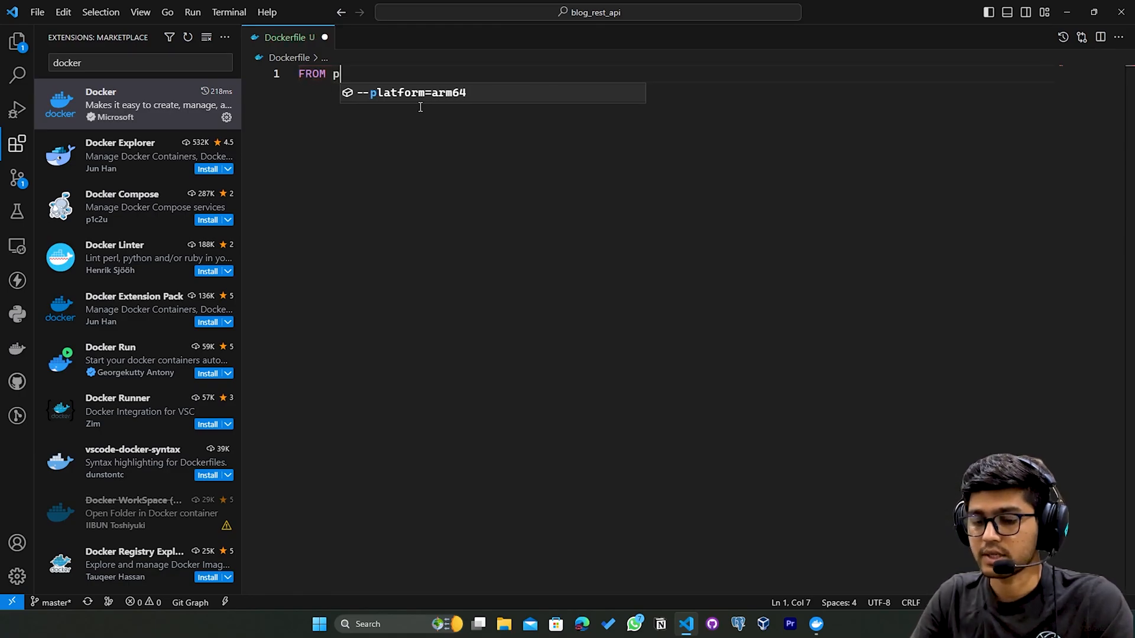
pyautogui.write('ython')
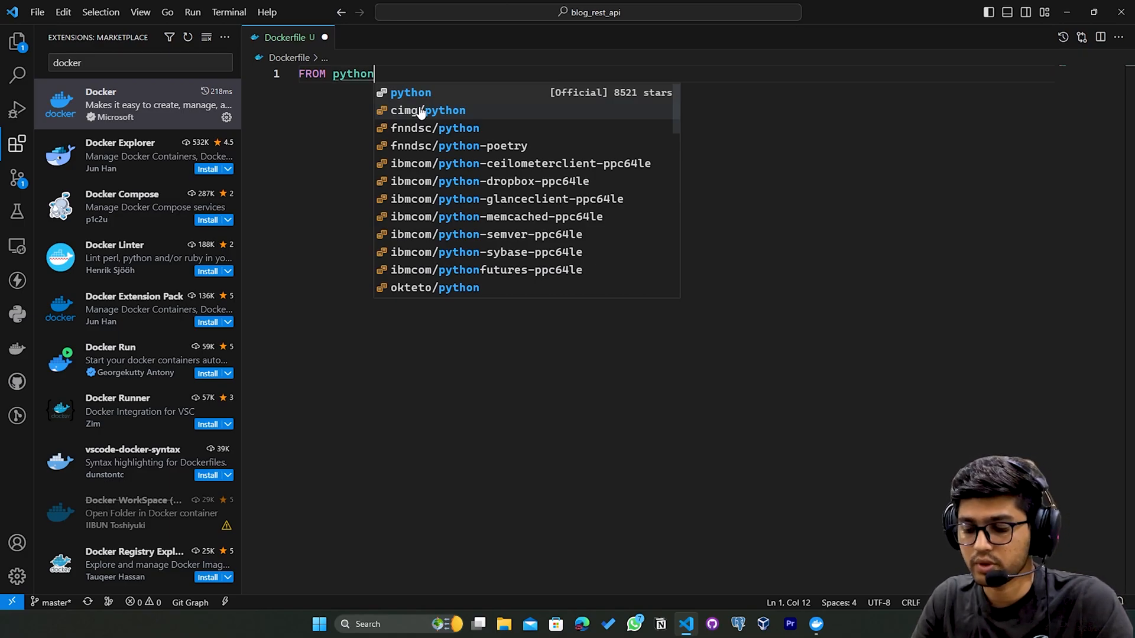
pyautogui.write(':3')
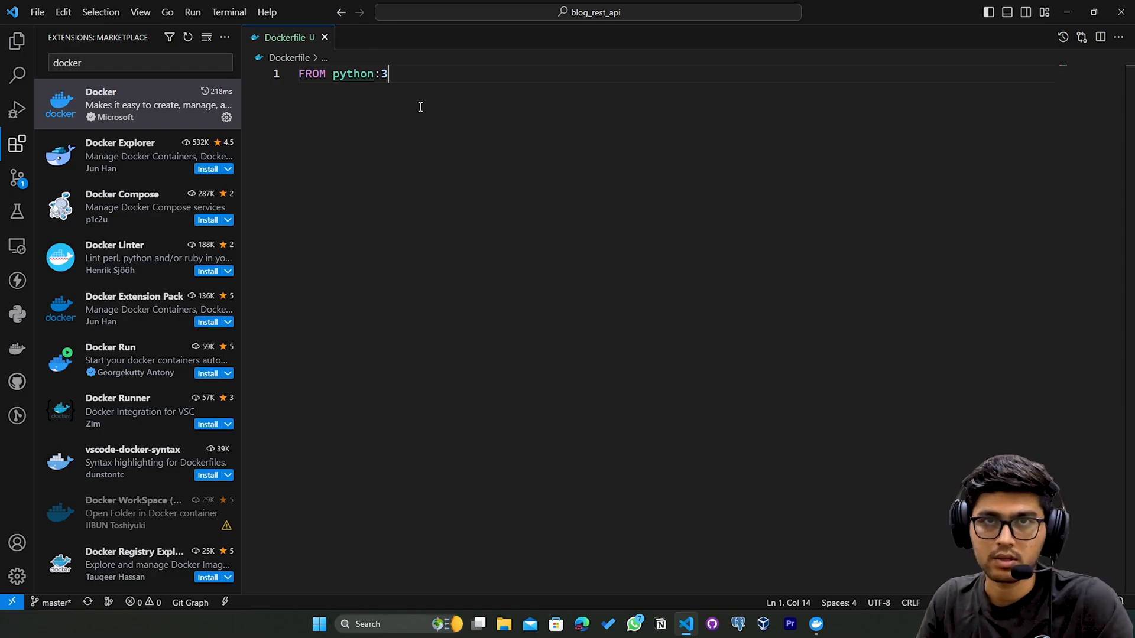
pyautogui.press('Enter')
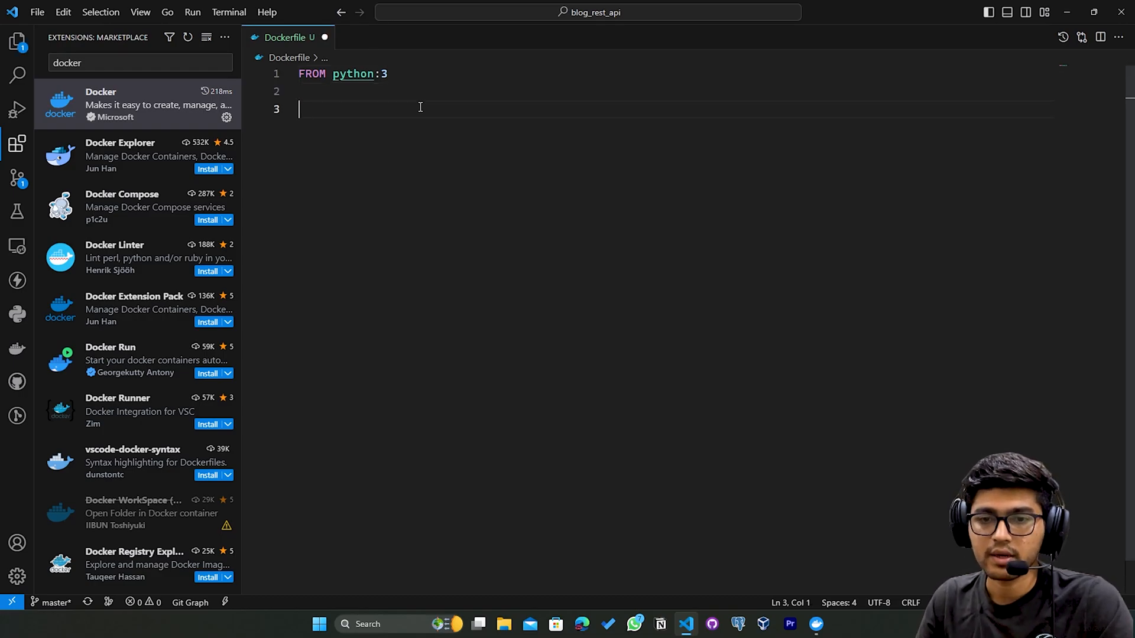
# Add ENV PYTHONUNBUFFERED 1 below the base image and begin a RUN instruction
pyautogui.write('ENV')
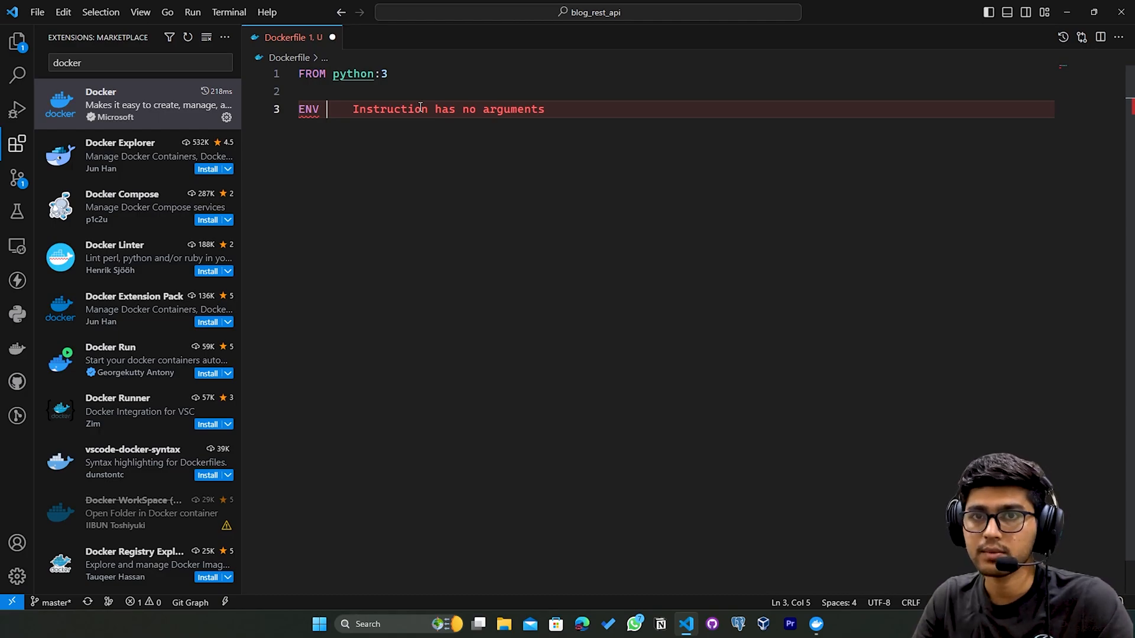
pyautogui.write('P')
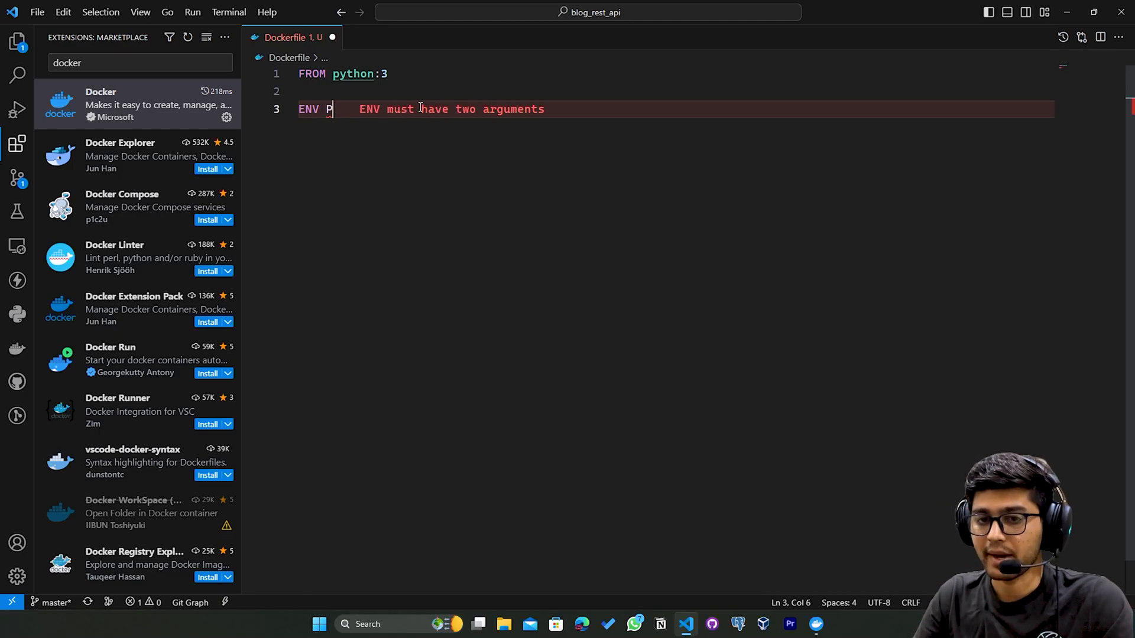
pyautogui.write('YTHON')
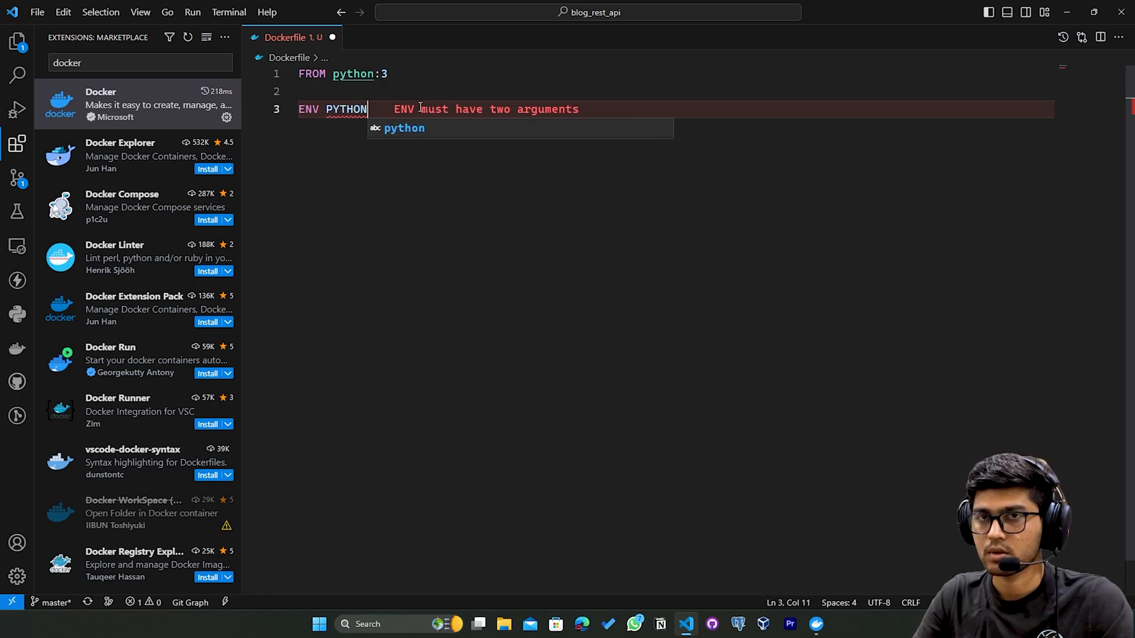
pyautogui.write('UNB')
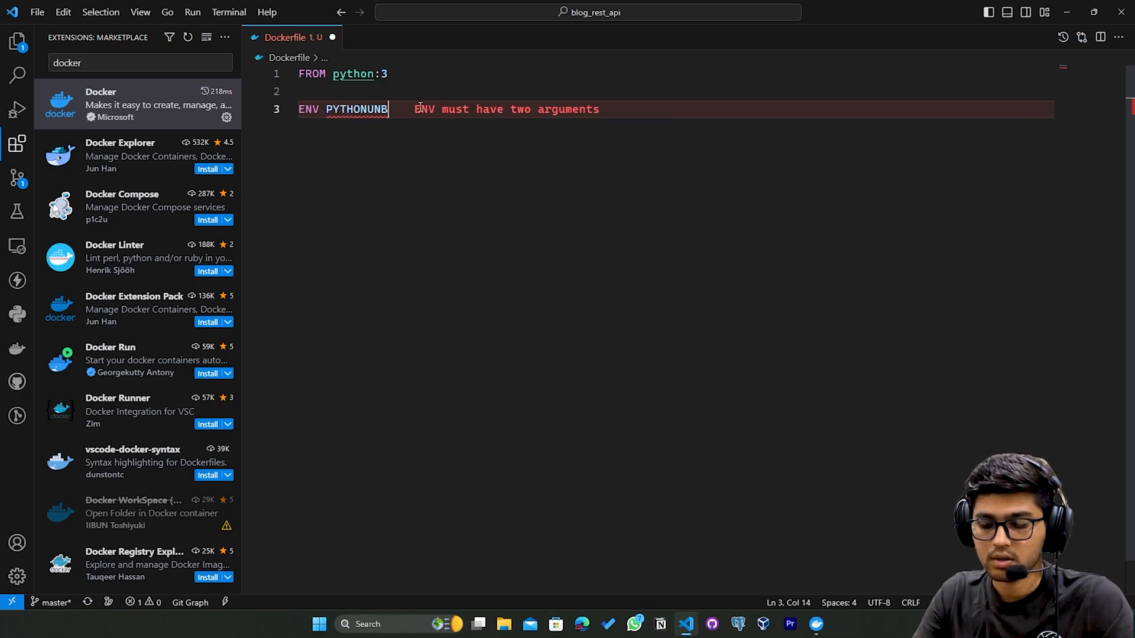
pyautogui.write('FFE')
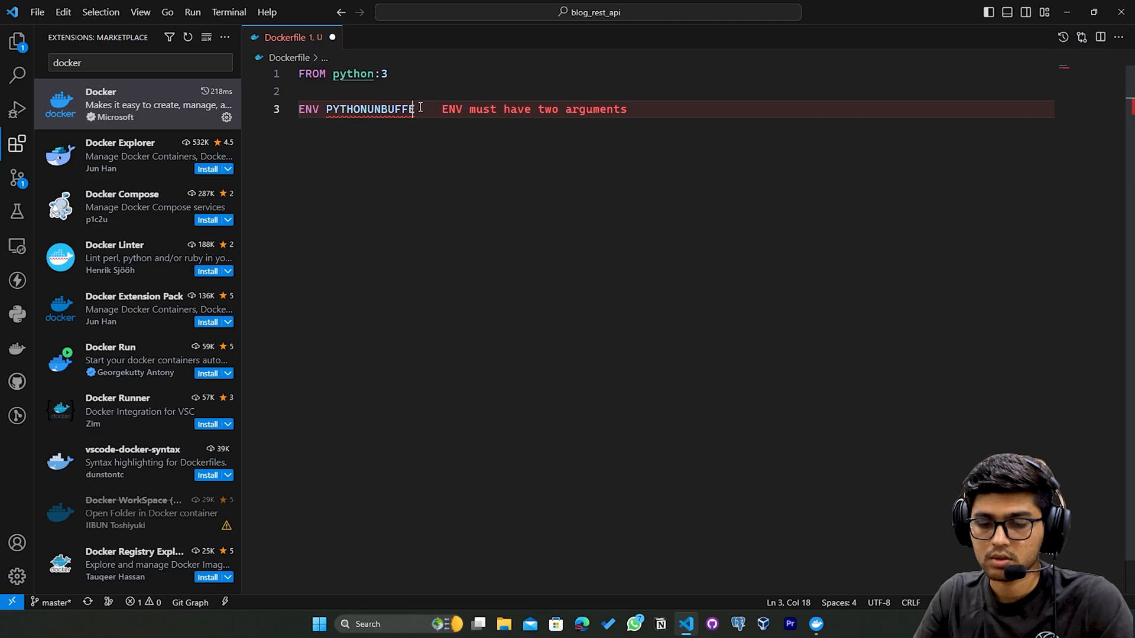
pyautogui.write('RED 1')
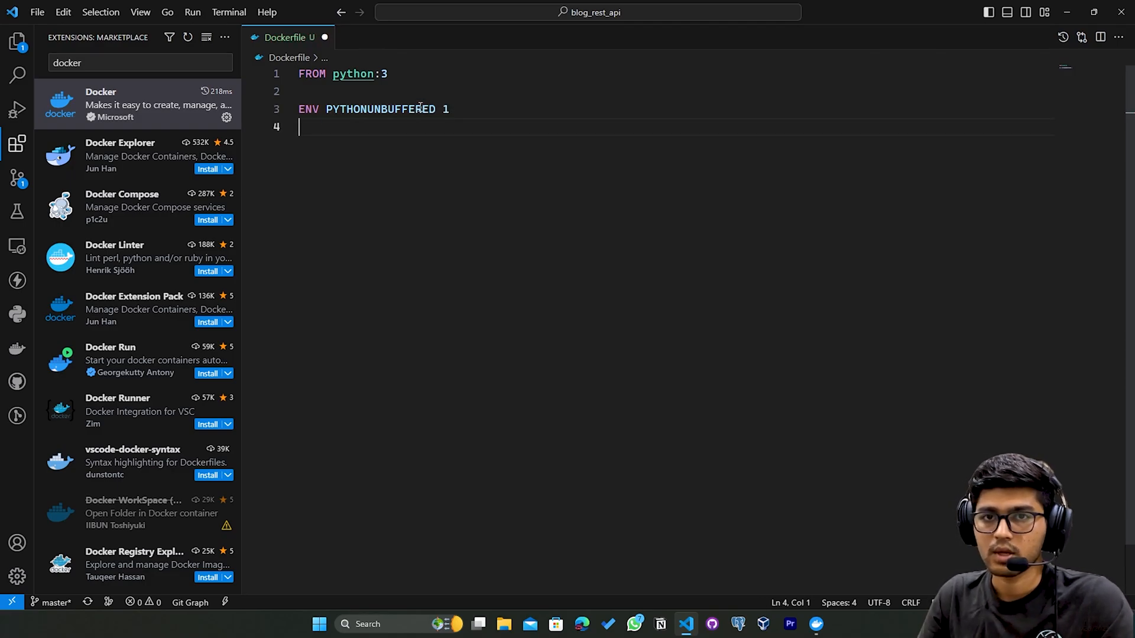
pyautogui.write('RUN')
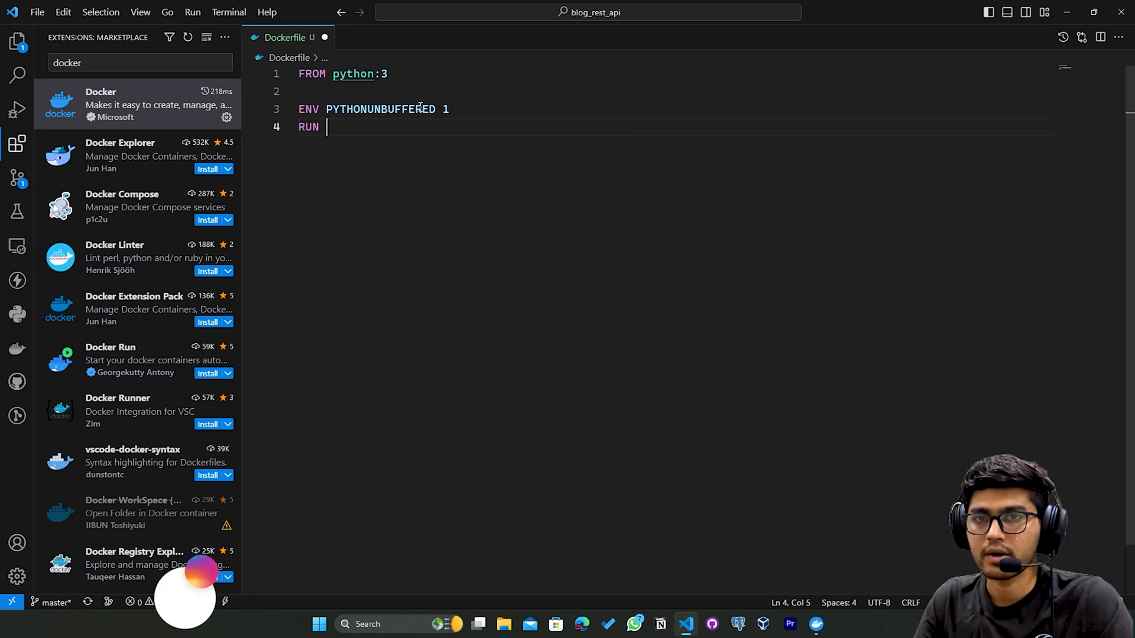
# Add RUN mkdir /blog_api and WORKDIR /blog_api to the Dockerfile
pyautogui.write('m')
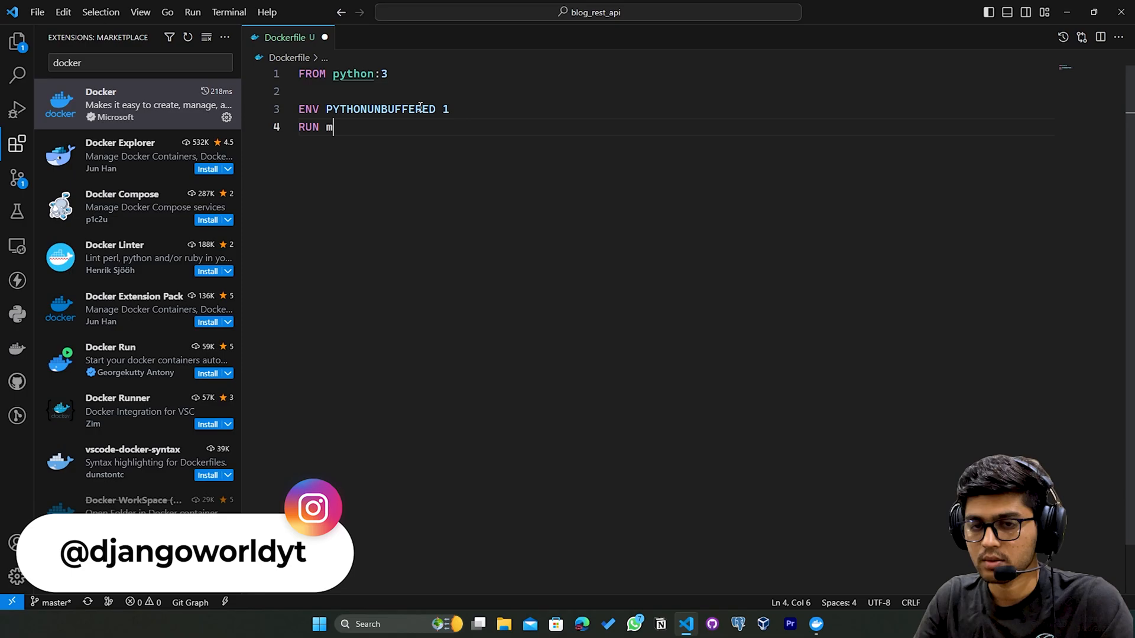
pyautogui.write('kdir')
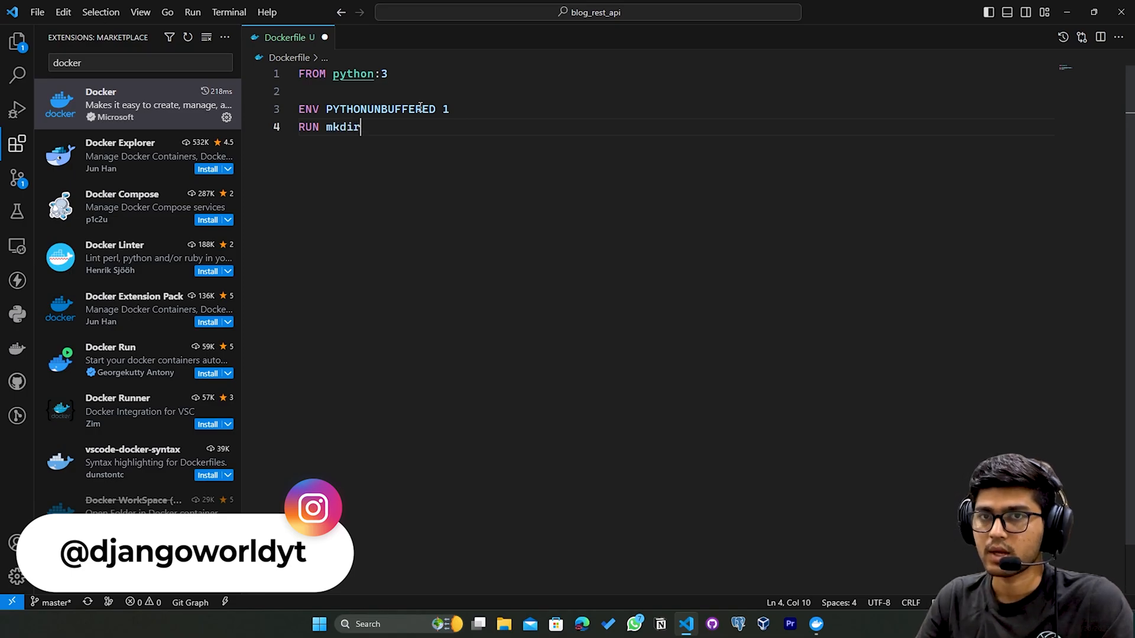
pyautogui.write('./')
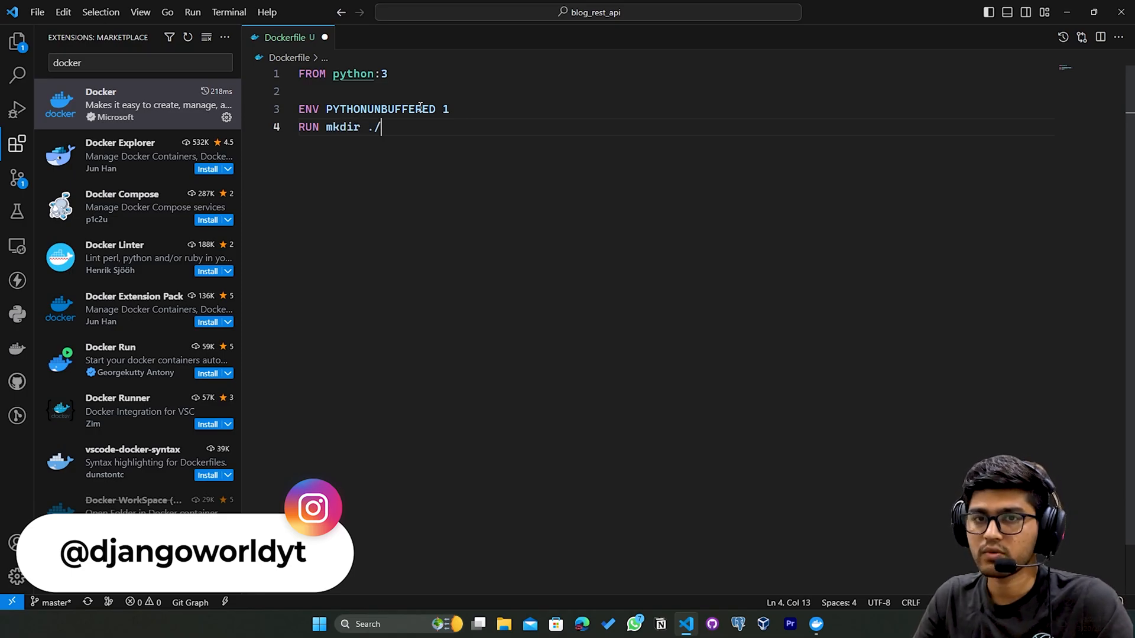
pyautogui.press('Backspace')
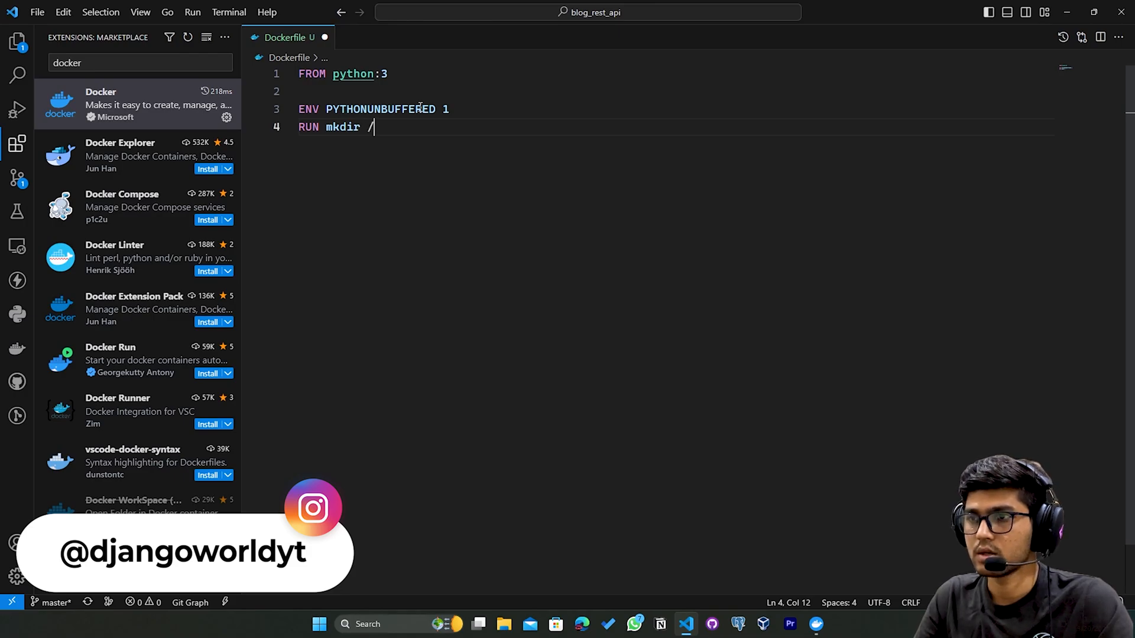
pyautogui.write('blog_api')
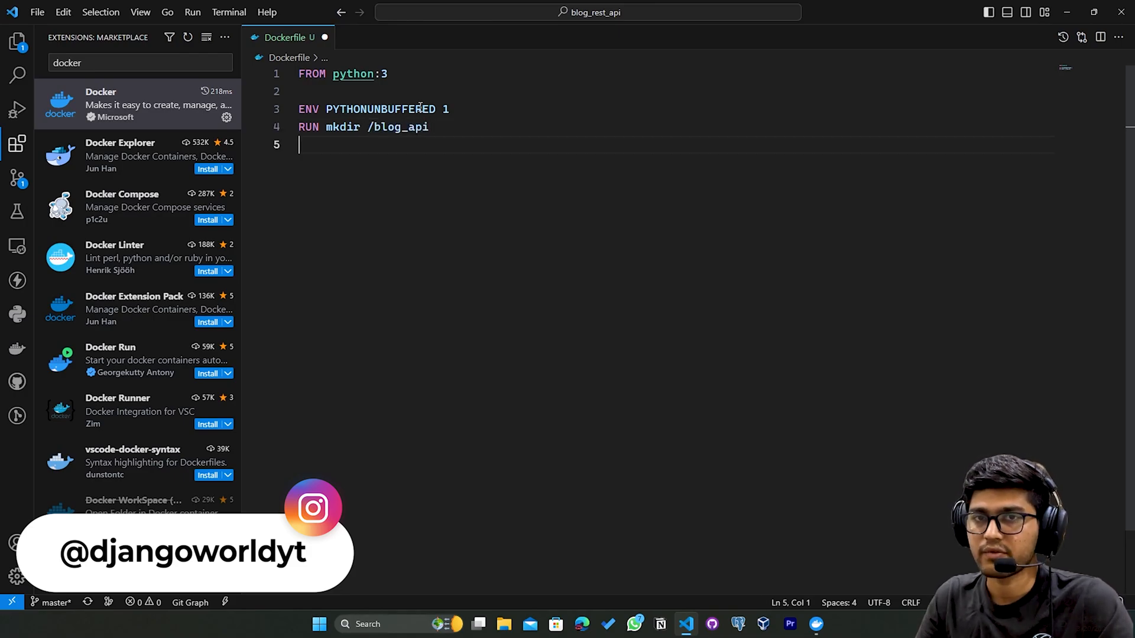
pyautogui.write('WORKDIR')
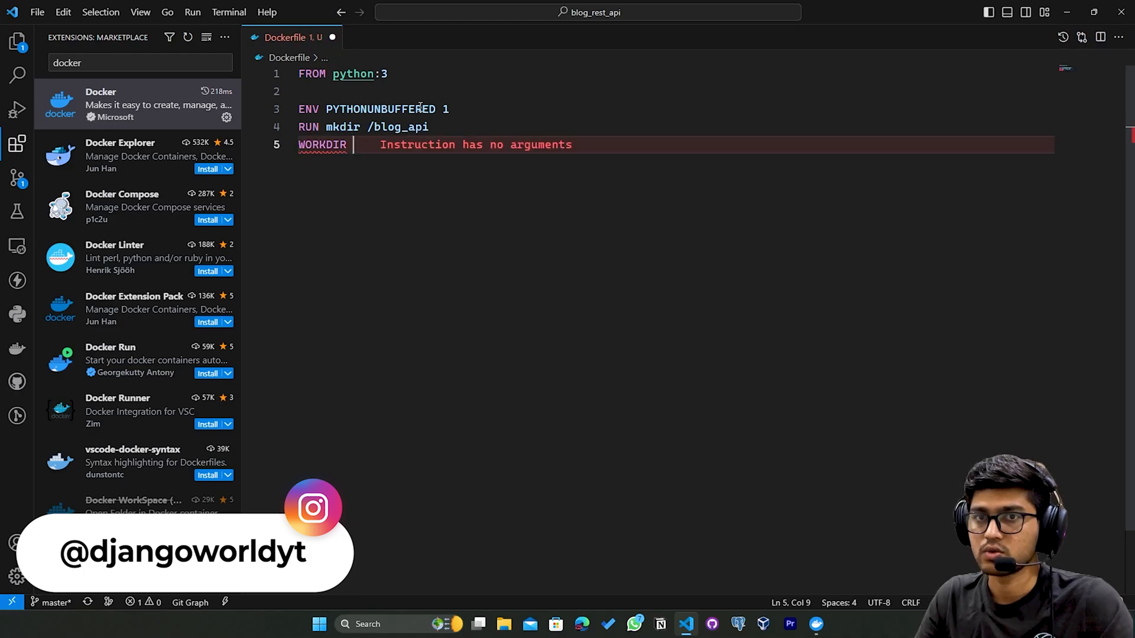
pyautogui.write('/b')
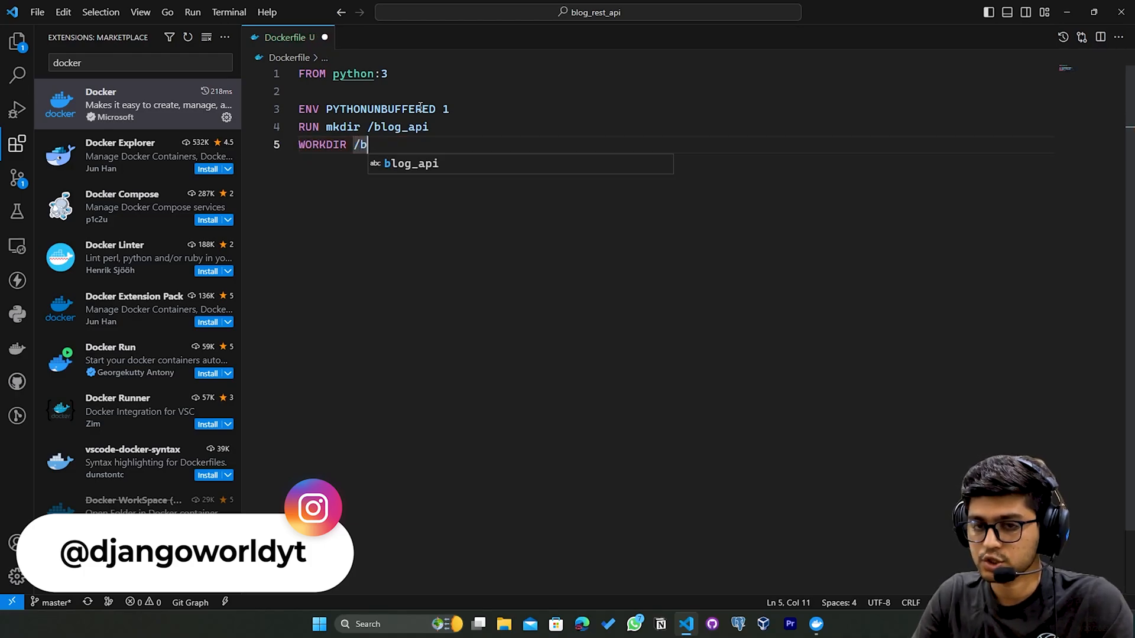
pyautogui.write('log')
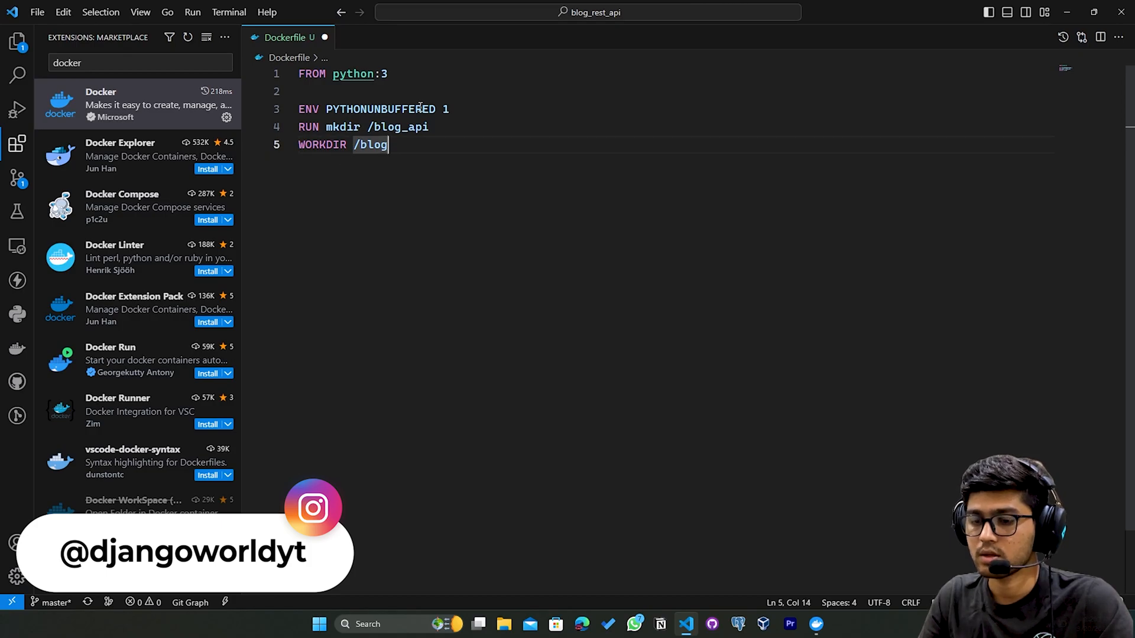
pyautogui.write('_api')
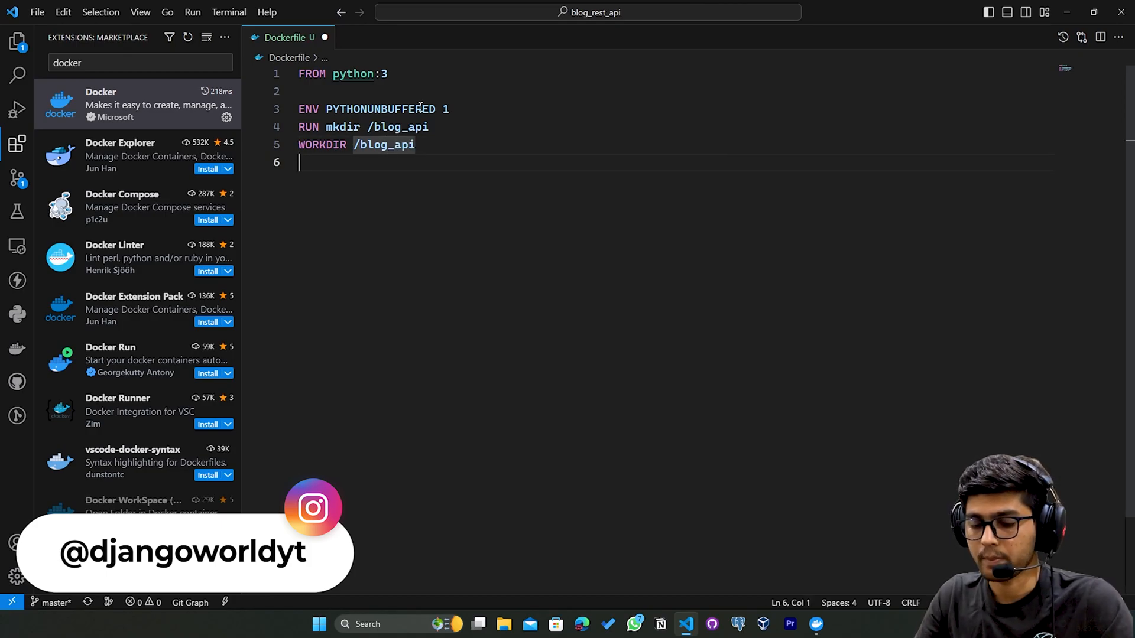
# Add COPY . /blog_api/ to copy the project into the working directory
pyautogui.write('COPY  dest')
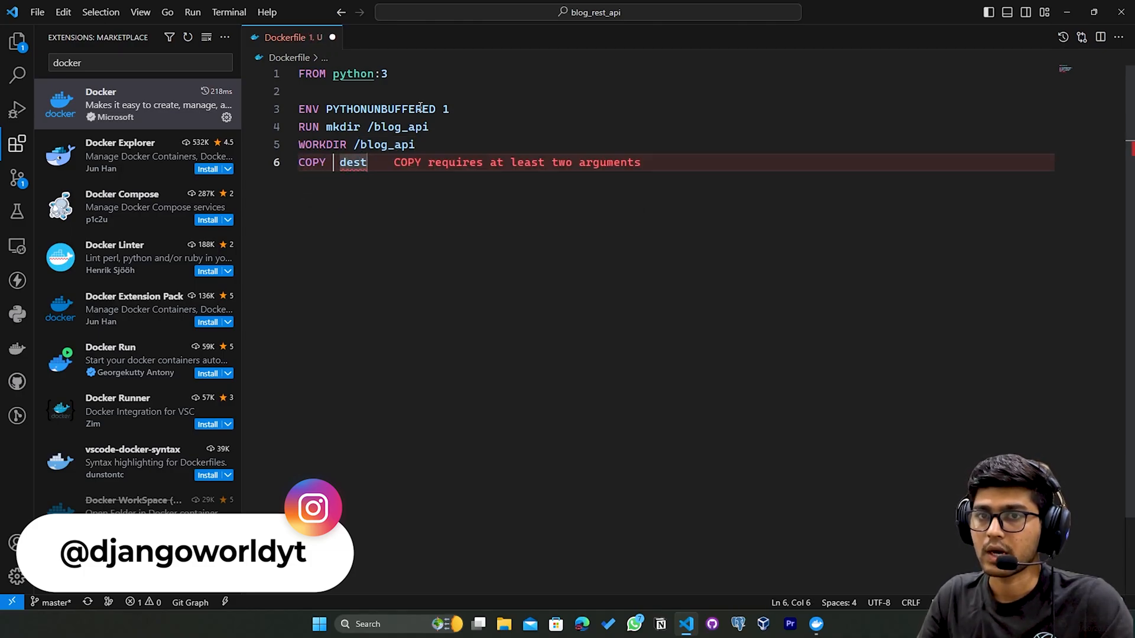
pyautogui.write('.')
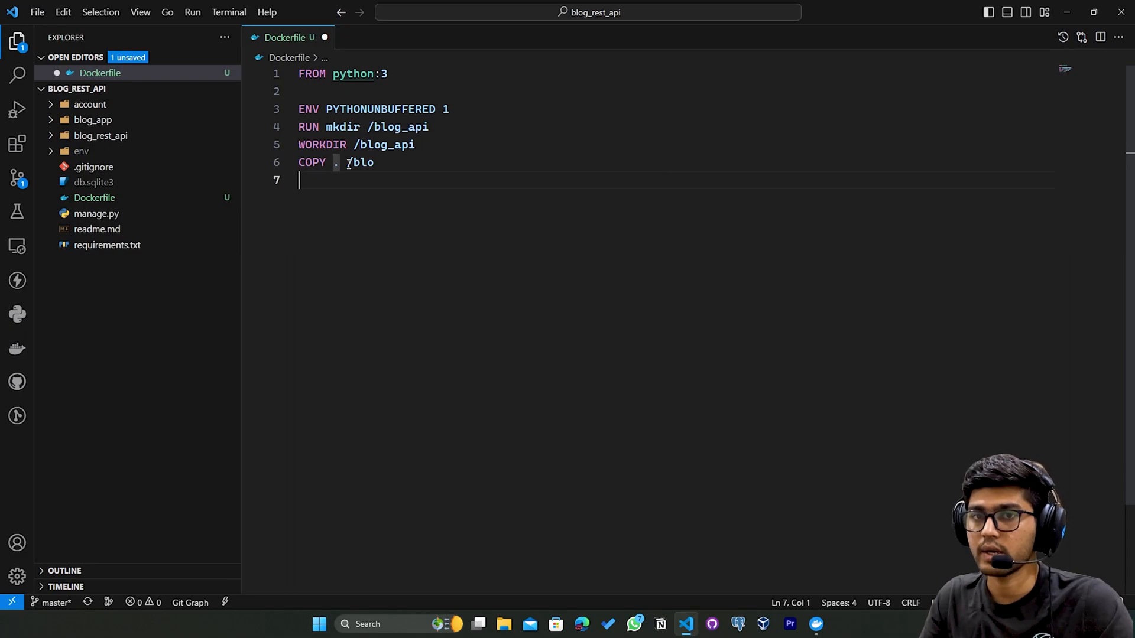
pyautogui.write('g')
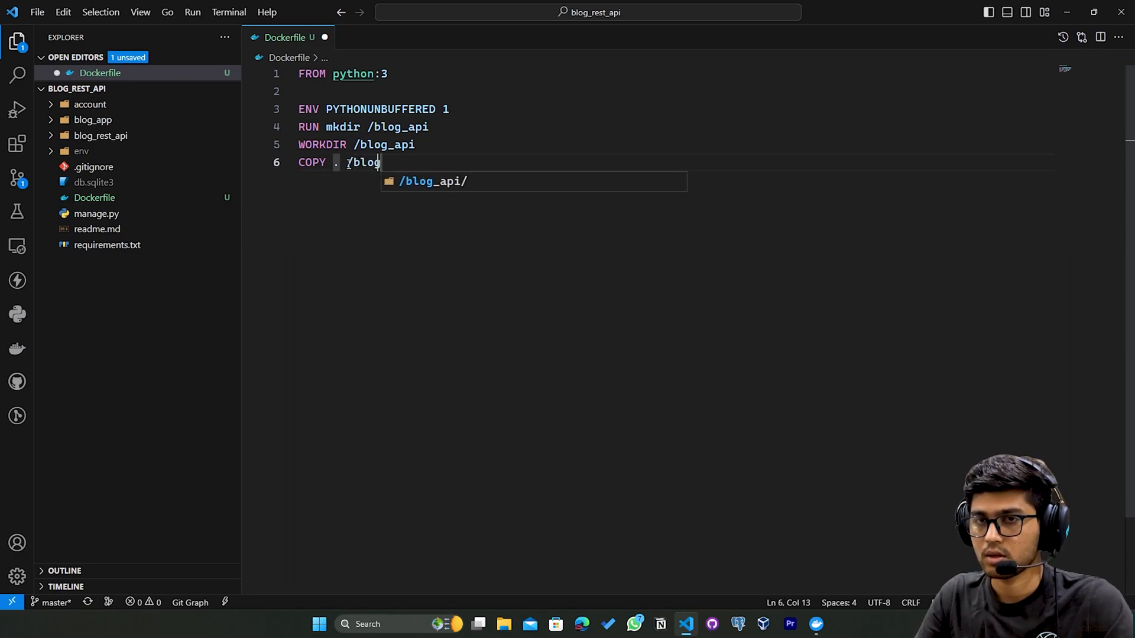
pyautogui.write('_api')
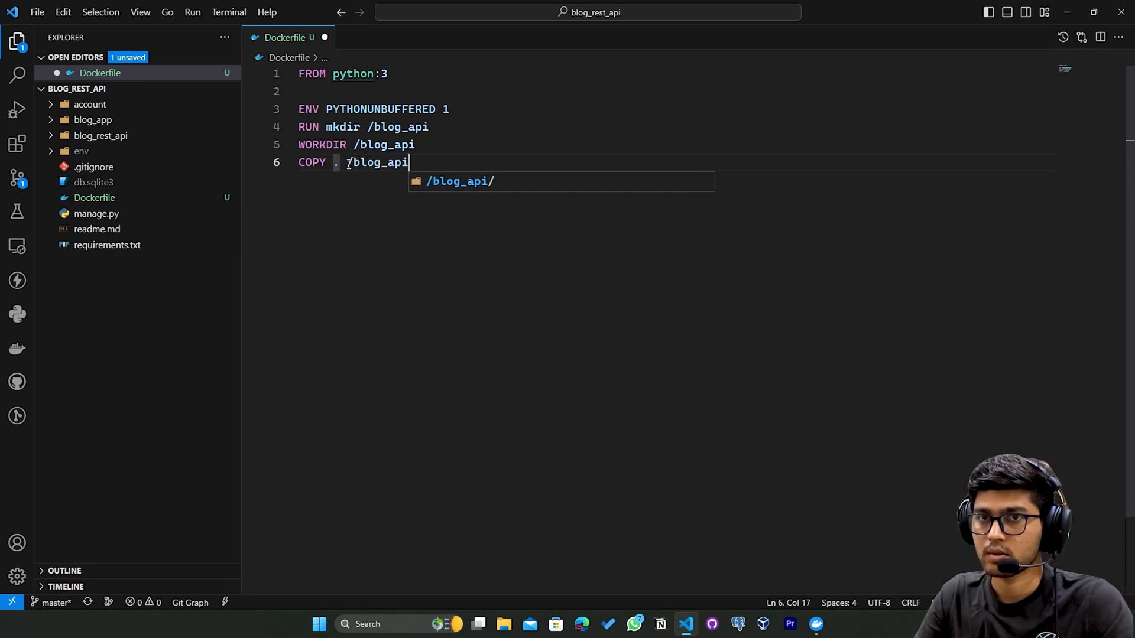
pyautogui.press('Enter')
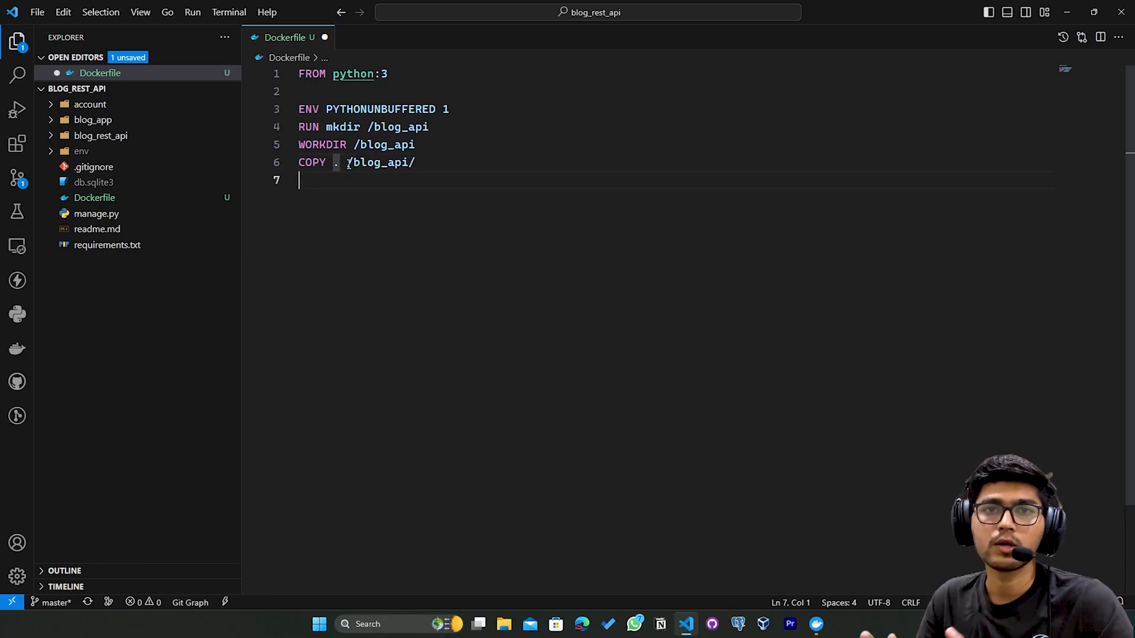
# Add RUN pip install -r requirements.txt to install the project packages
pyautogui.write('RUN')
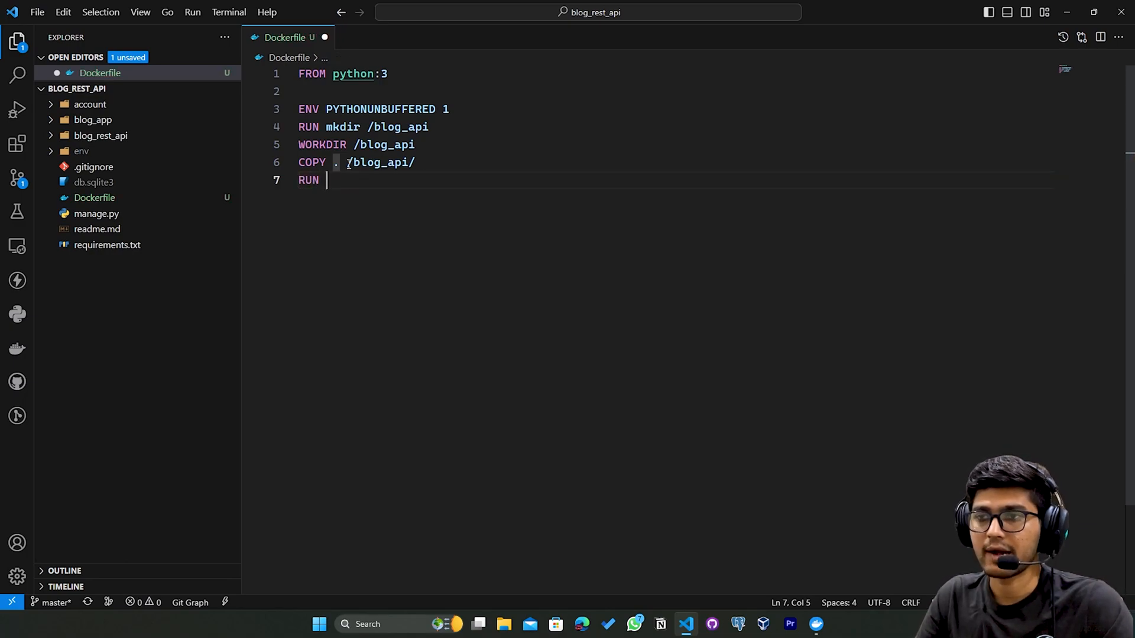
pyautogui.write('pip')
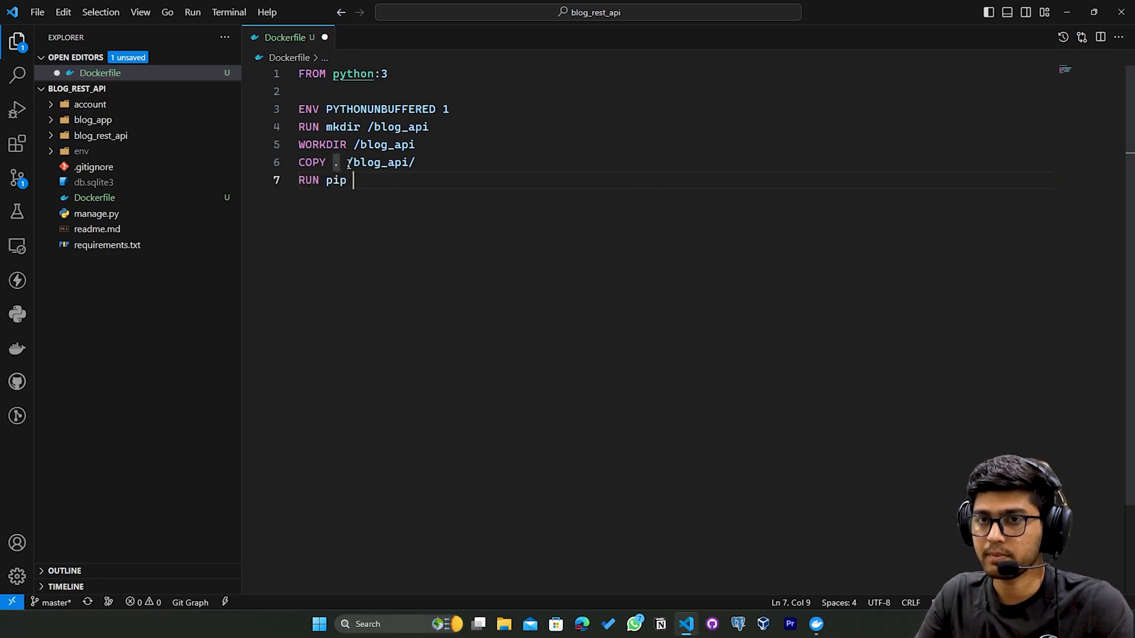
pyautogui.write('i')
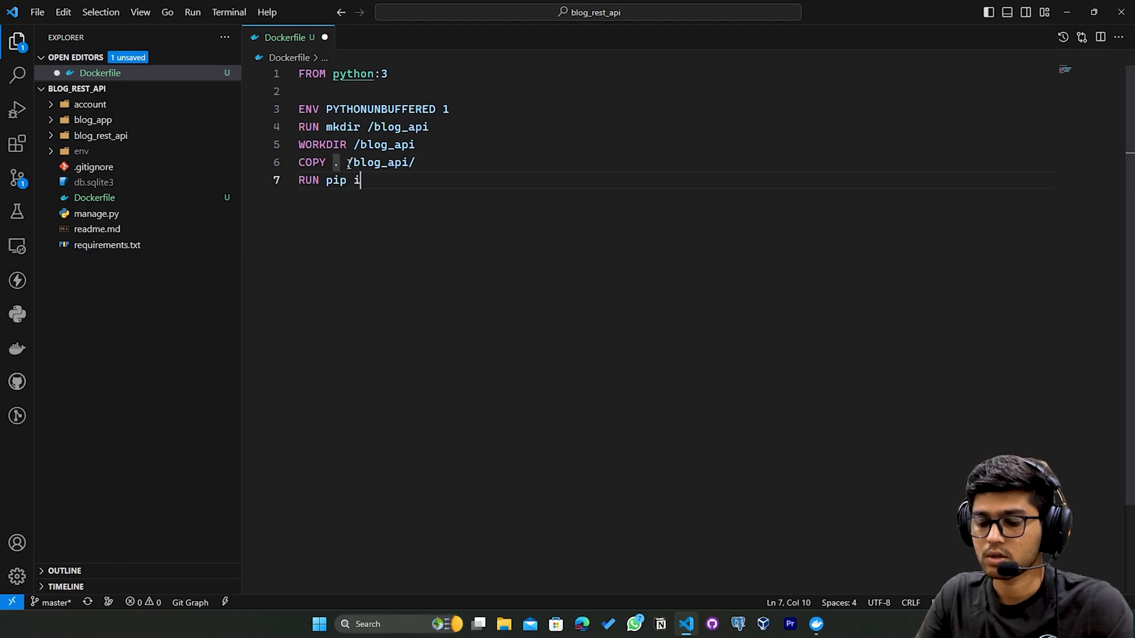
pyautogui.write('nstall')
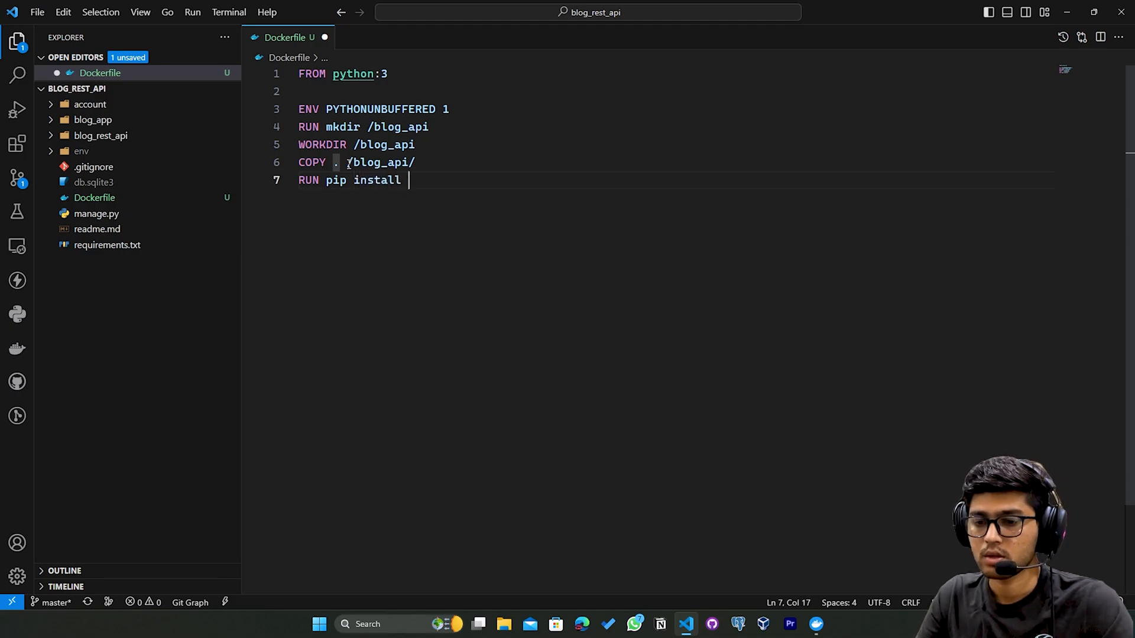
pyautogui.write('-r req')
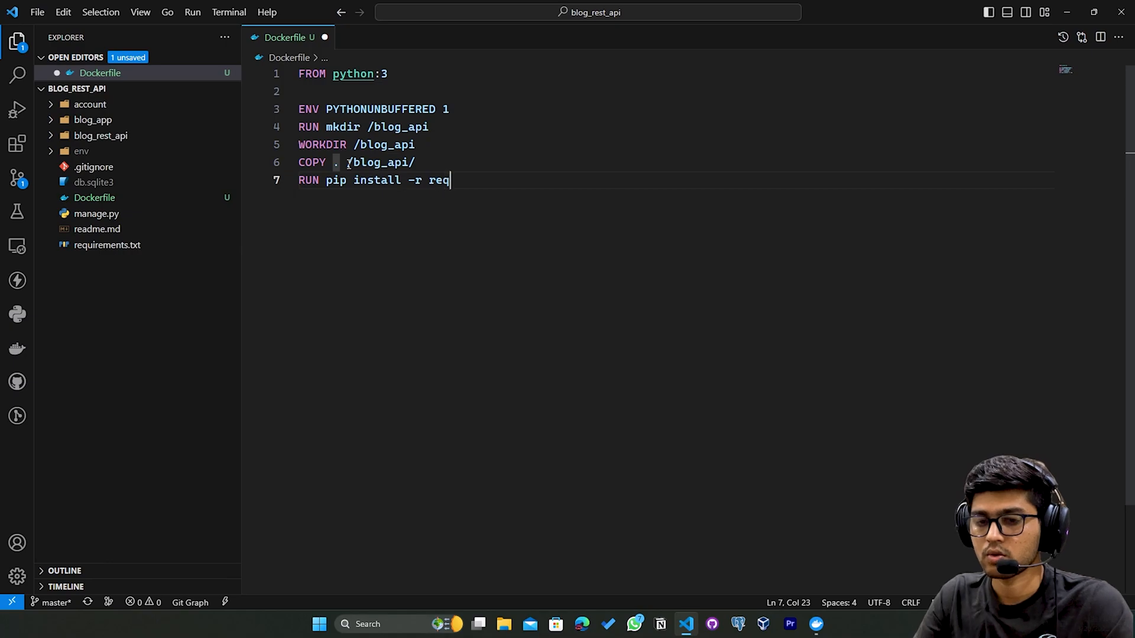
pyautogui.write('uirements')
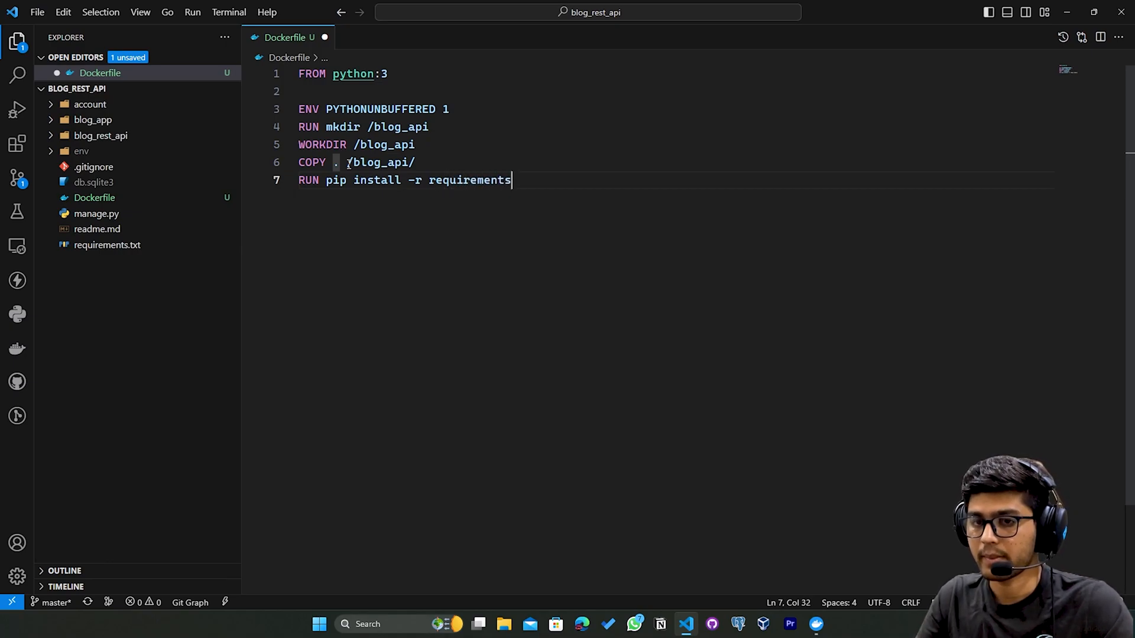
pyautogui.write('.t')
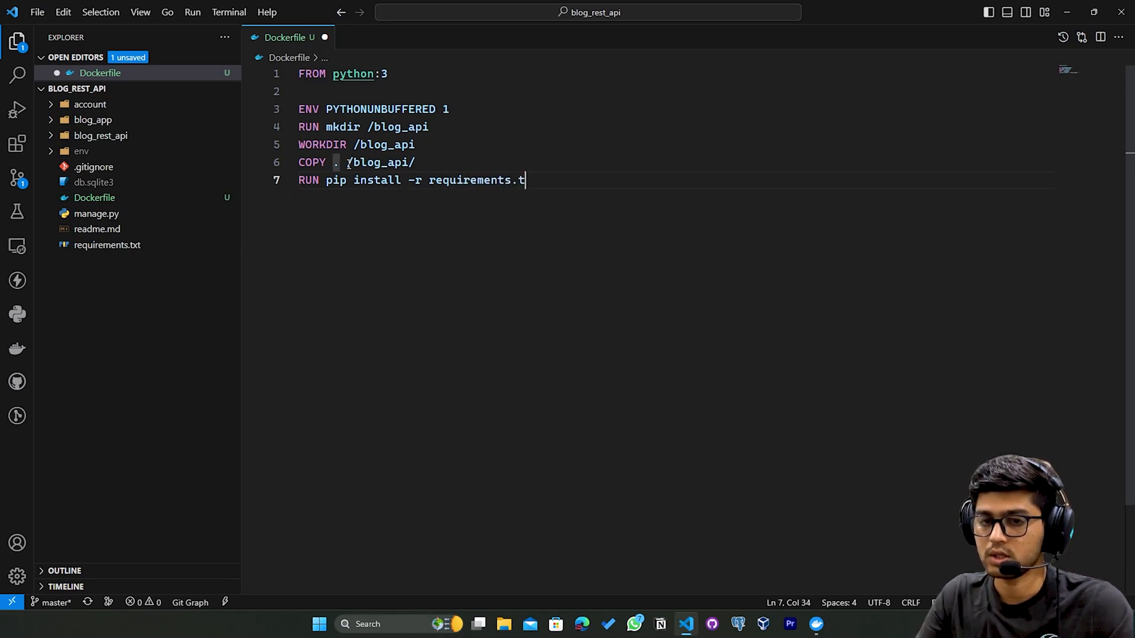
pyautogui.write('xt')
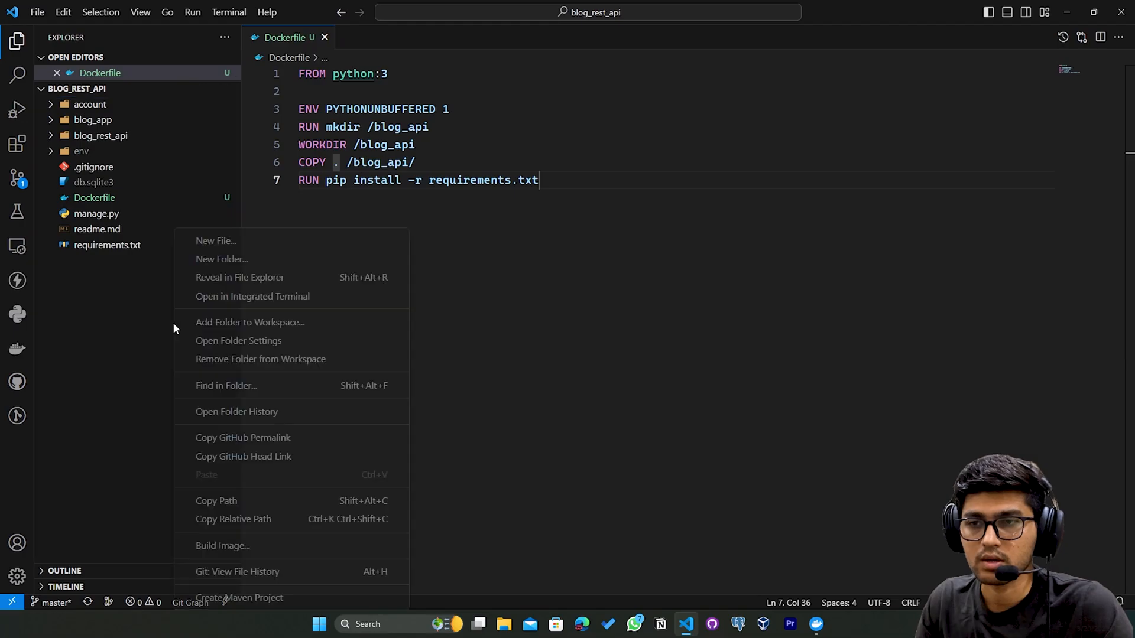
pyautogui.moveTo(236, 412)
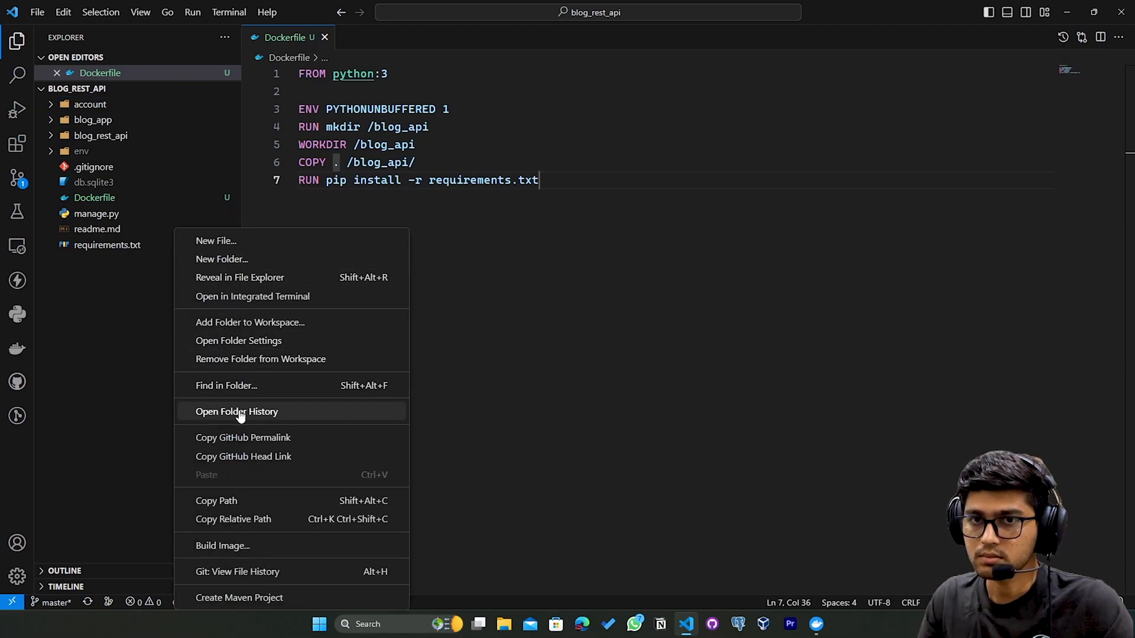
# Create an empty docker-compose.yml at the project root and return to the Dockerfile
pyautogui.click(215, 240)
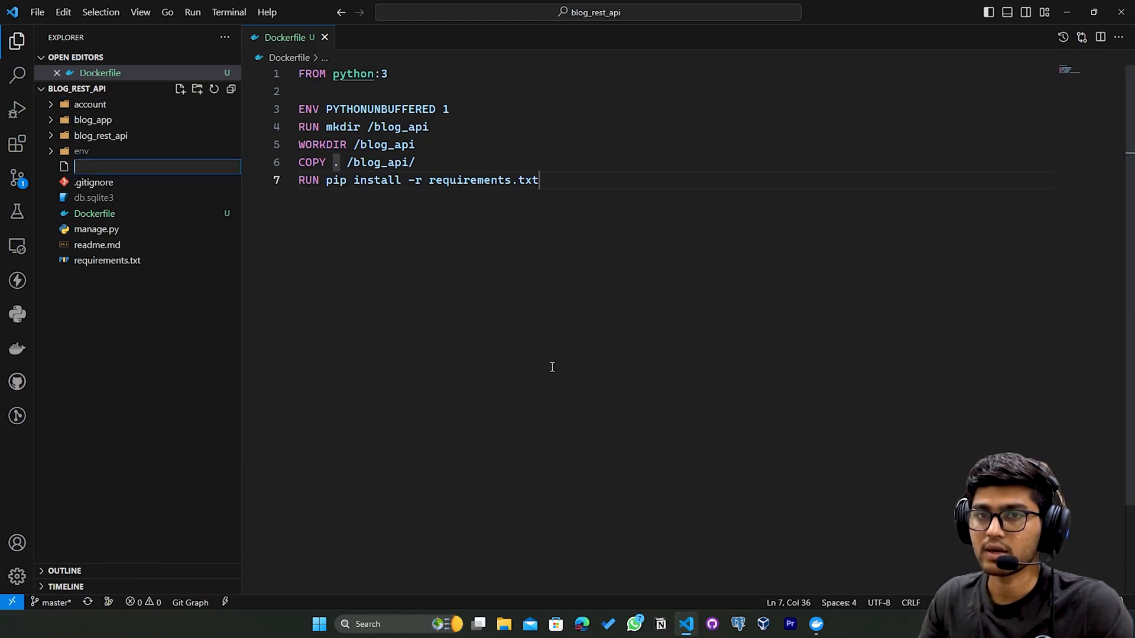
pyautogui.write('docker-co')
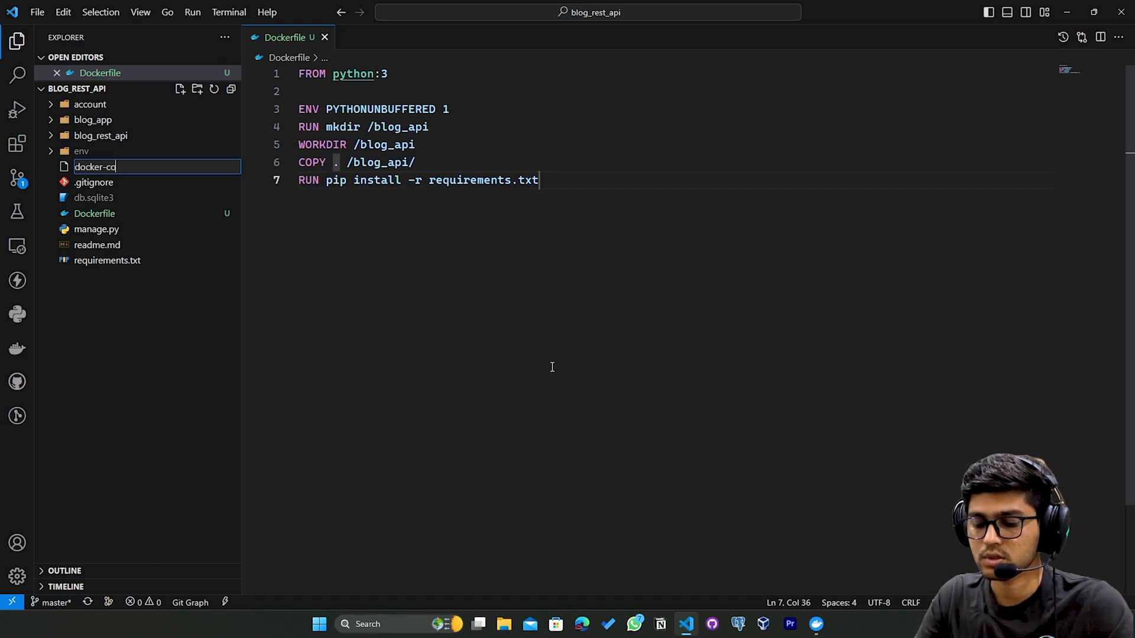
pyautogui.write('mpose')
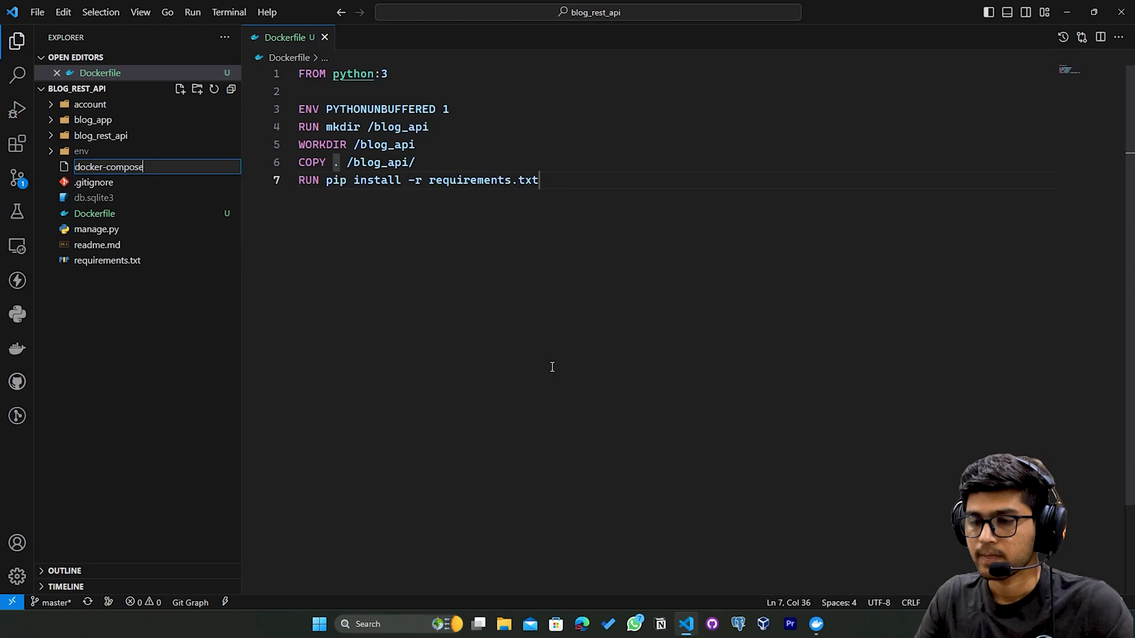
pyautogui.write('.yml')
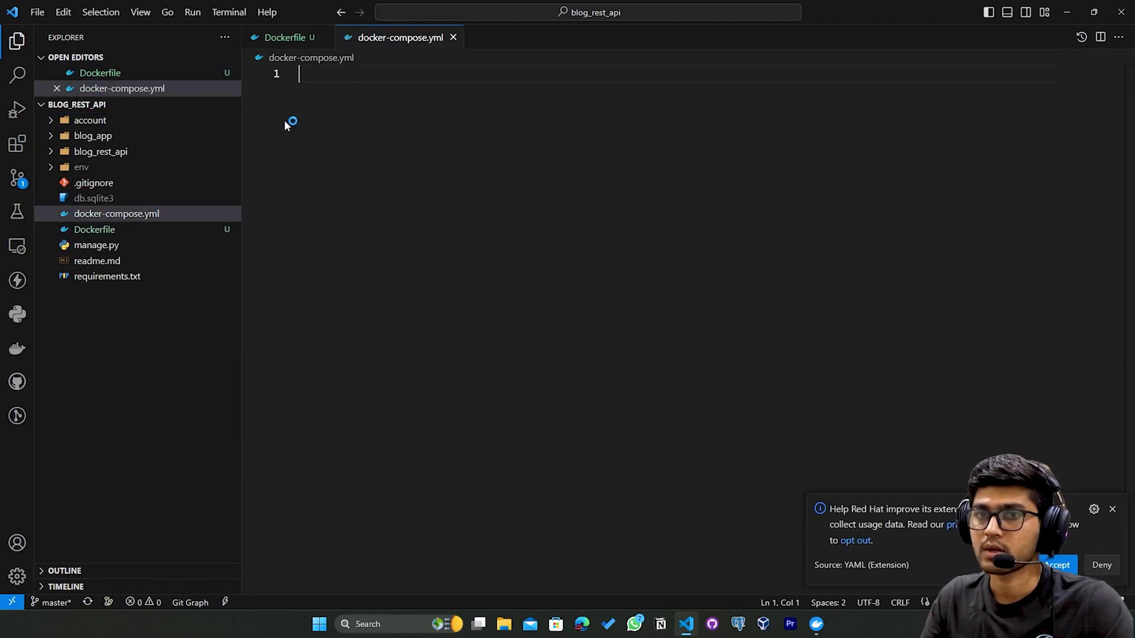
pyautogui.click(283, 36)
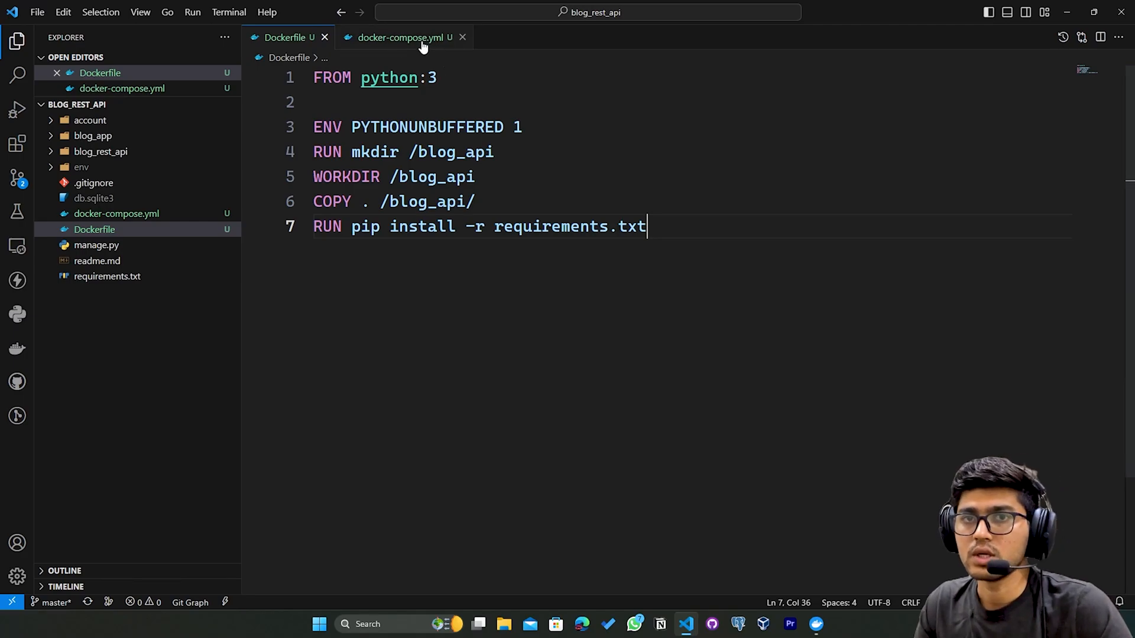
pyautogui.click(398, 36)
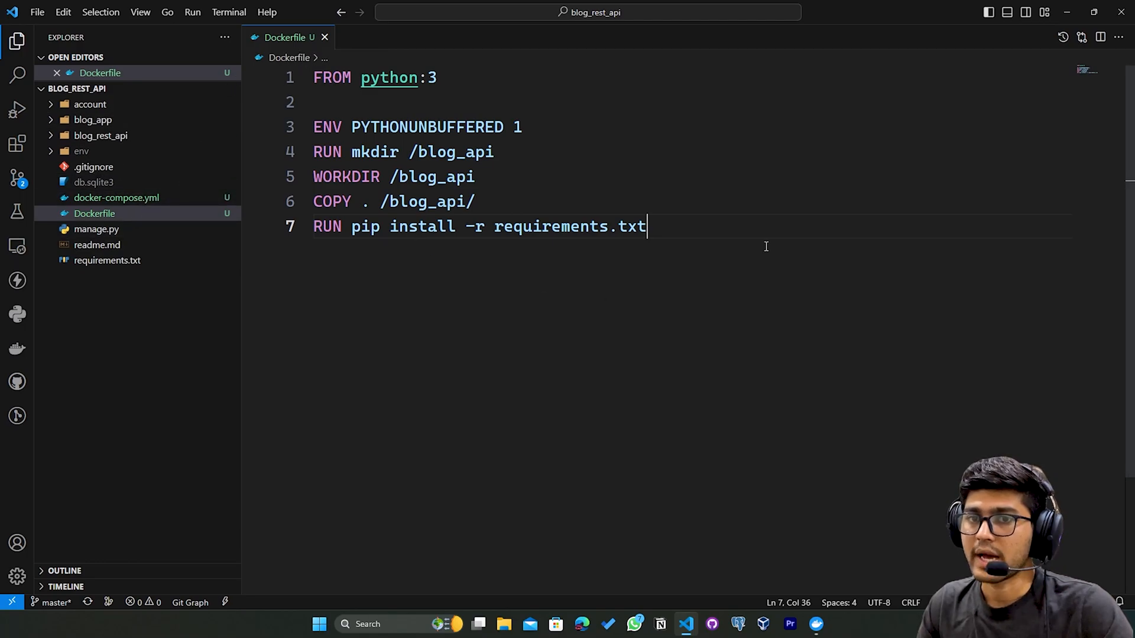
pyautogui.moveTo(685, 226)
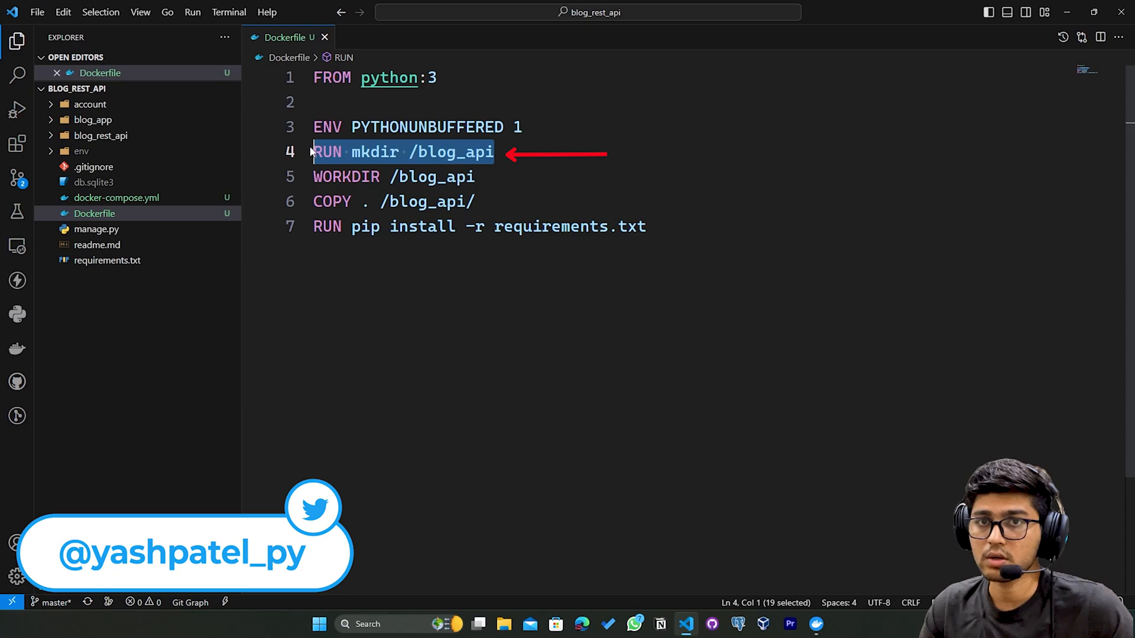
# Highlight the mkdir, WORKDIR and pip install lines of the Dockerfile while reviewing them
pyautogui.doubleClick(441, 176)
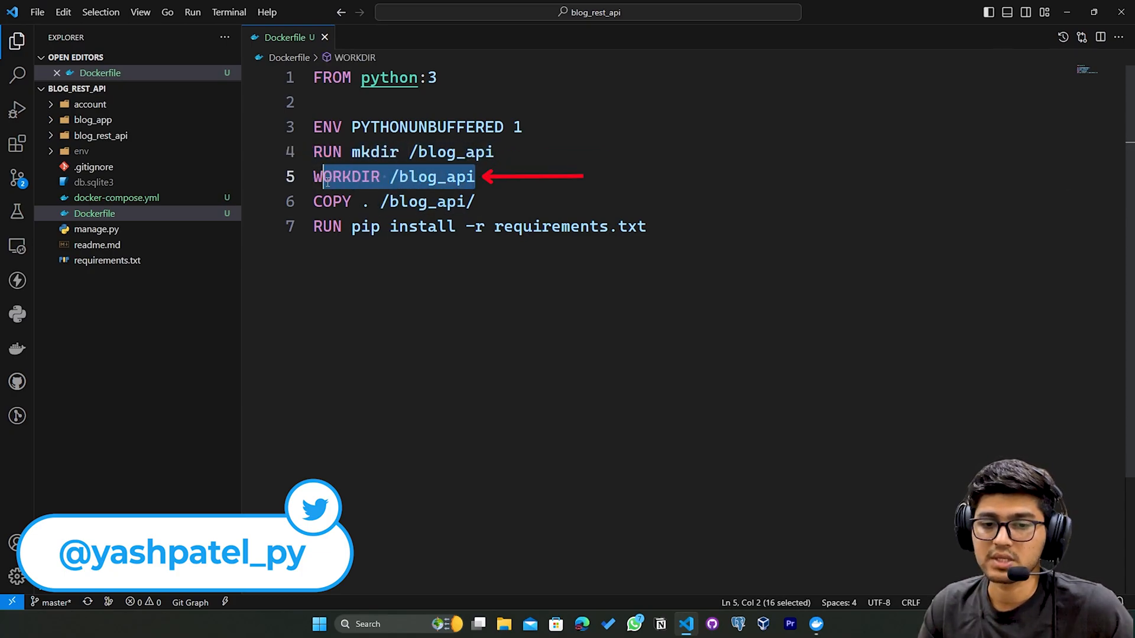
pyautogui.click(475, 201)
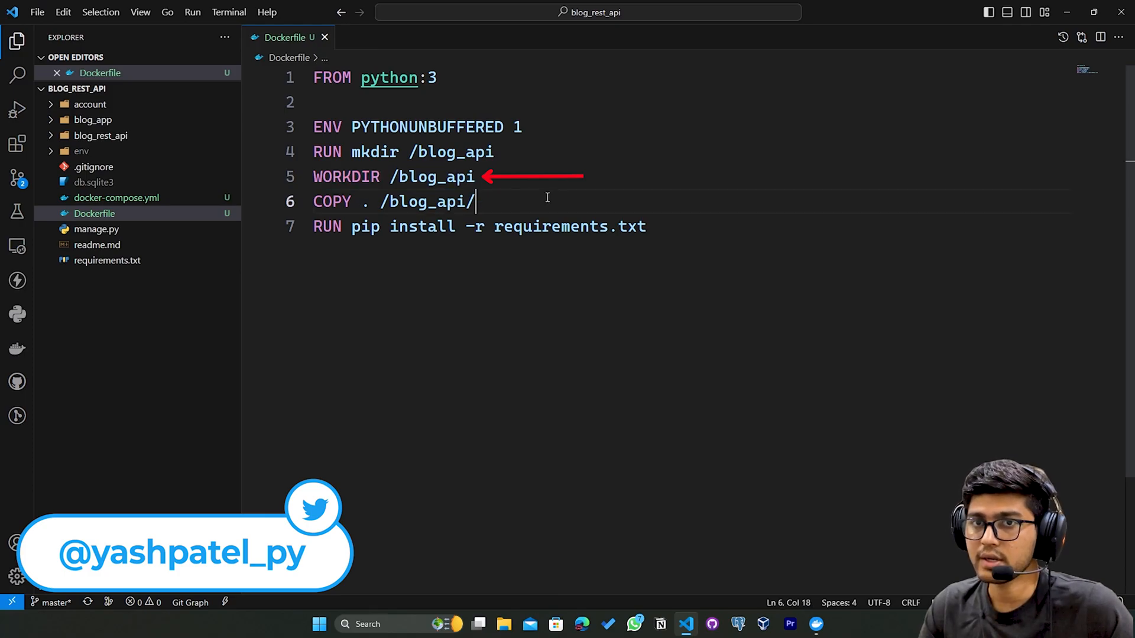
pyautogui.tripleClick(393, 201)
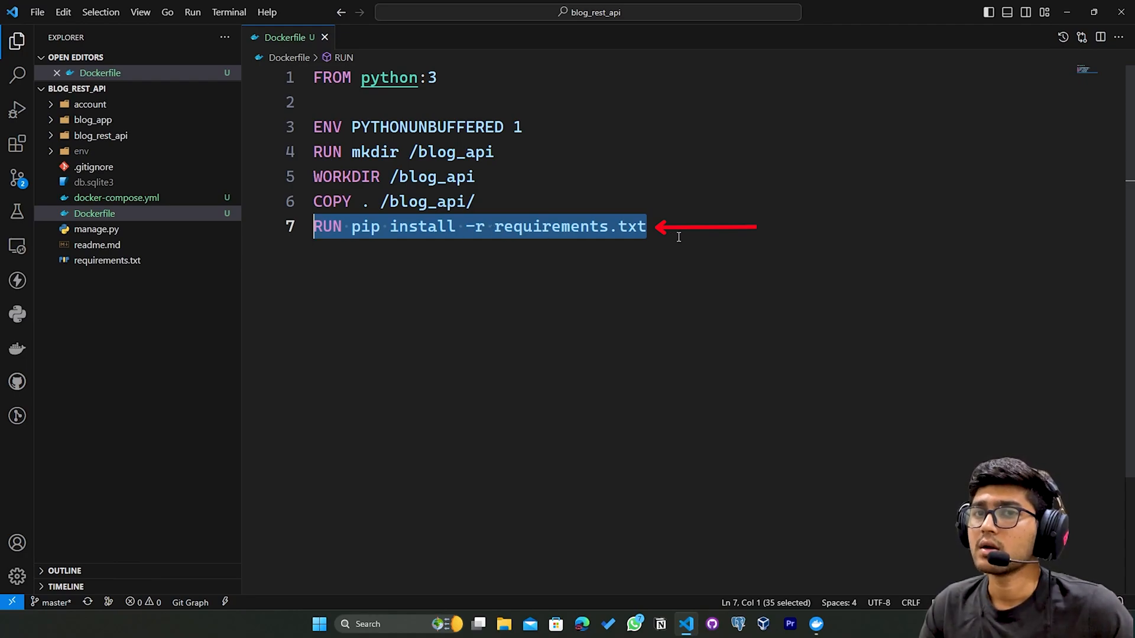
pyautogui.click(644, 227)
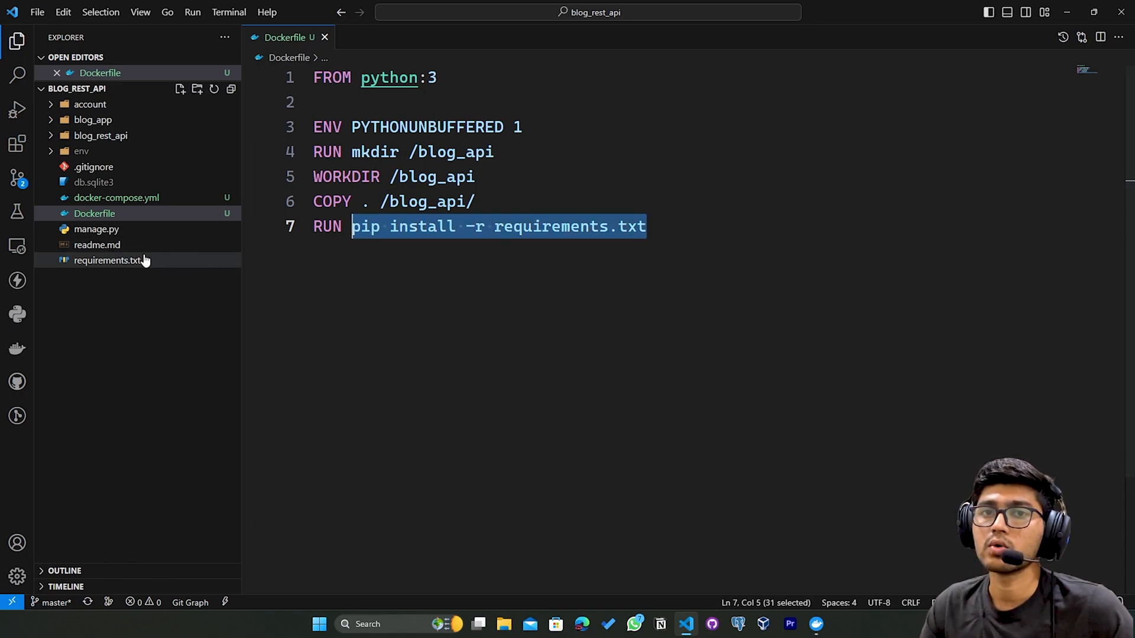
# Check requirements.txt dependencies (Django 4.1, DRF 3.13.1), then close both files
pyautogui.click(107, 260)
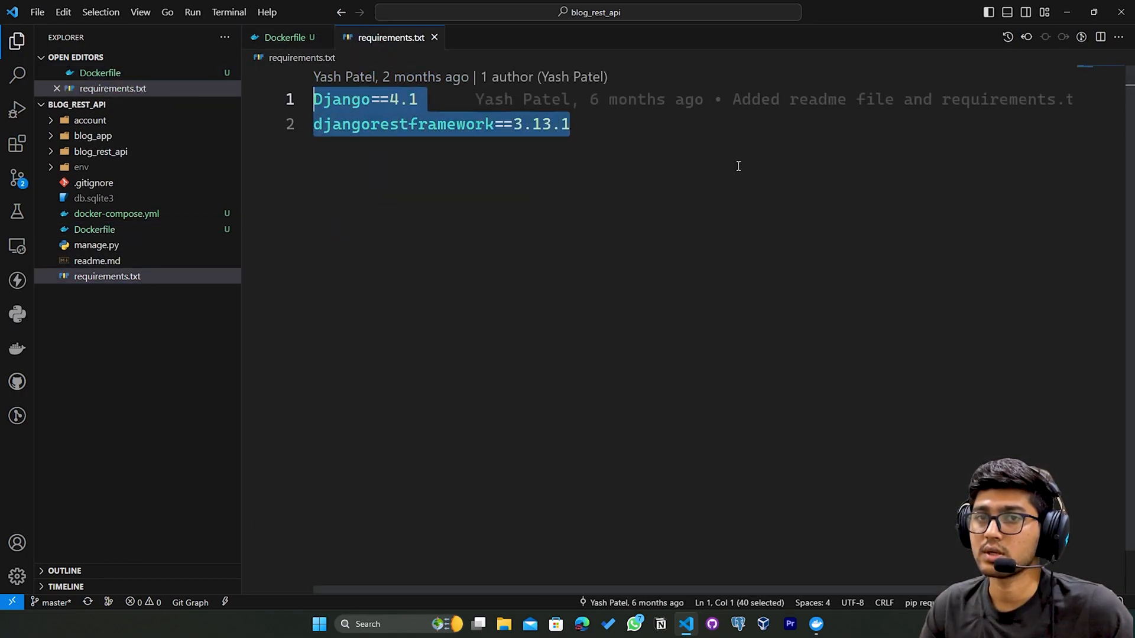
pyautogui.click(284, 37)
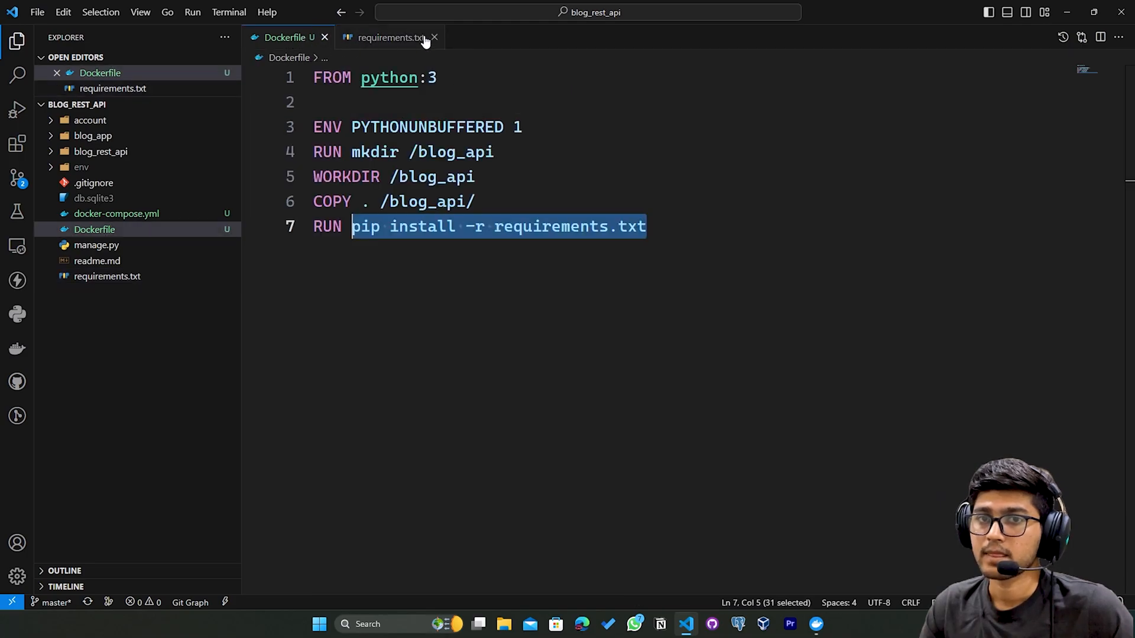
pyautogui.click(435, 37)
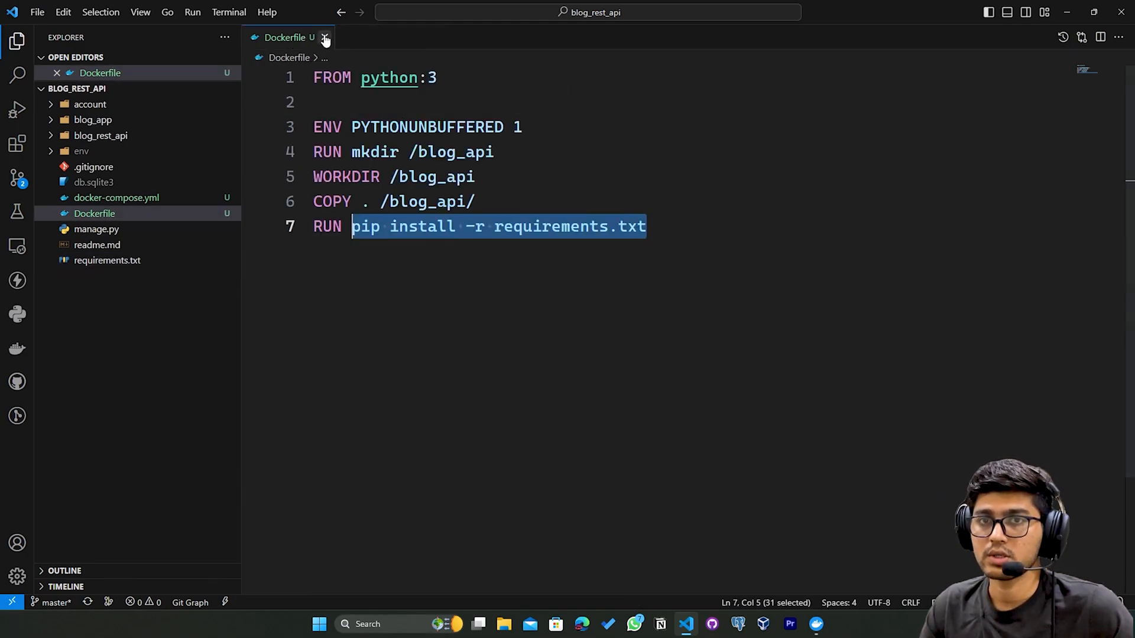
pyautogui.click(326, 37)
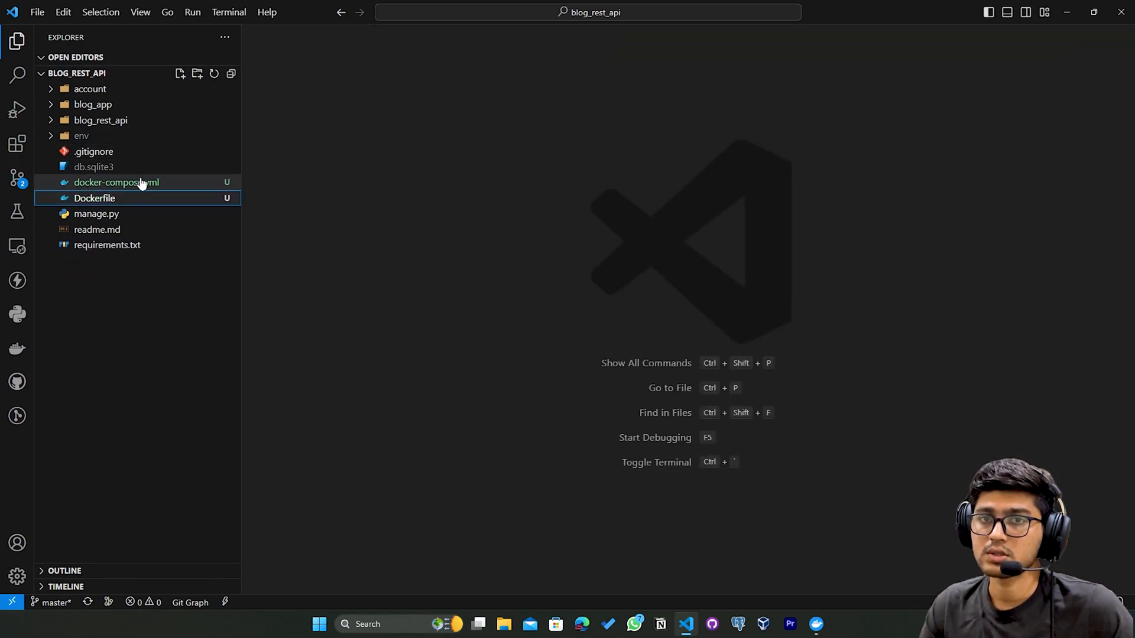
# Open docker-compose.yml for editing and dismiss the compose-spec.json schema
pyautogui.doubleClick(116, 182)
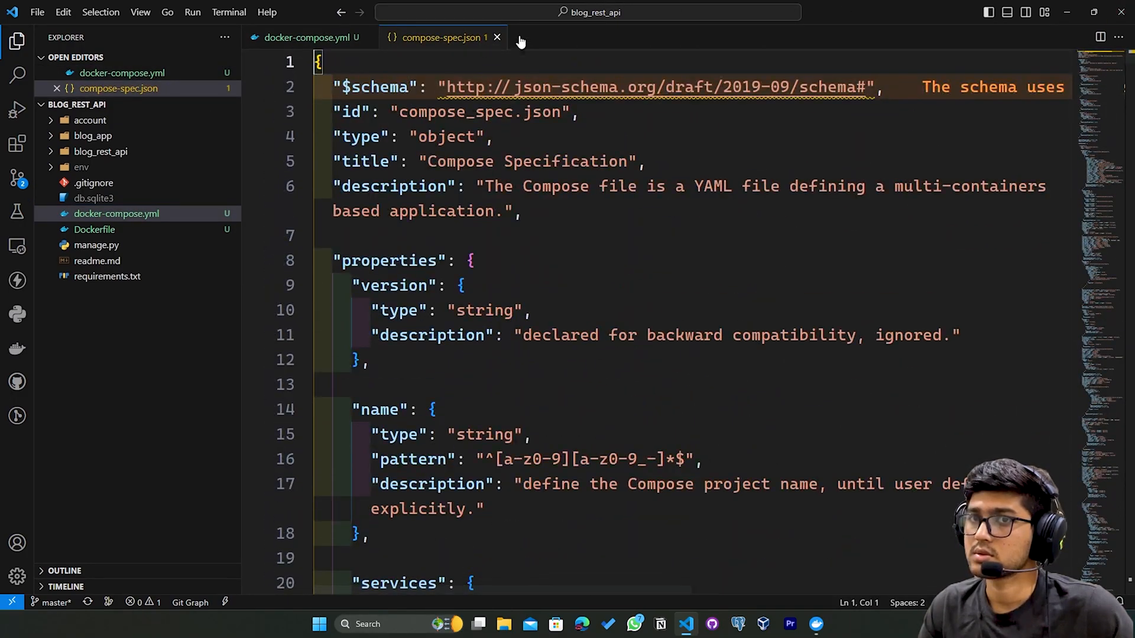
pyautogui.click(496, 37)
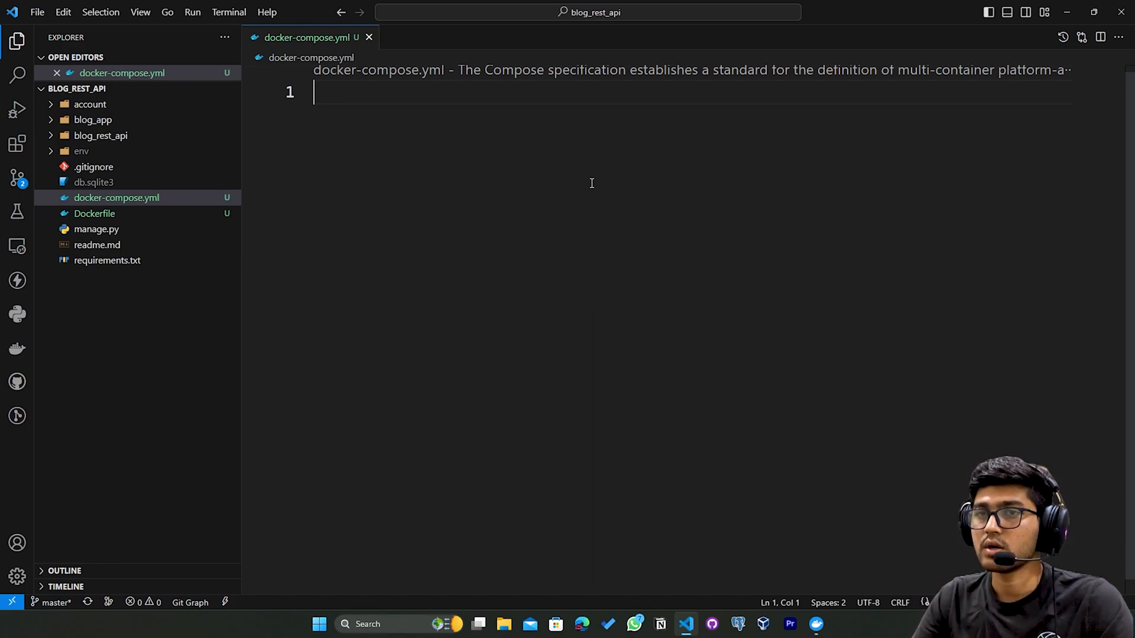
# Write version 3.9 and a services: web: entry with build in docker-compose.yml
pyautogui.write('VAR')
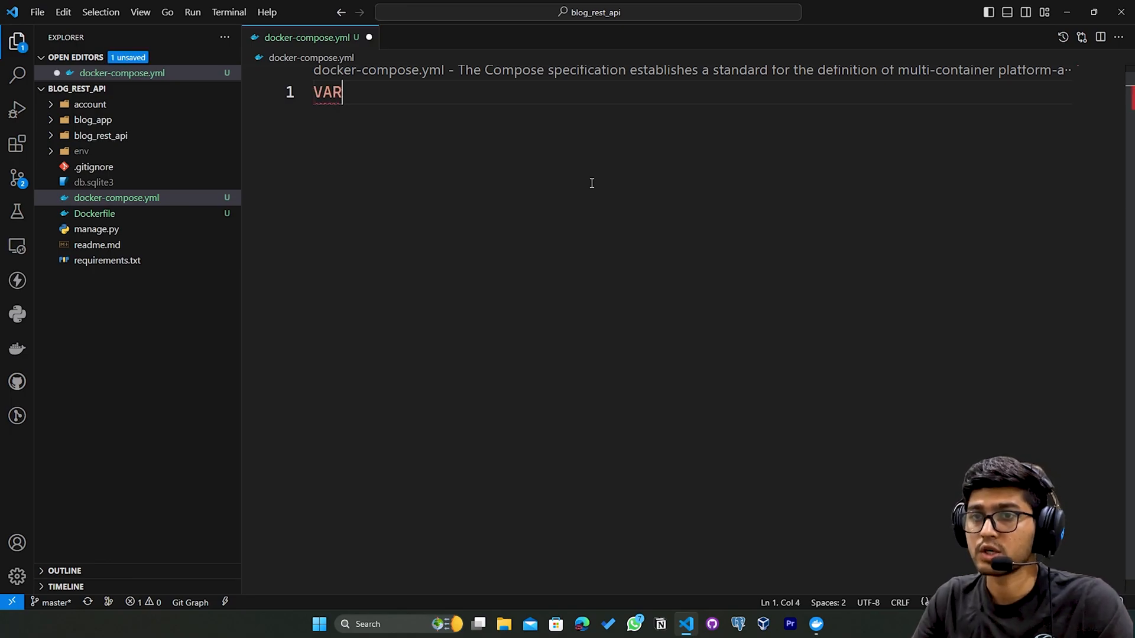
pyautogui.write("version: '")
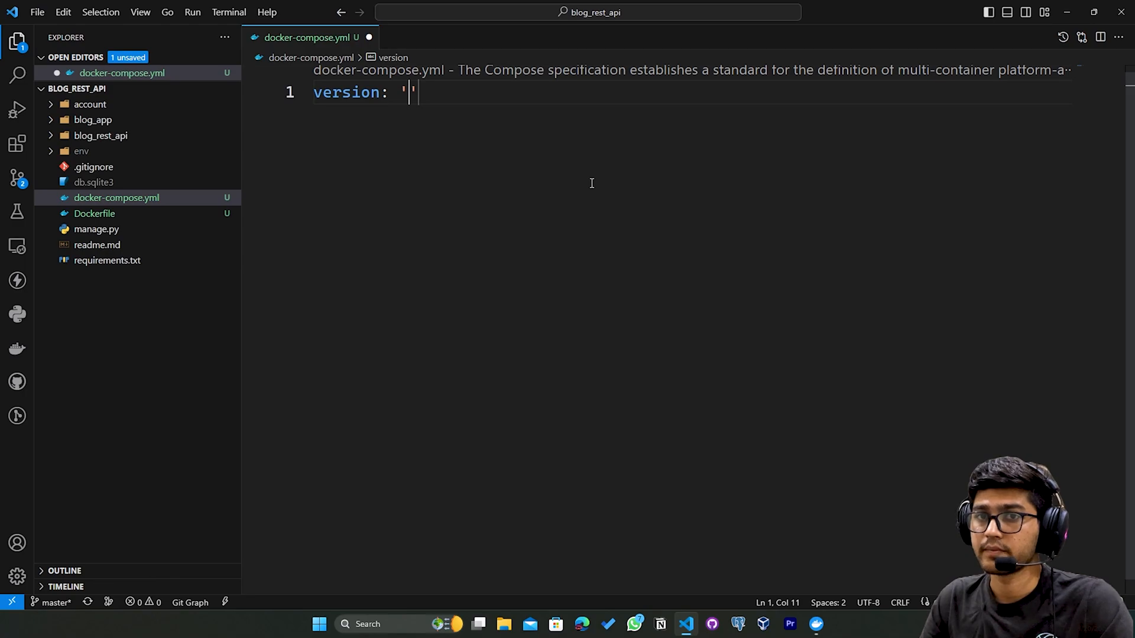
pyautogui.write('3.9')
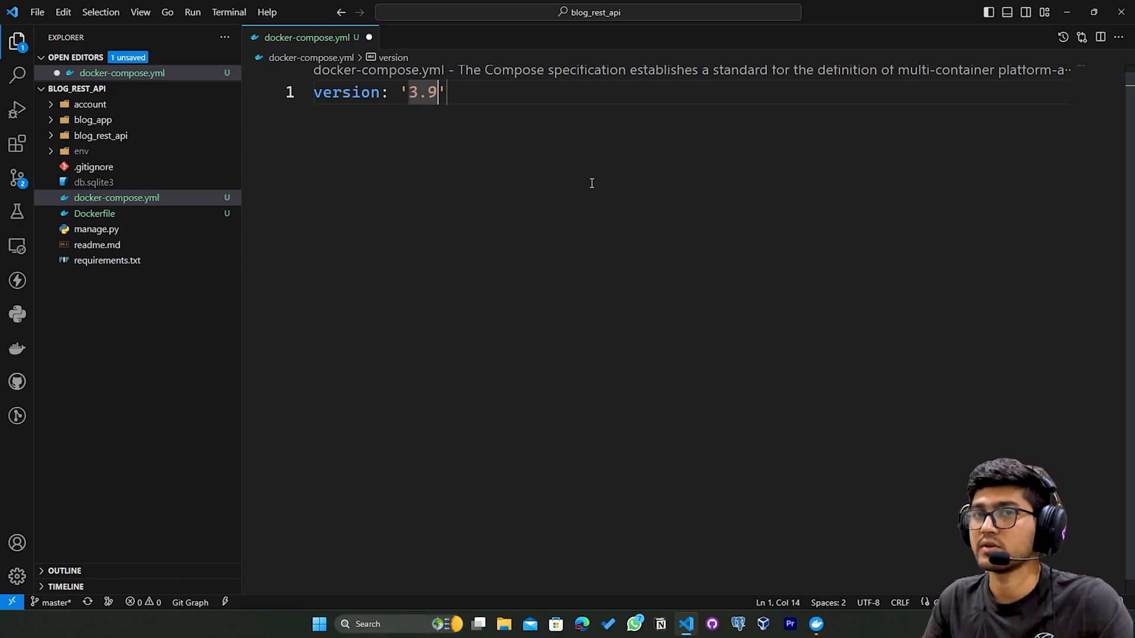
pyautogui.press('Enter')
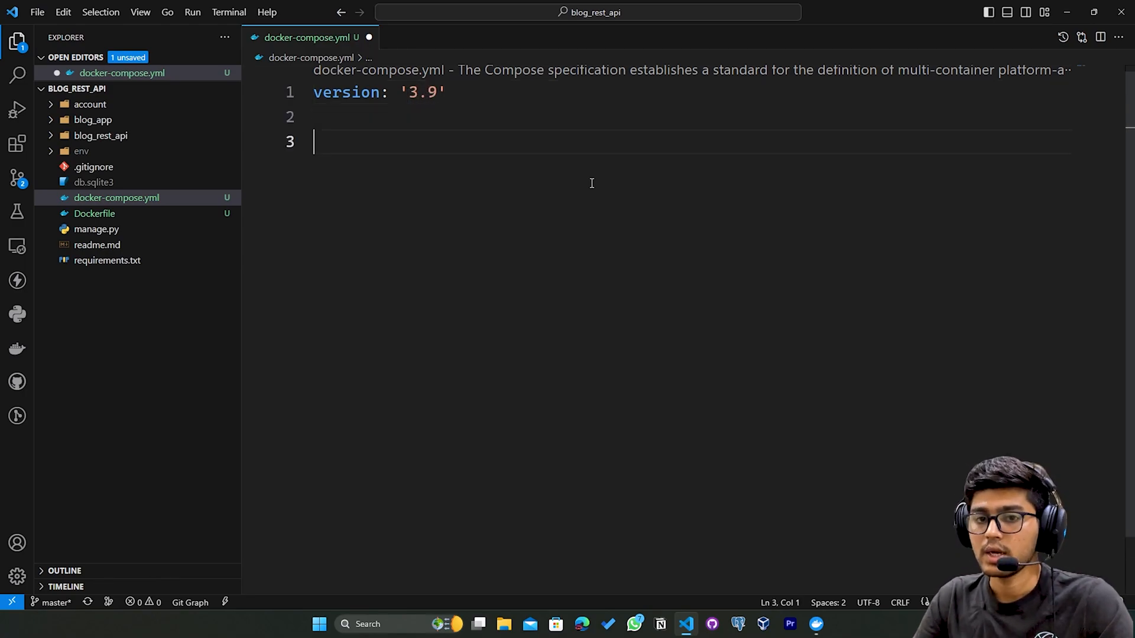
pyautogui.write('services:')
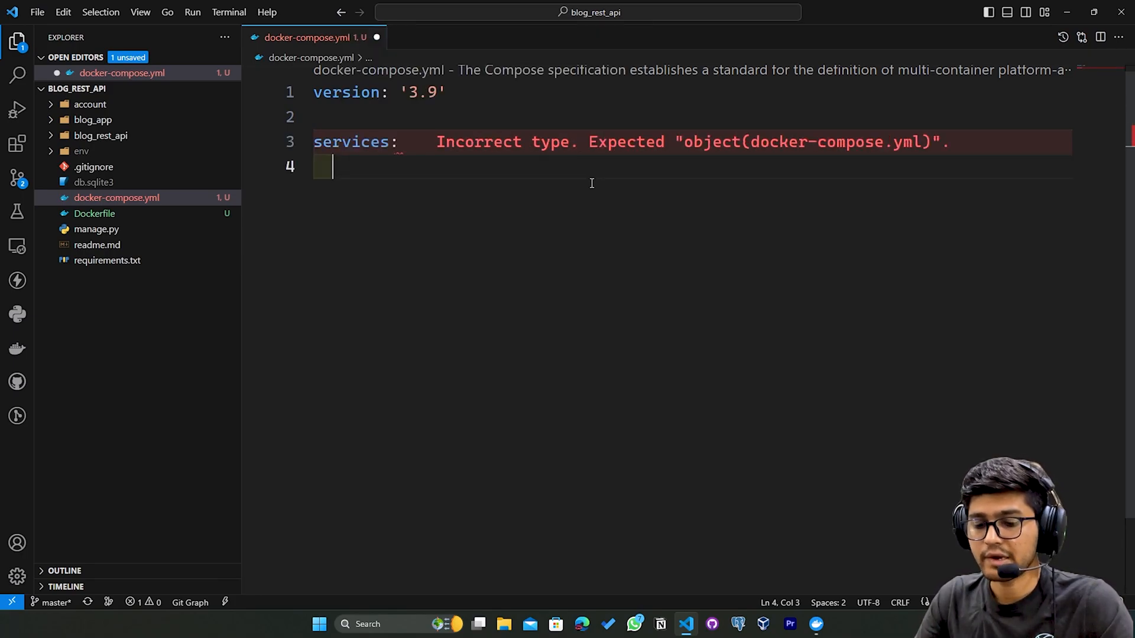
pyautogui.write('web:')
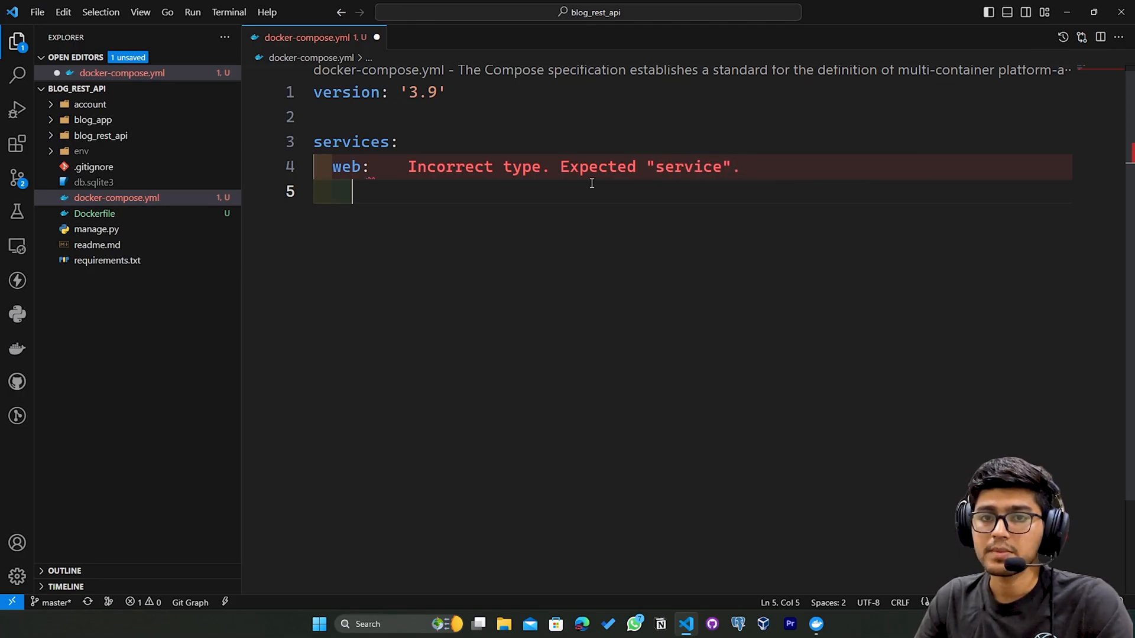
pyautogui.write('build: .')
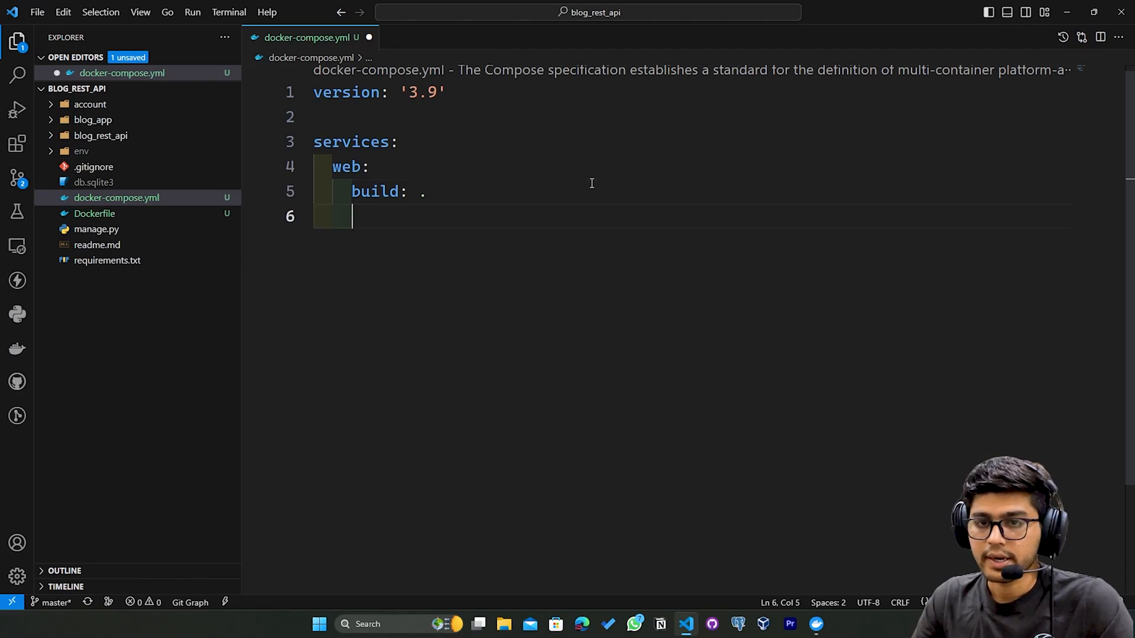
# Set the web command to python manage.py runserver 0.0.0.0:8000 and begin volumes
pyautogui.write('command')
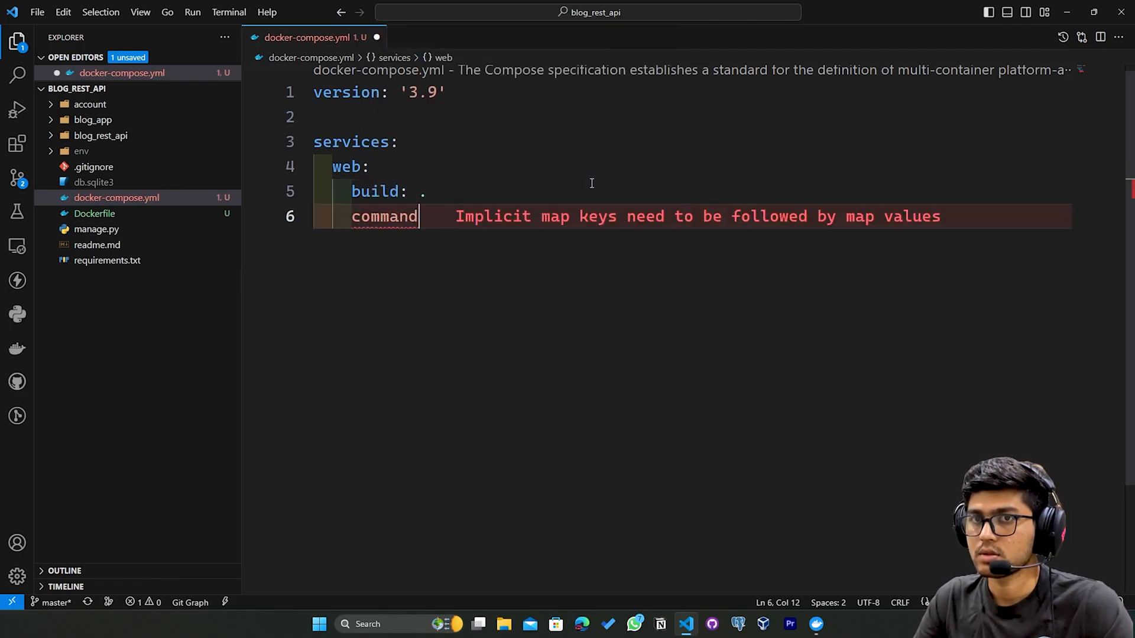
pyautogui.write(':')
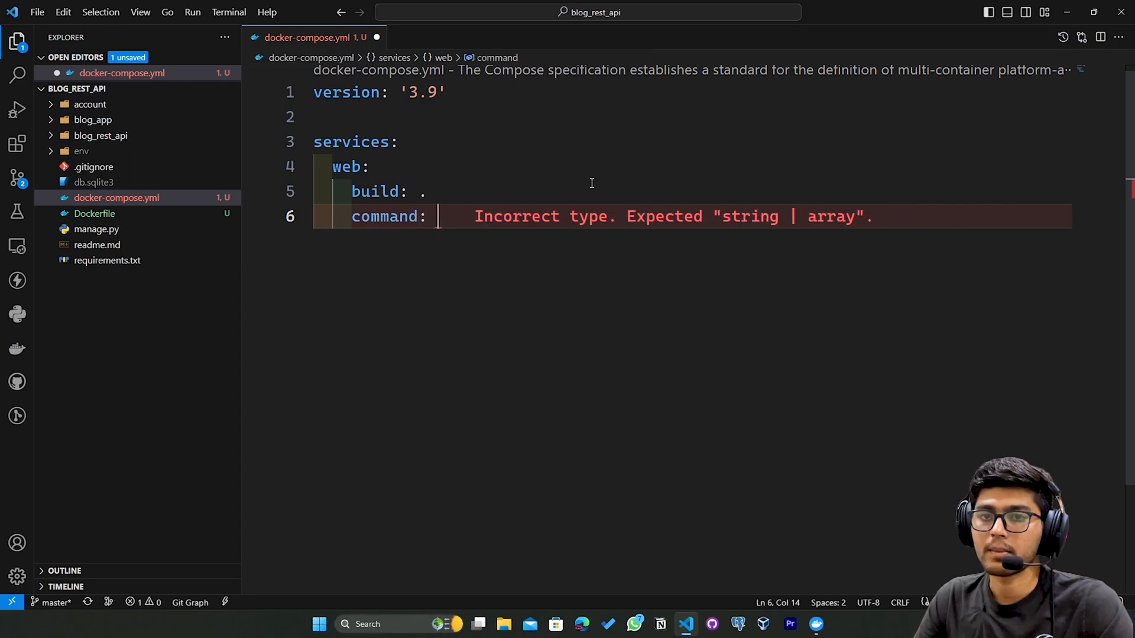
pyautogui.write('python mana')
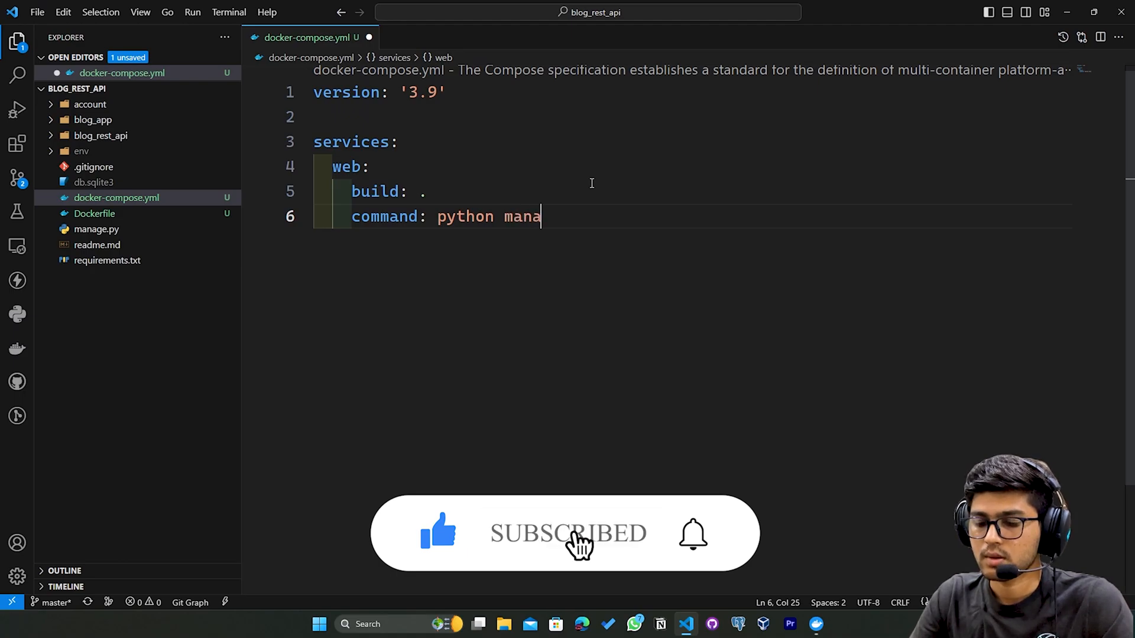
pyautogui.write('ge.py run')
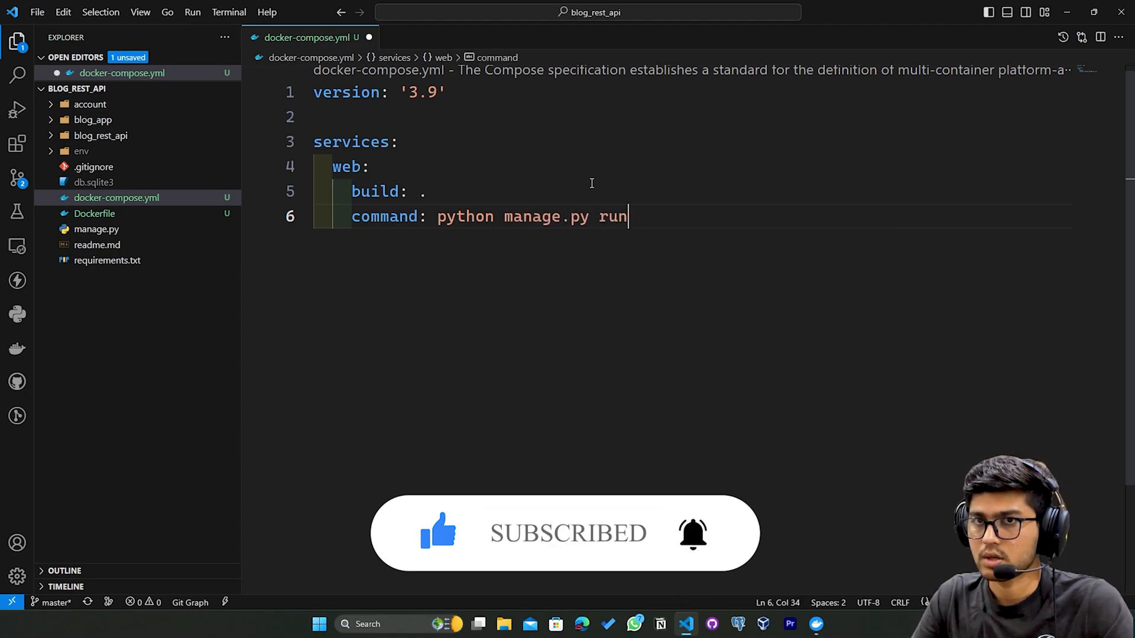
pyautogui.write('server')
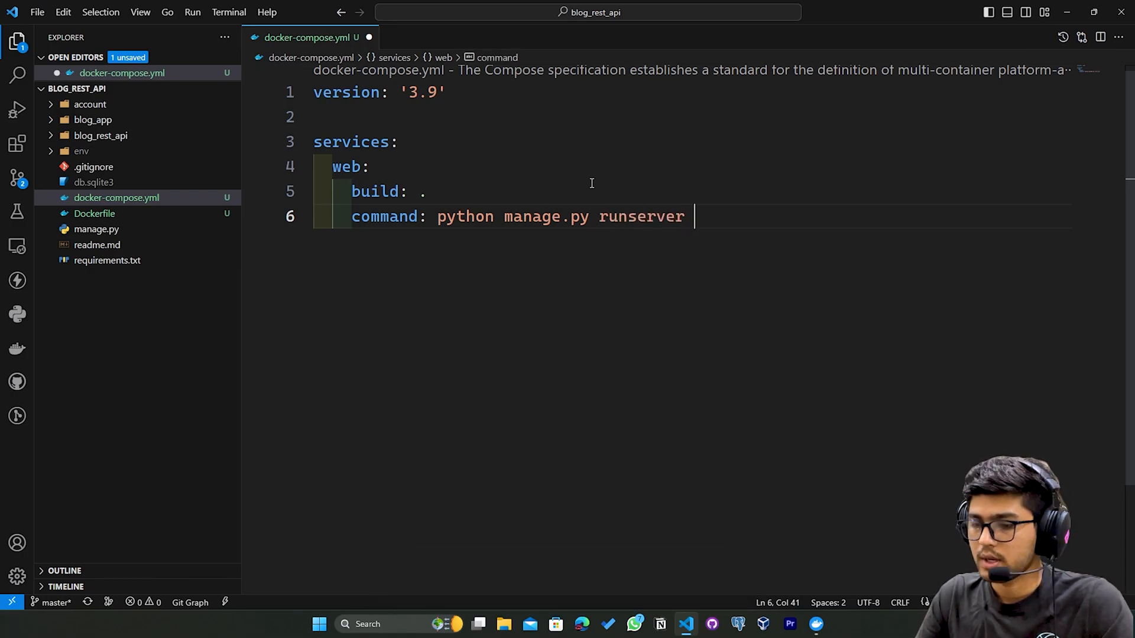
pyautogui.write('0.0.0.')
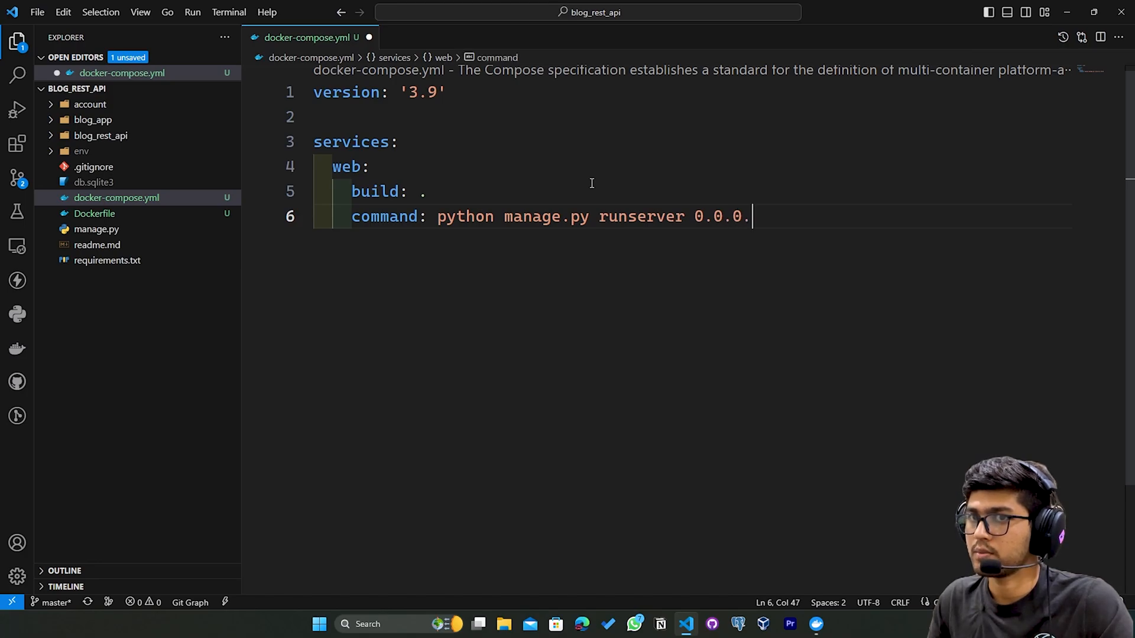
pyautogui.write('0')
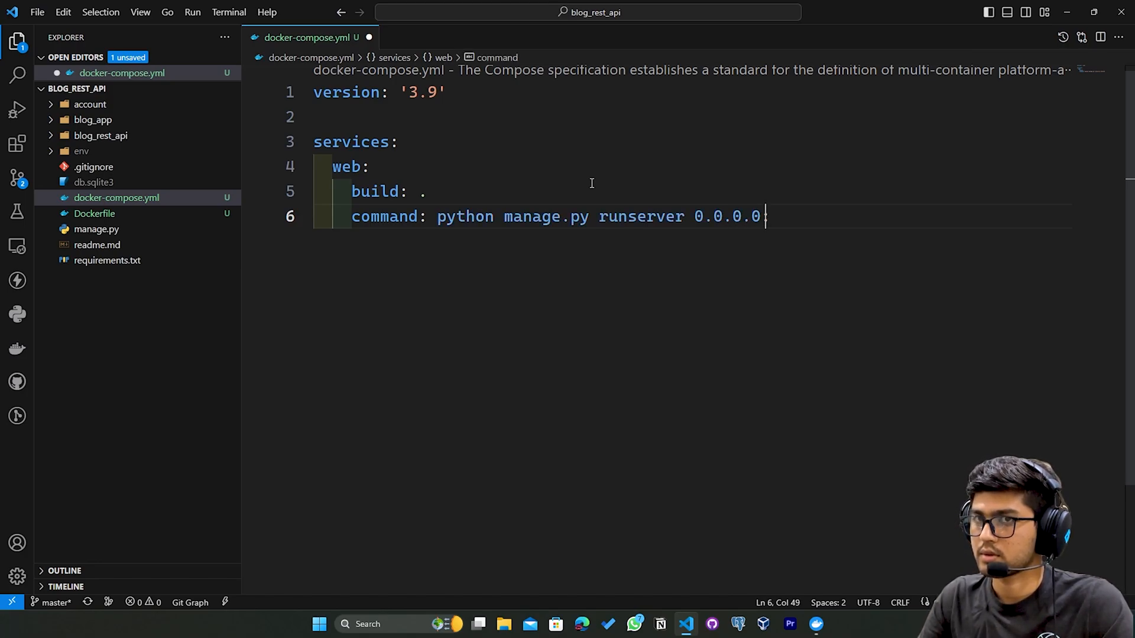
pyautogui.write(':8000')
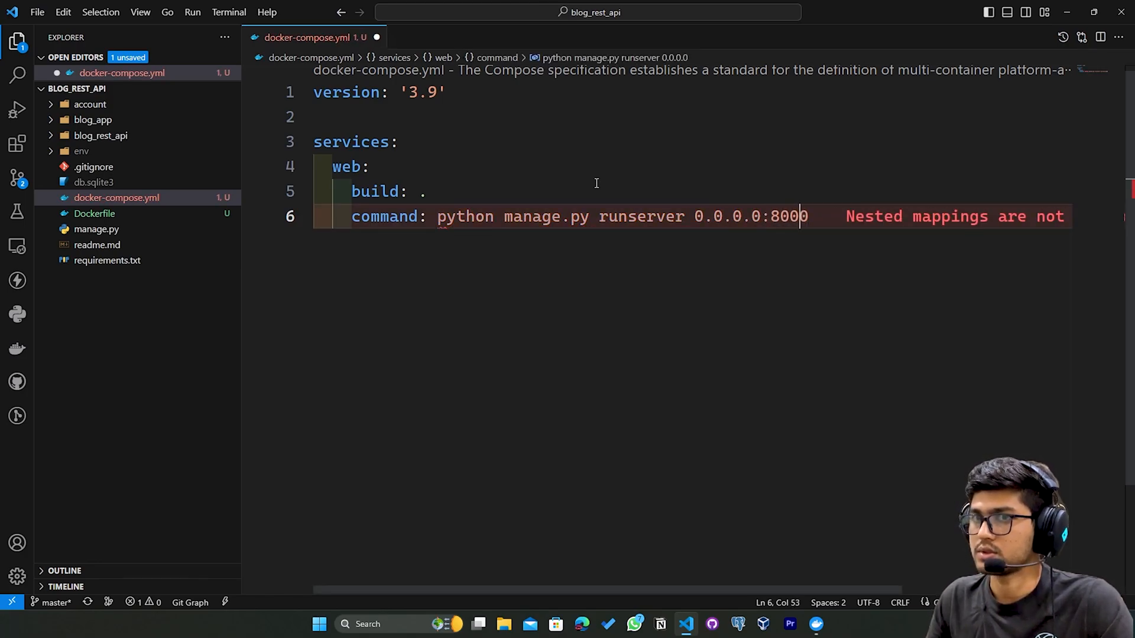
pyautogui.write('va')
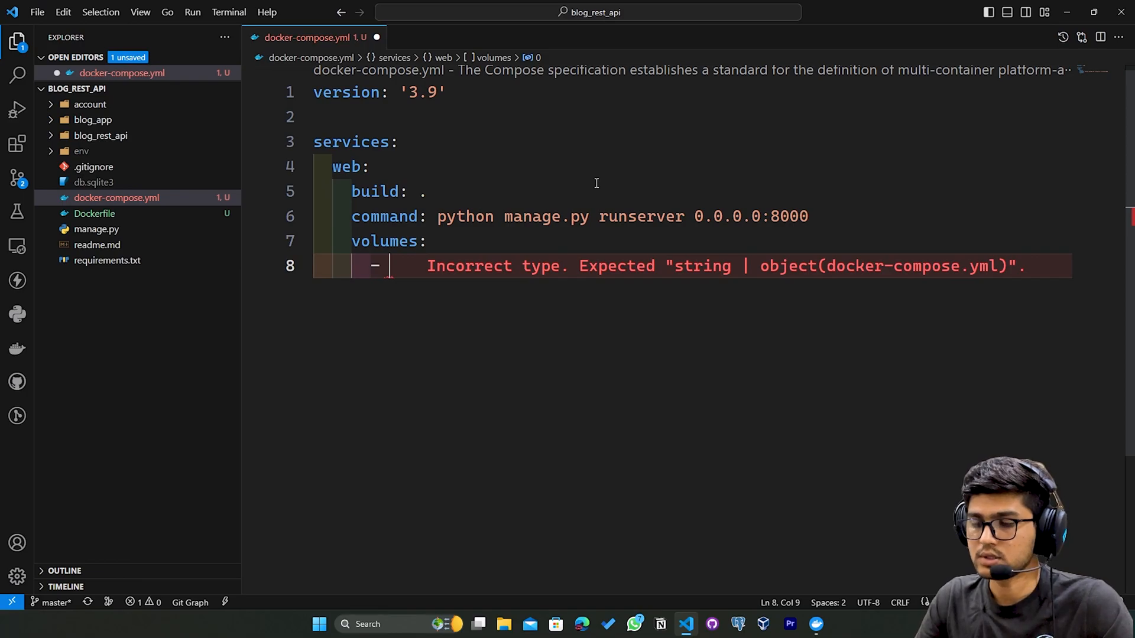
# Add a volume mounting the project at .:/blog_api under the web service
pyautogui.write('.:')
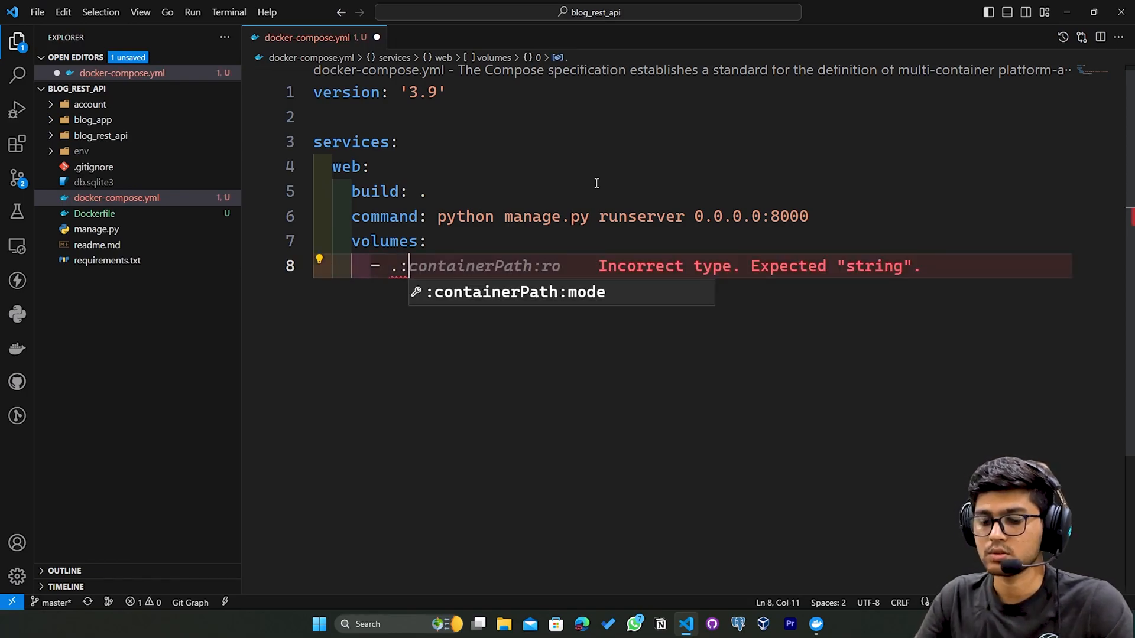
pyautogui.write('code')
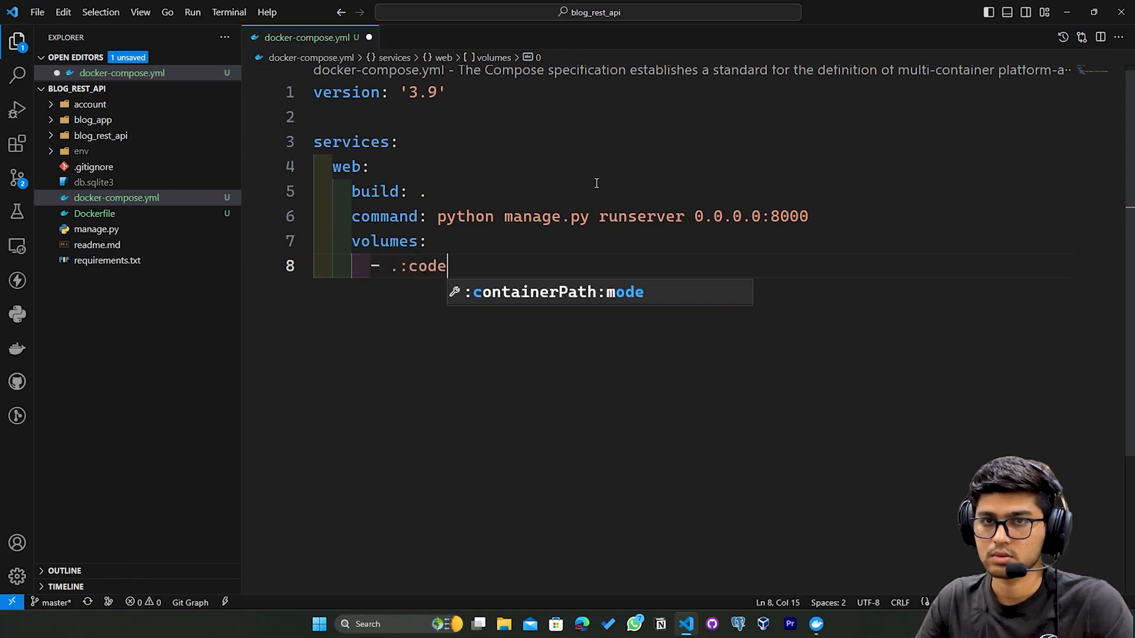
pyautogui.write('/')
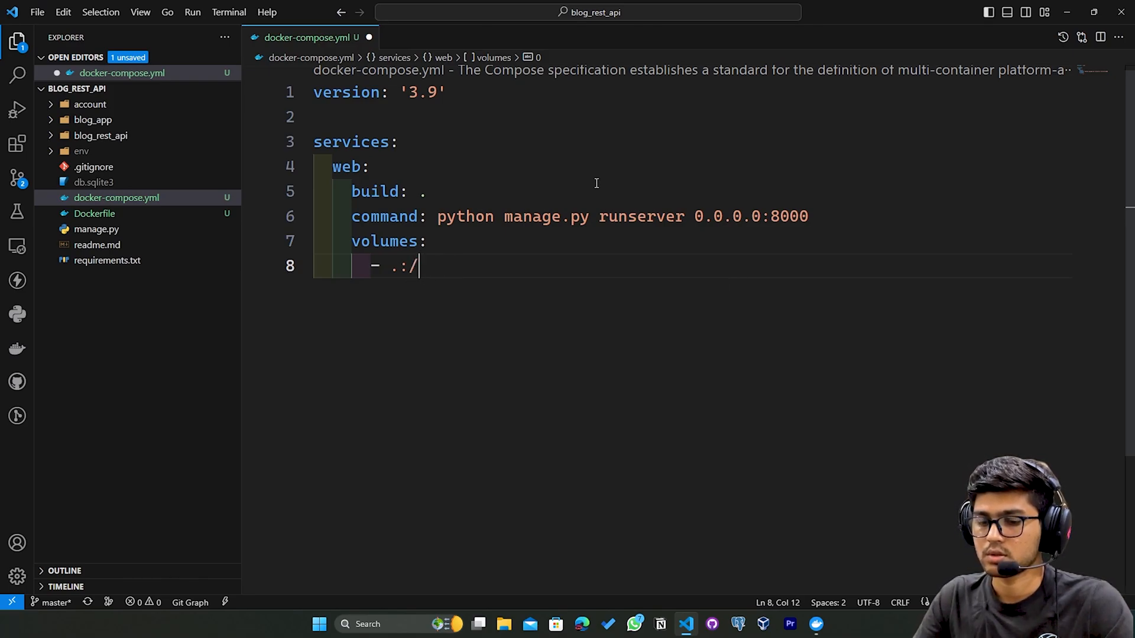
pyautogui.write('blog')
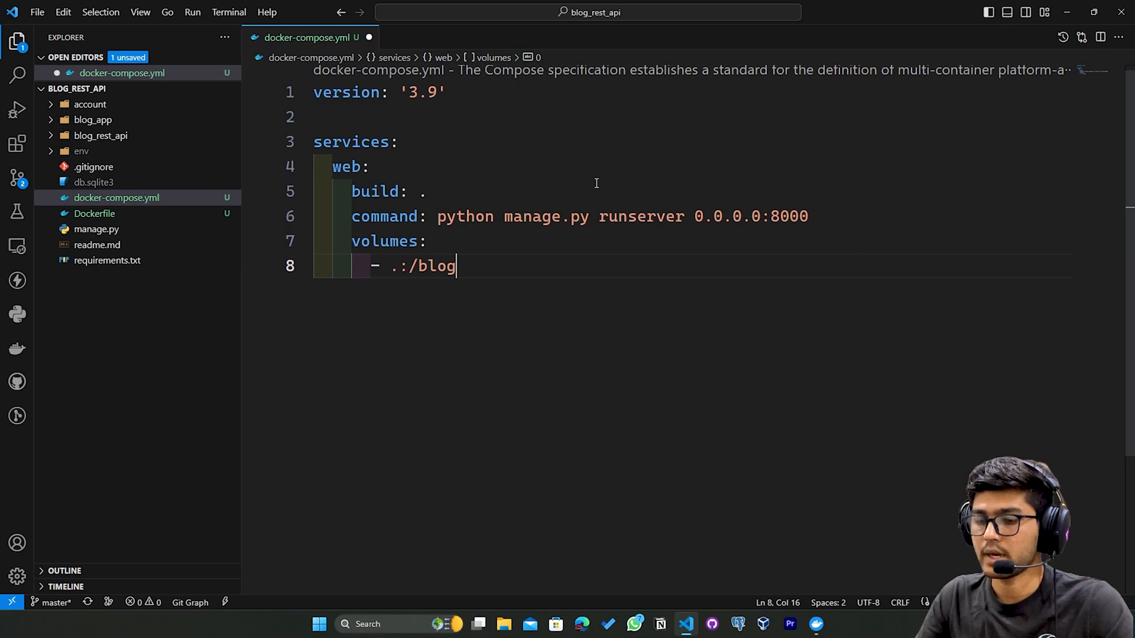
pyautogui.write('_api')
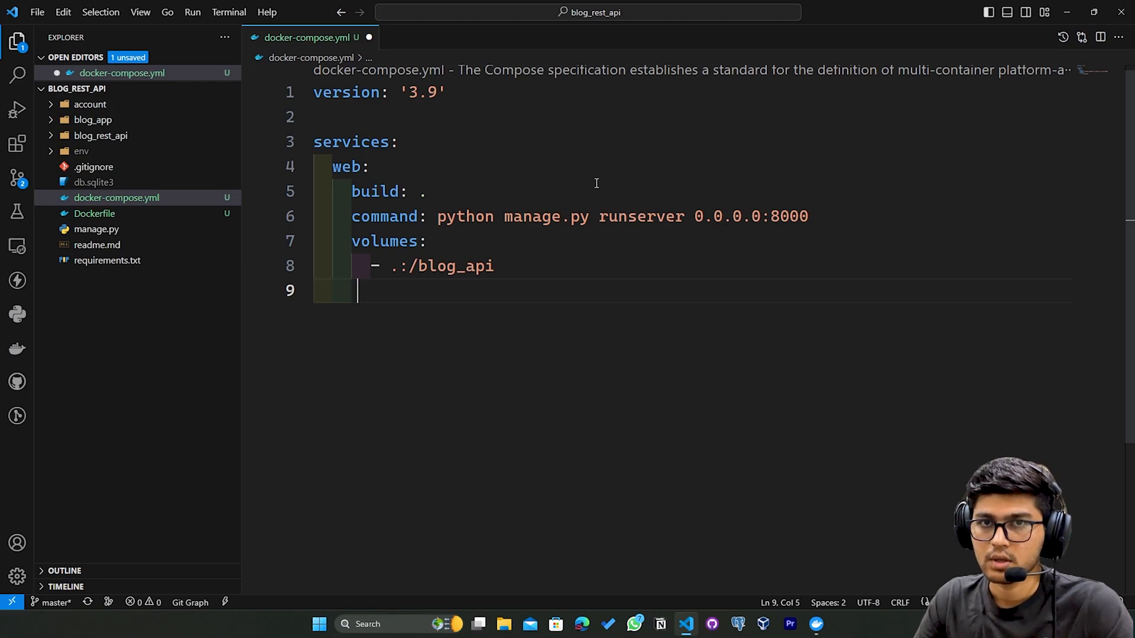
# Add ports mapping "8000:8000" and save docker-compose.yml
pyautogui.write('ports:')
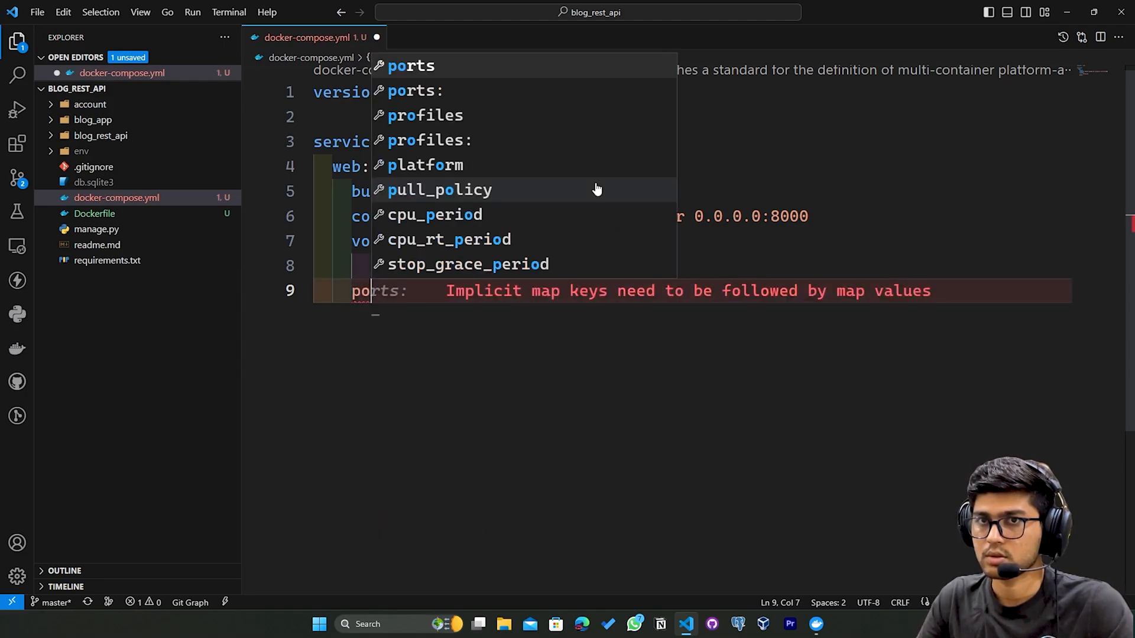
pyautogui.write('- "80"')
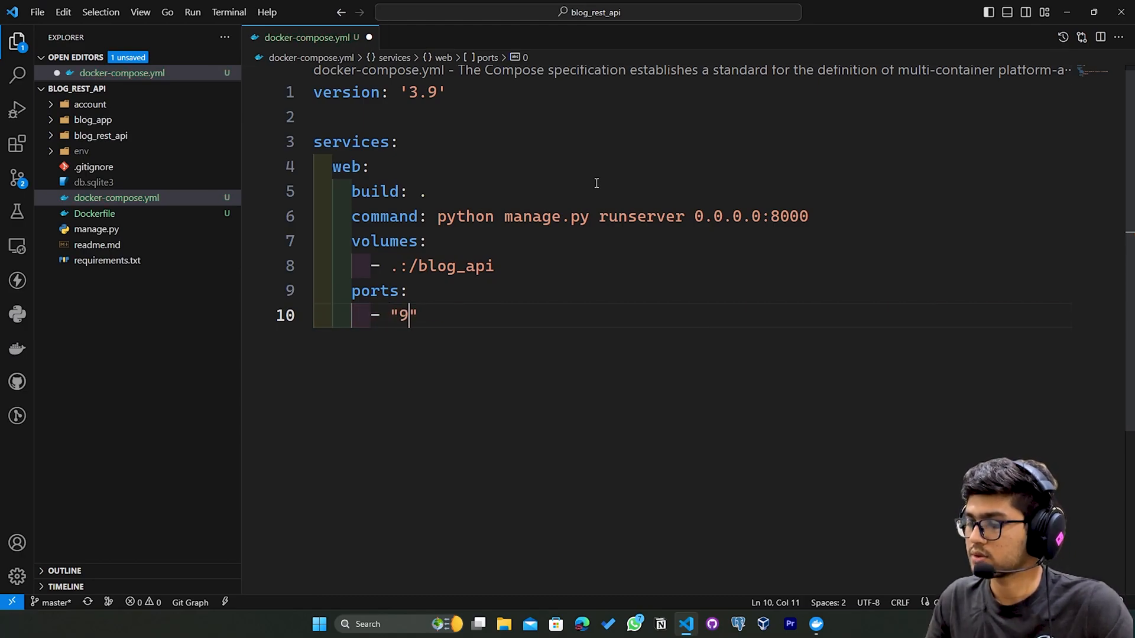
pyautogui.write('000')
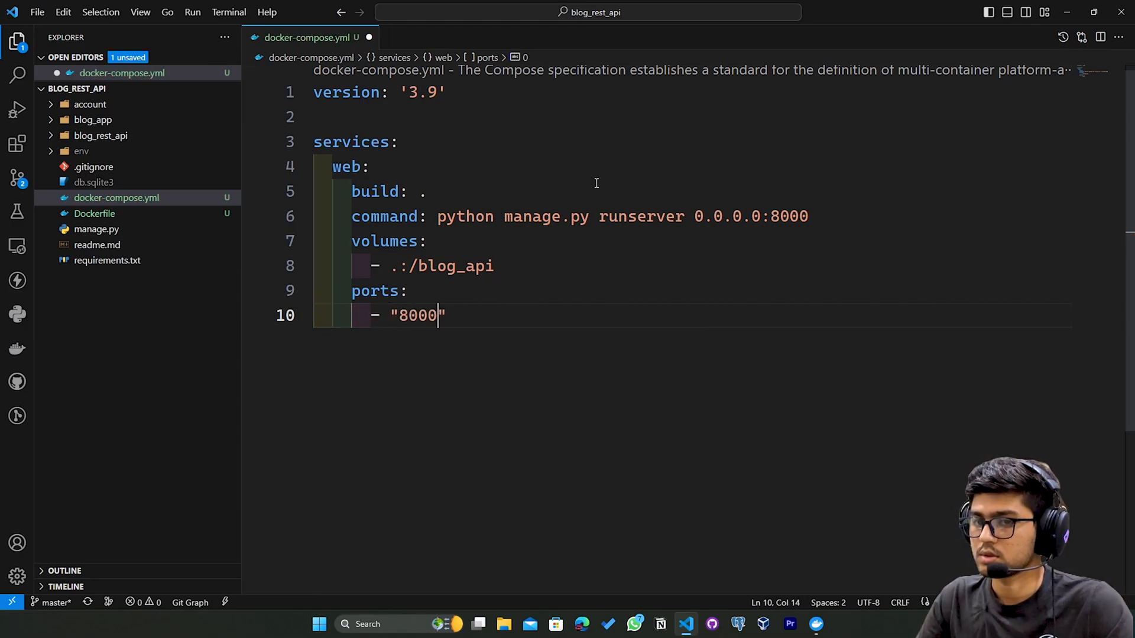
pyautogui.write(':8000')
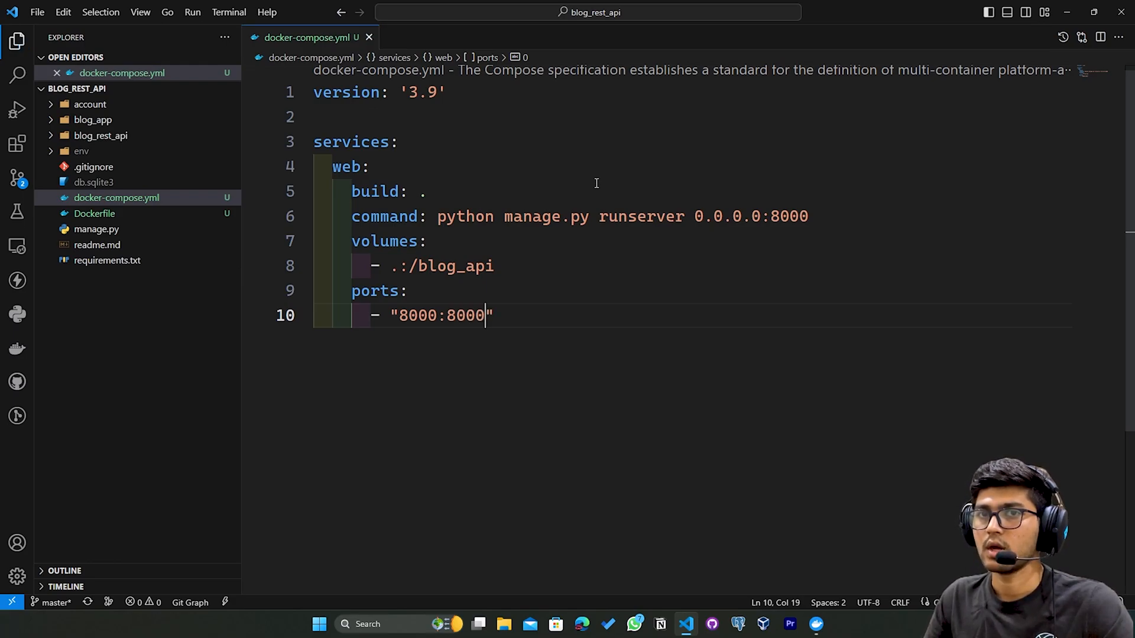
pyautogui.press('ctrl+a')
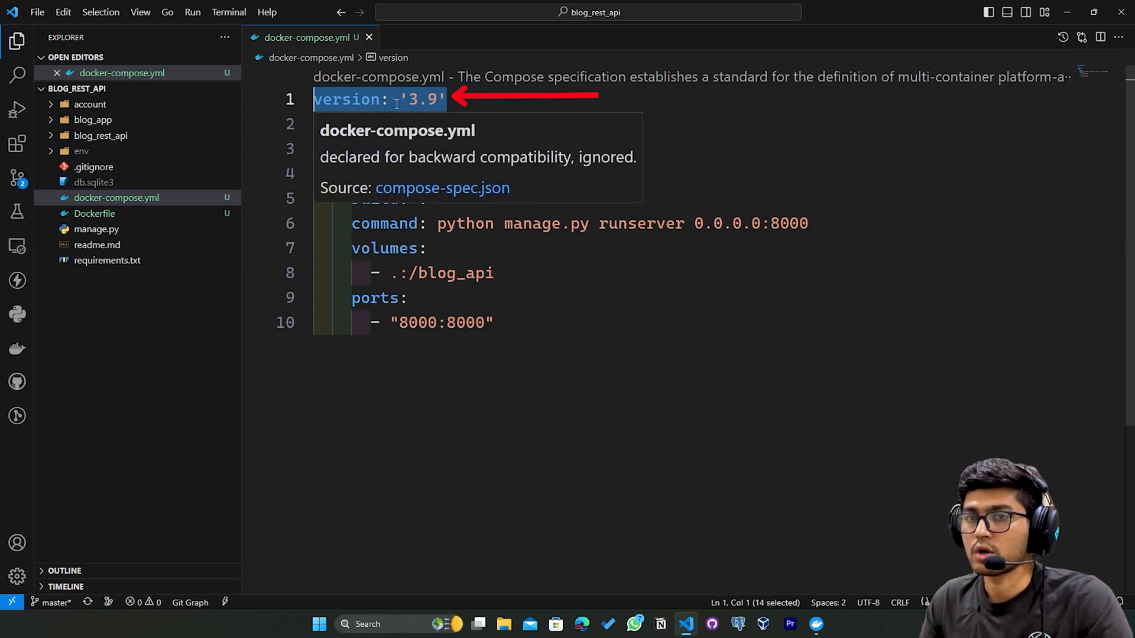
pyautogui.moveTo(861, 5)
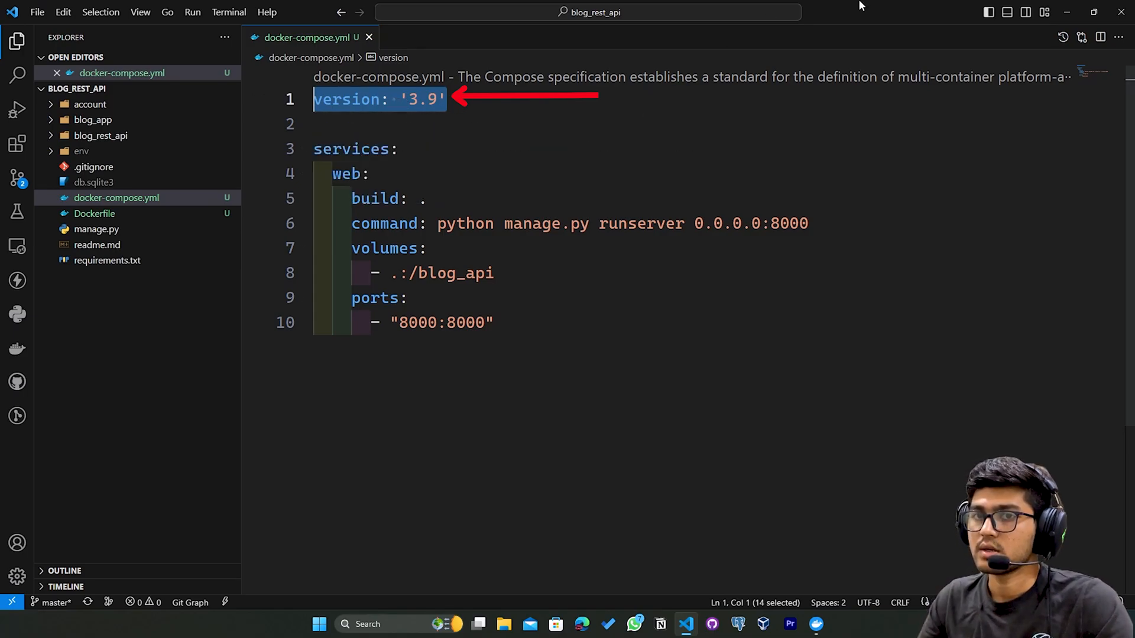
pyautogui.doubleClick(533, 223)
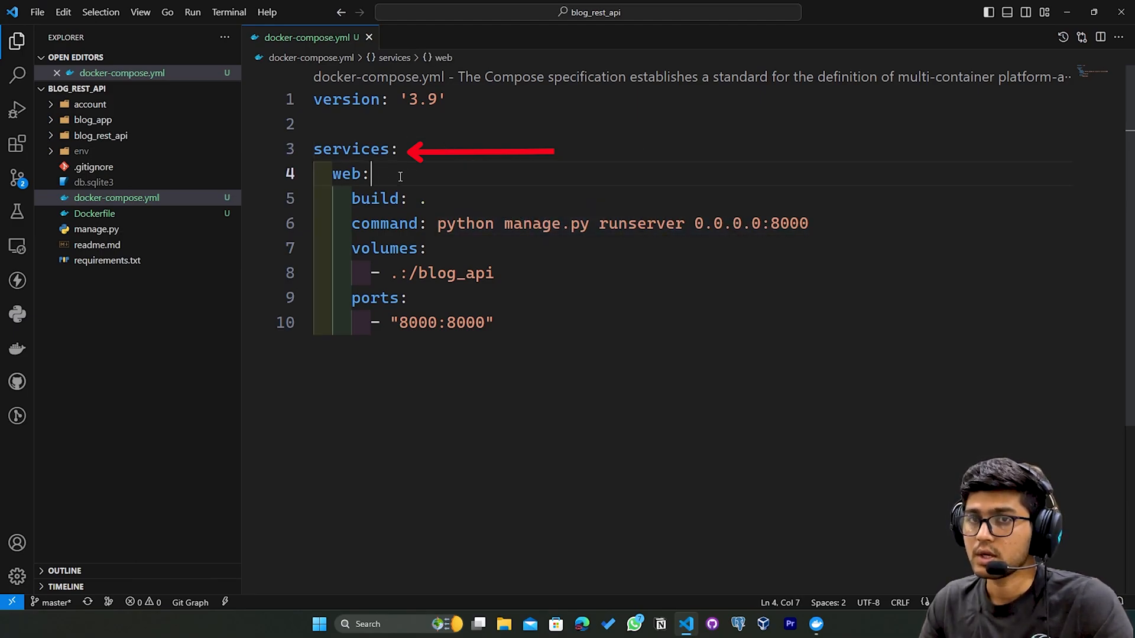
pyautogui.doubleClick(347, 173)
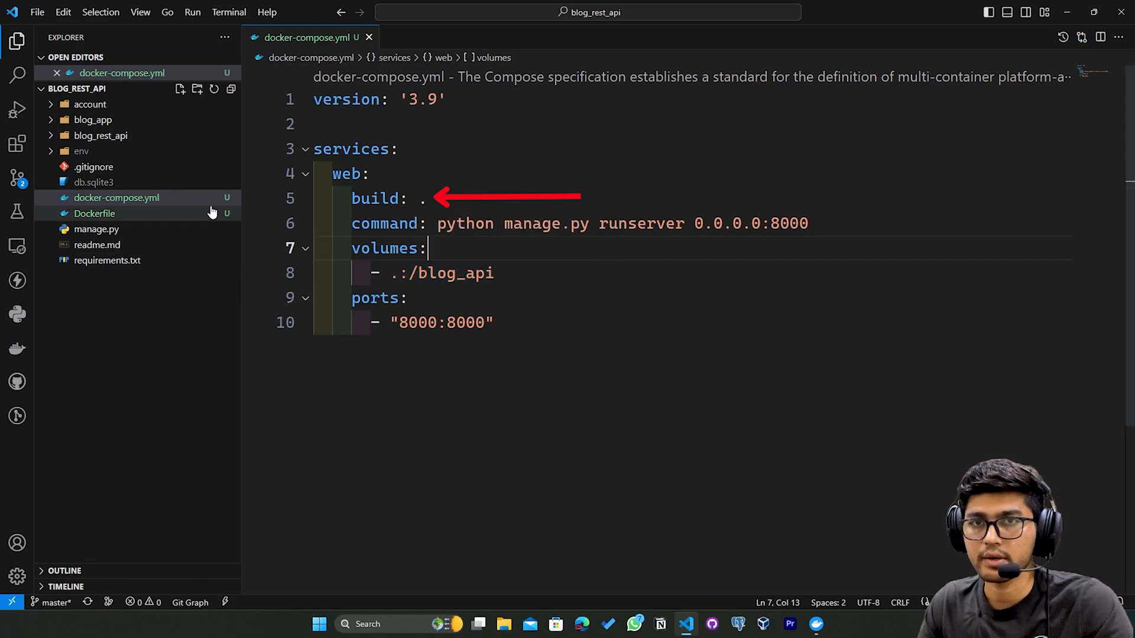
# Revisit the Dockerfile's WORKDIR /blog_api, then switch back to docker-compose.yml
pyautogui.click(95, 213)
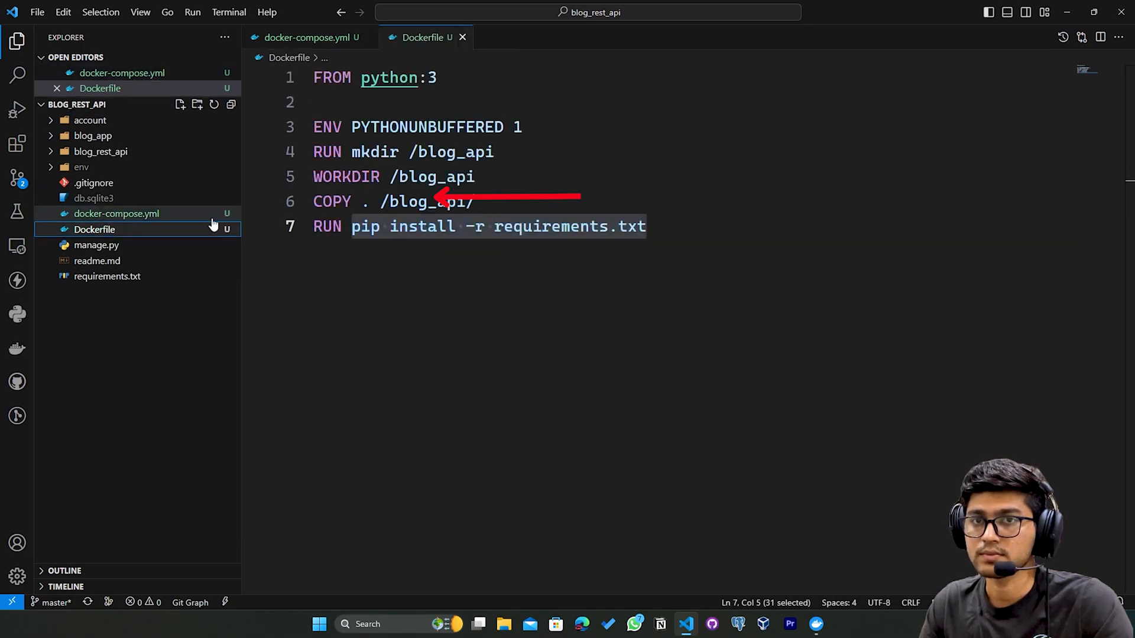
pyautogui.click(308, 36)
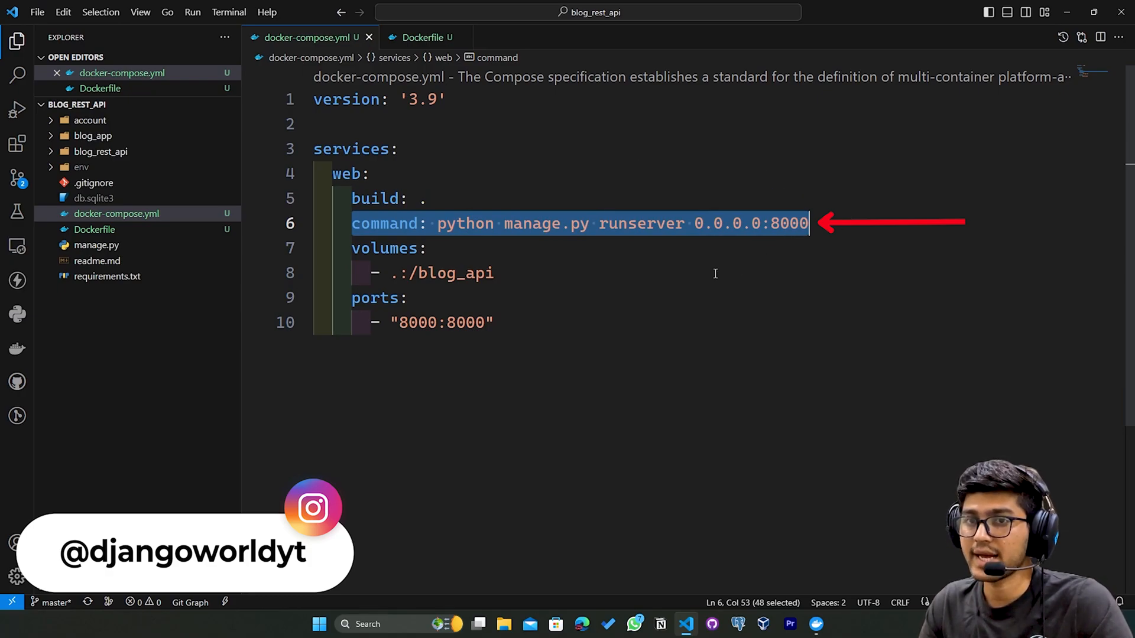
pyautogui.moveTo(659, 305)
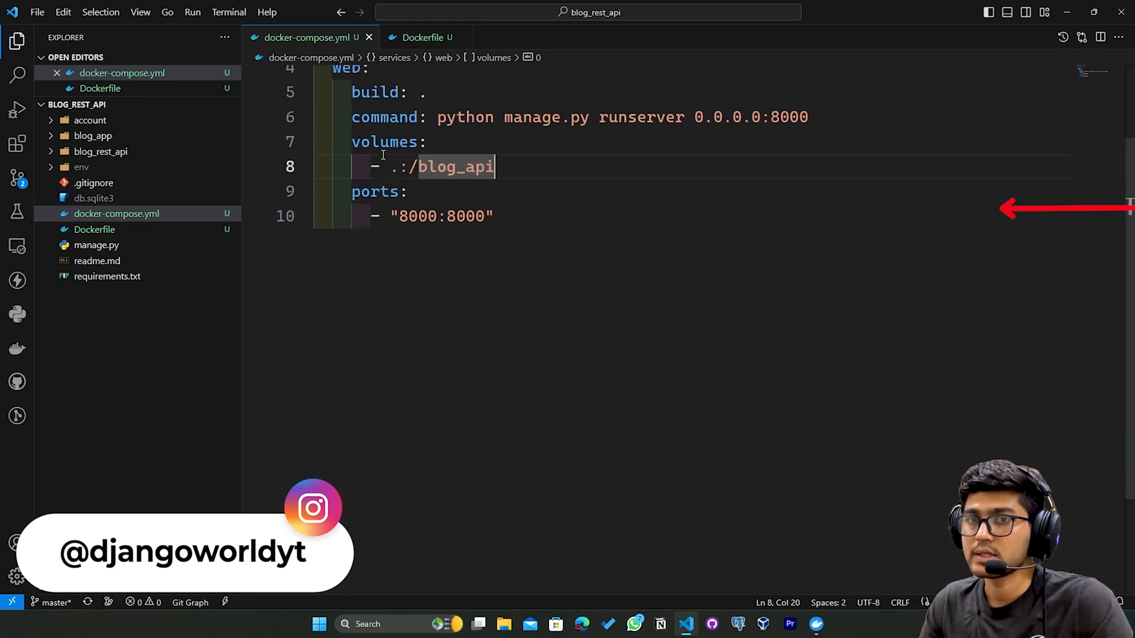
pyautogui.moveTo(351, 142); pyautogui.dragTo(494, 167)
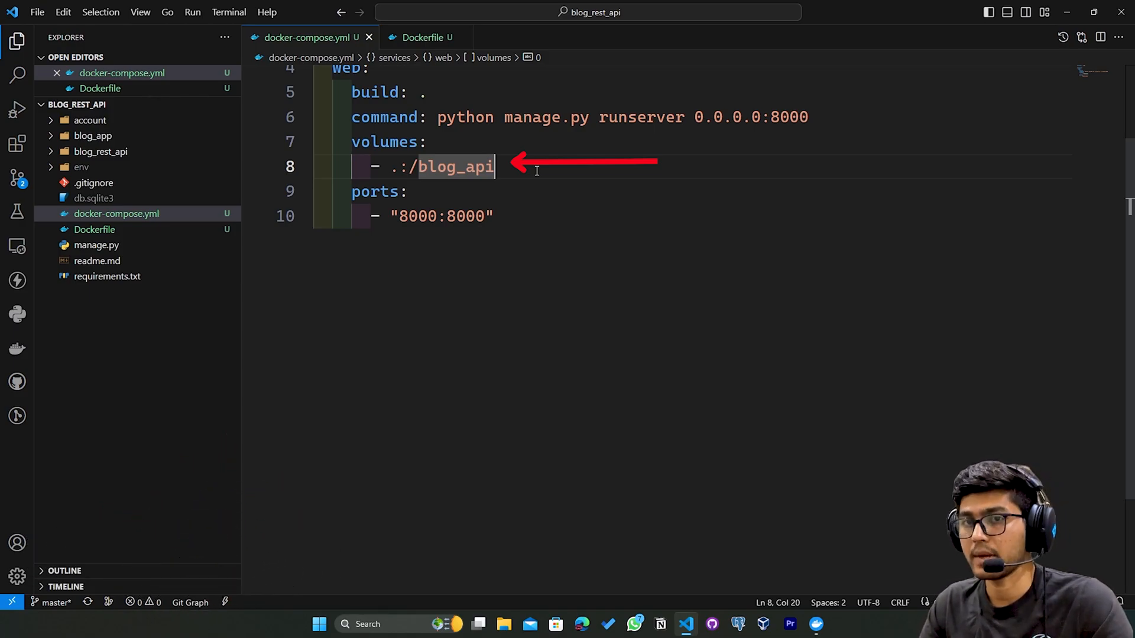
pyautogui.scroll(-3)
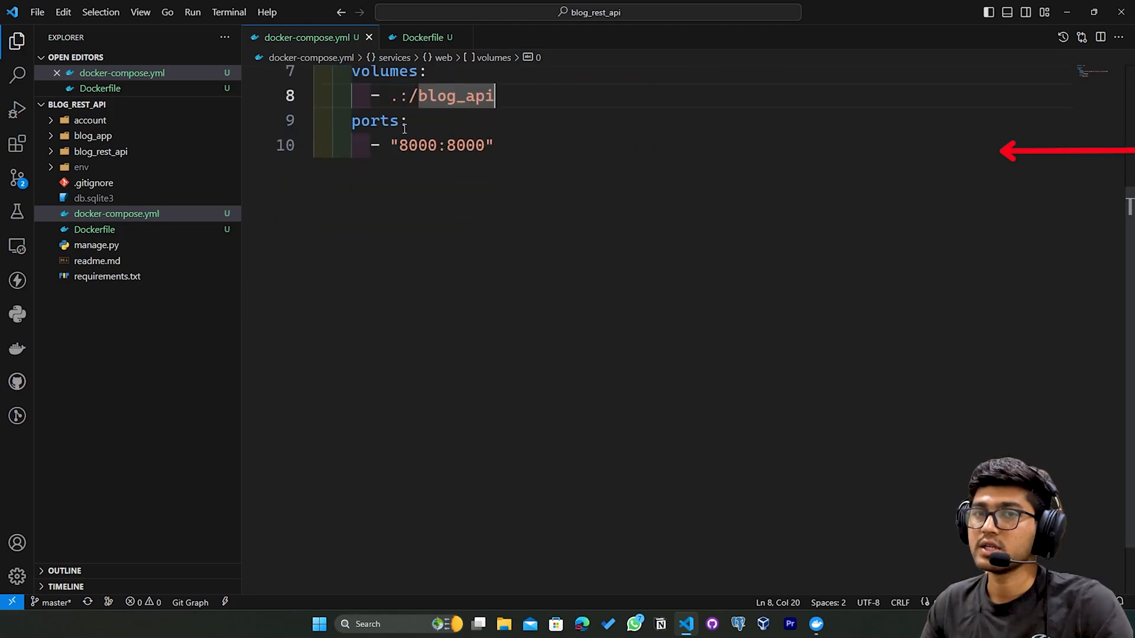
pyautogui.moveTo(351, 121); pyautogui.dragTo(494, 144)
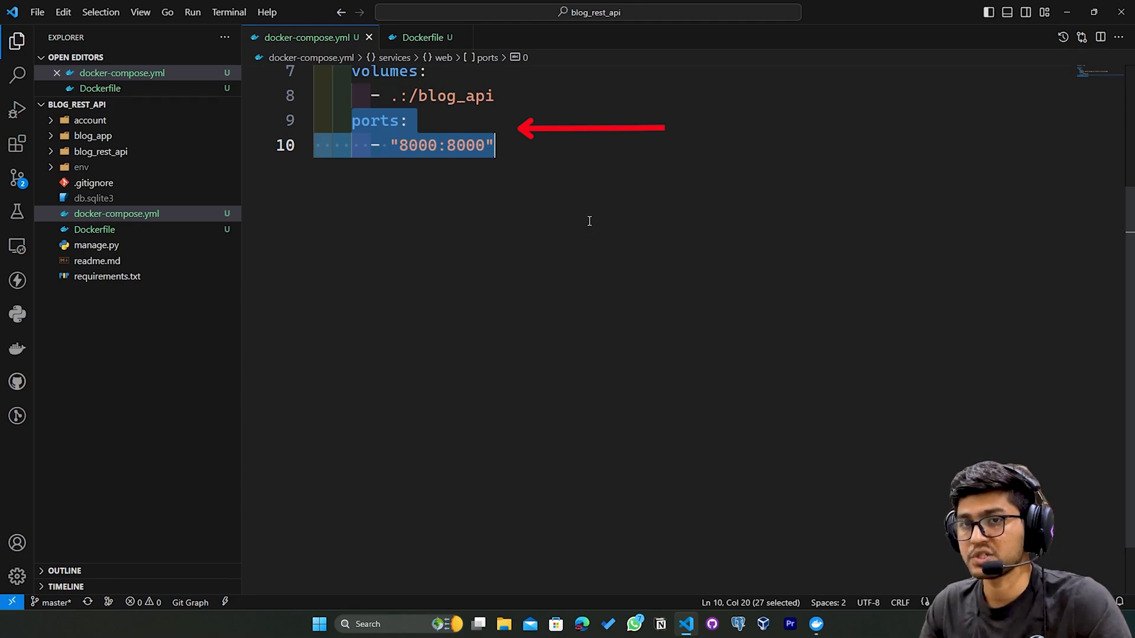
pyautogui.moveTo(572, 214)
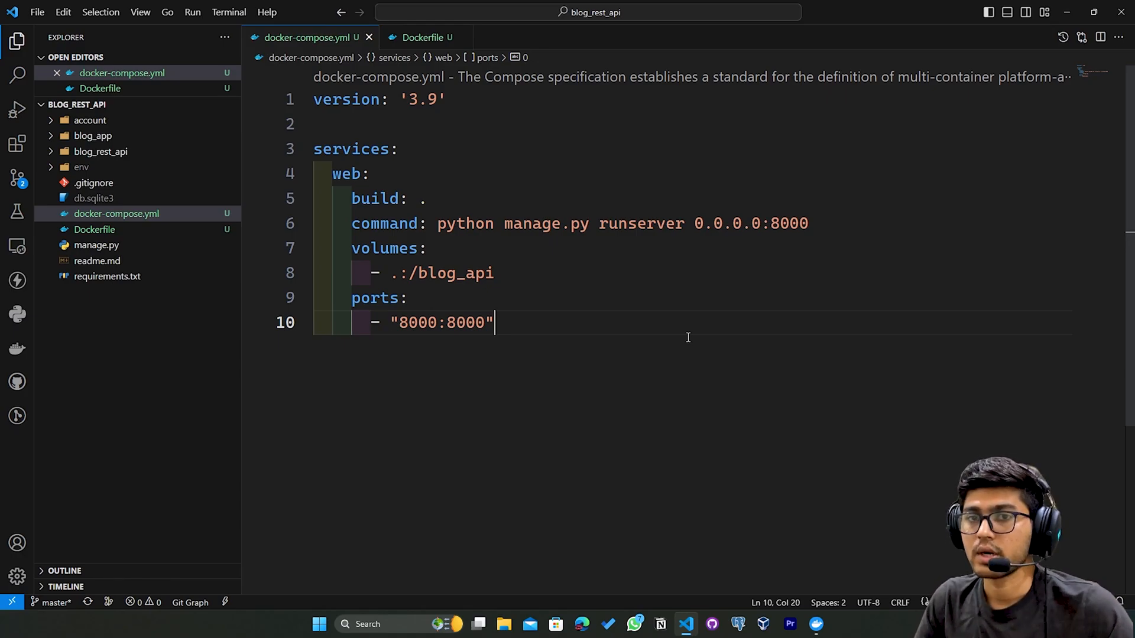
pyautogui.moveTo(630, 378)
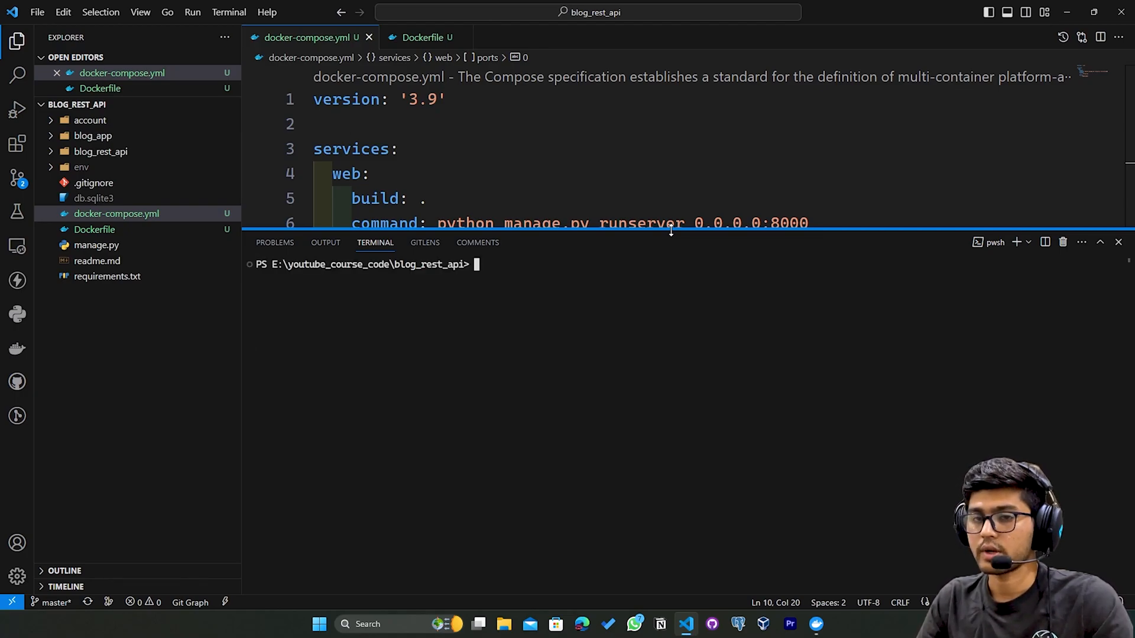
# Attempt docker-compose run web python manage.py migrate before refreshing the requirements
pyautogui.write('docker-compose up')
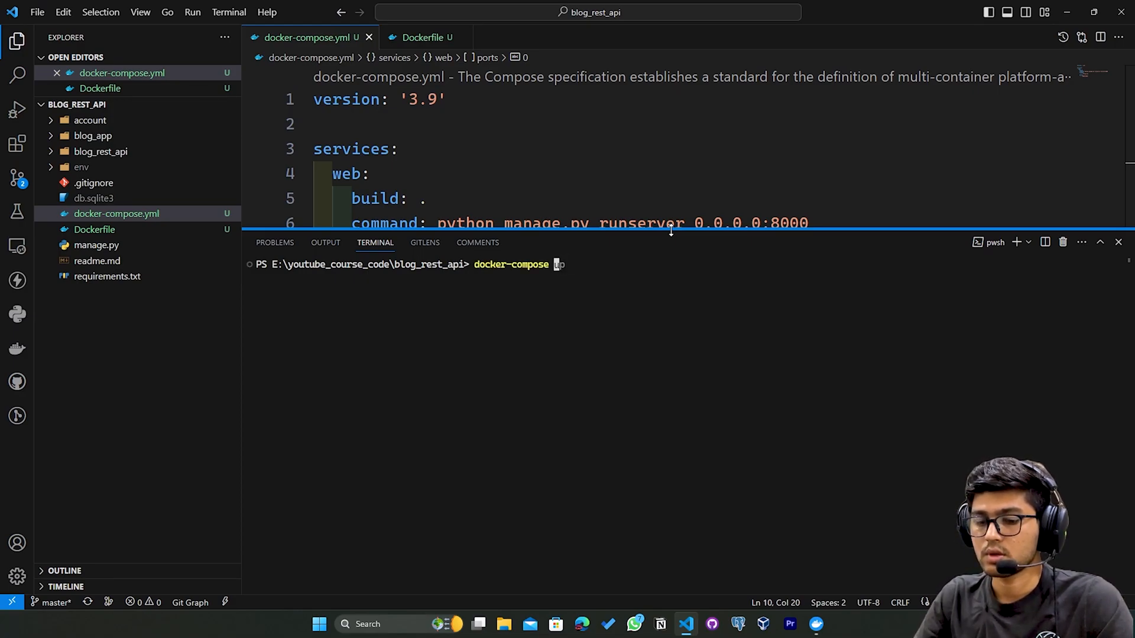
pyautogui.write('run web python manage.py runserver')
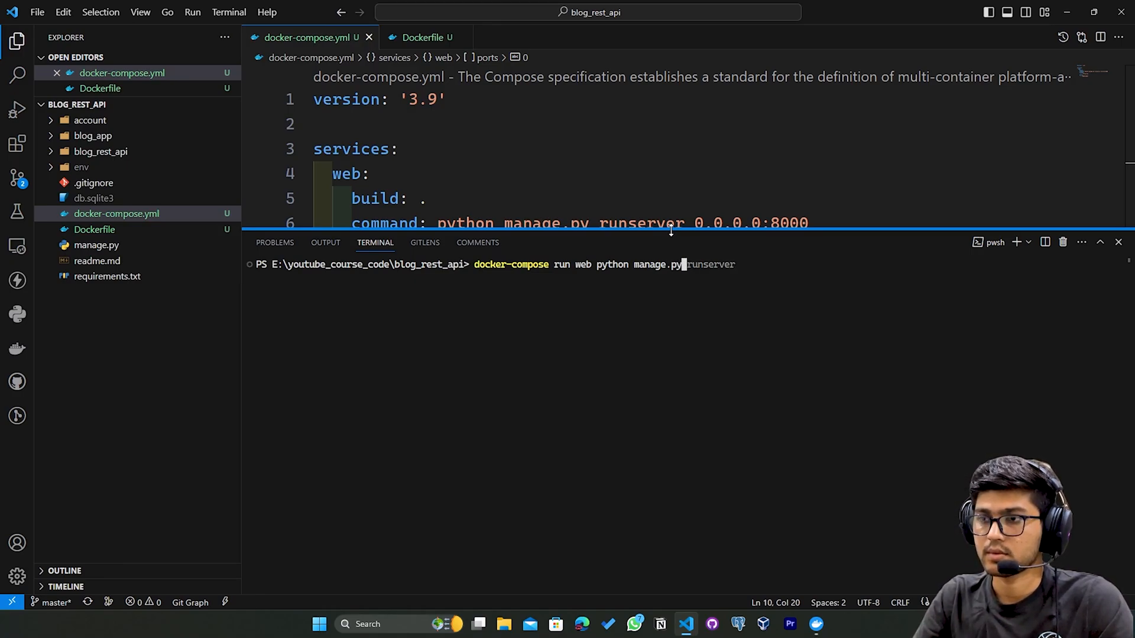
pyautogui.write('migrate')
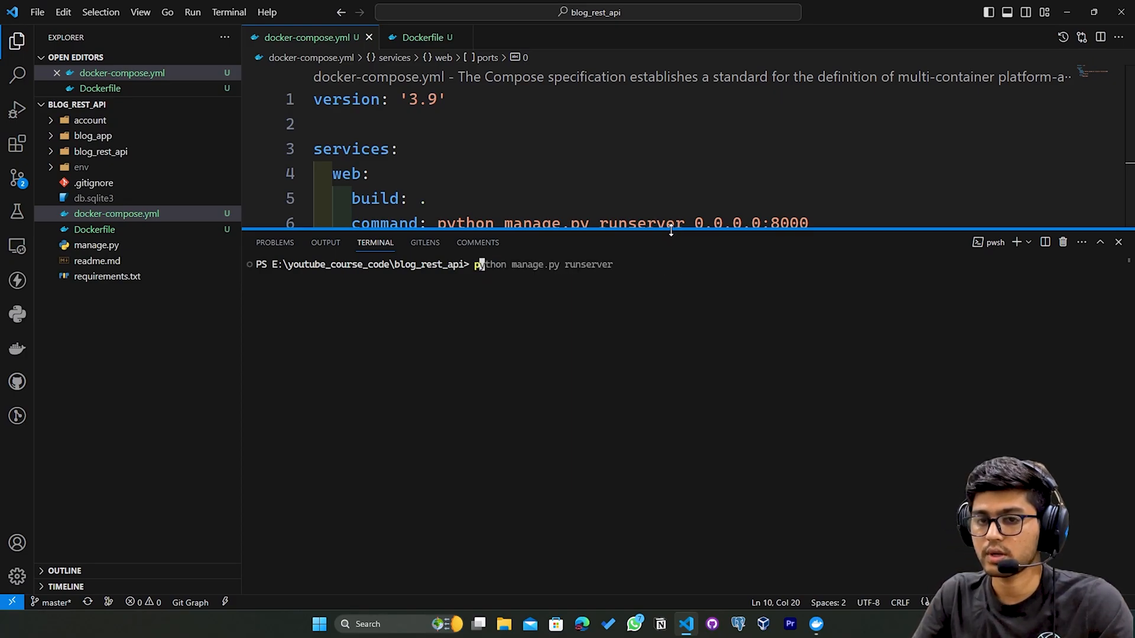
# Regenerate requirements.txt with pip freeze and rerun the Docker migrate, hitting the protobuf conflict
pyautogui.write('pip freeze > requirements.txt')
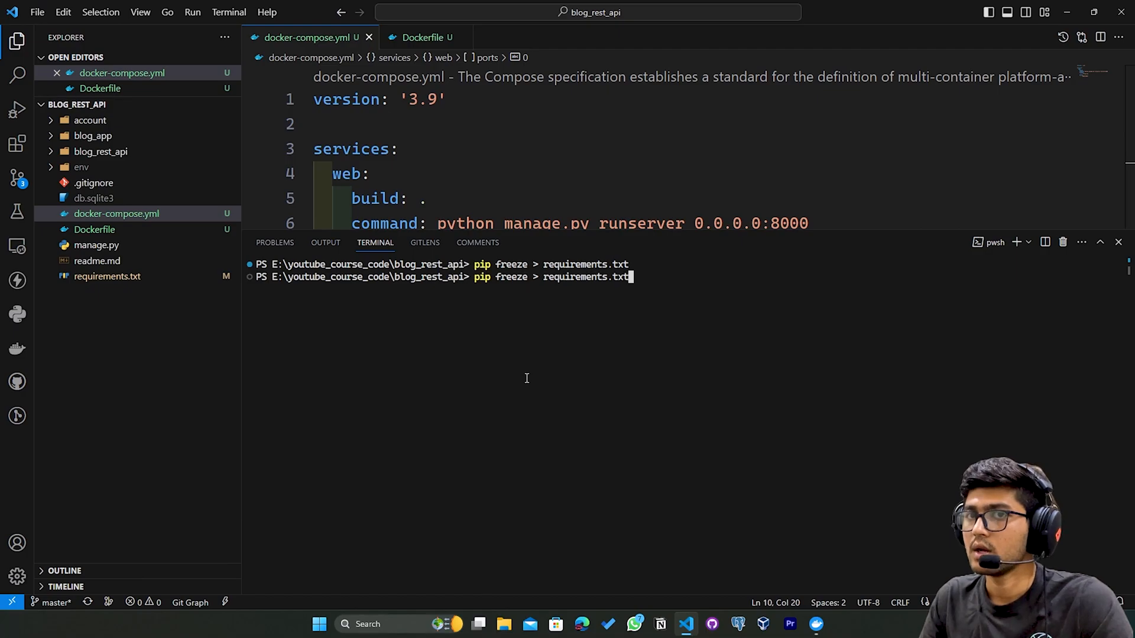
pyautogui.write('docker-compose run web python manage.py runserver')
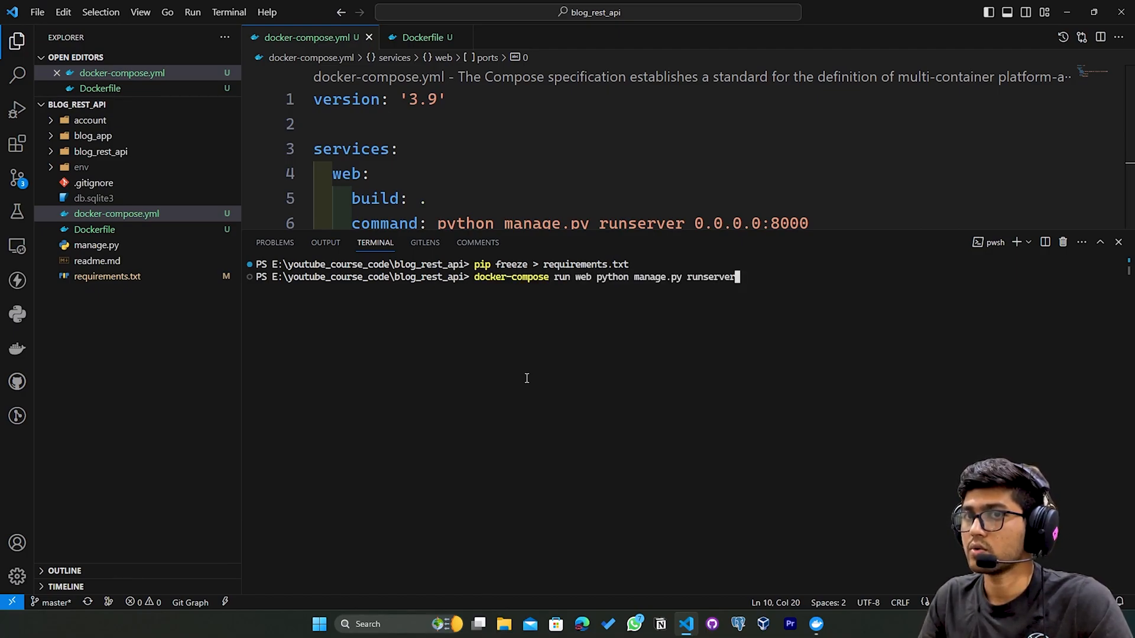
pyautogui.write('migrate')
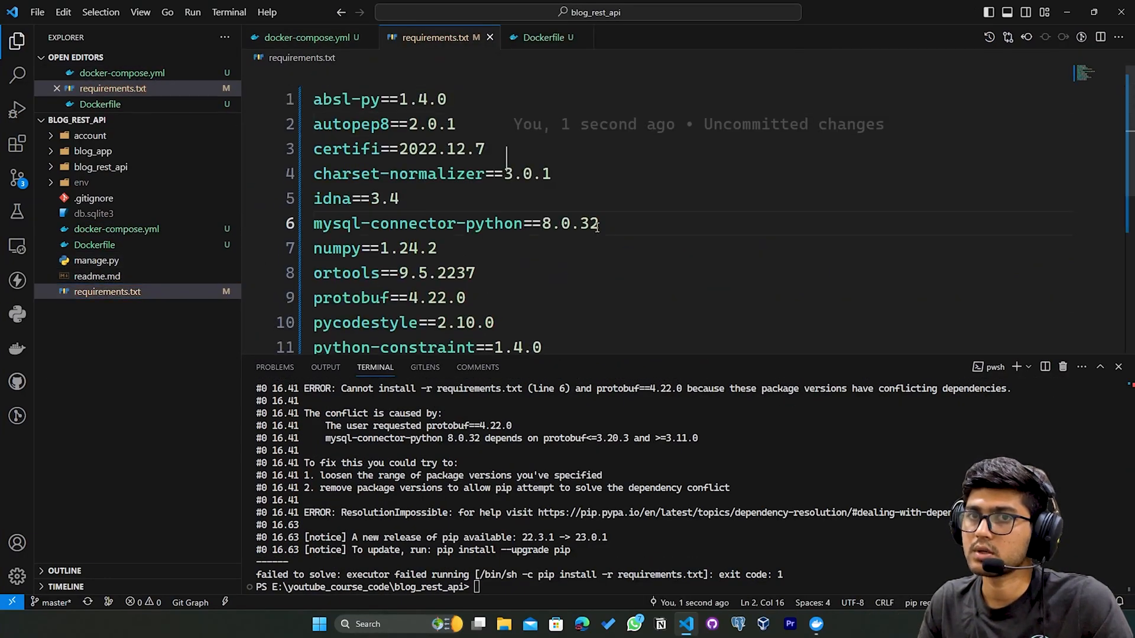
# Scroll through the failed build output before clearing the terminal
pyautogui.scroll(-3)
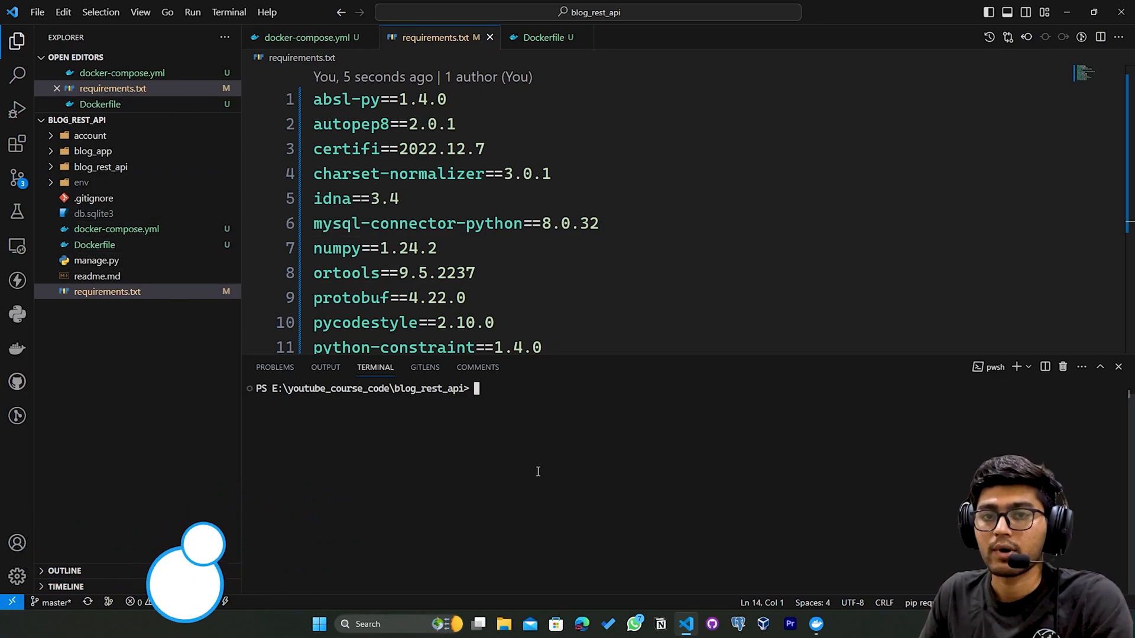
# Activate .\env\Scripts\activate and regenerate requirements.txt from the virtual environment with pip freeze
pyautogui.write('.\\env\\Scripts\\activate')
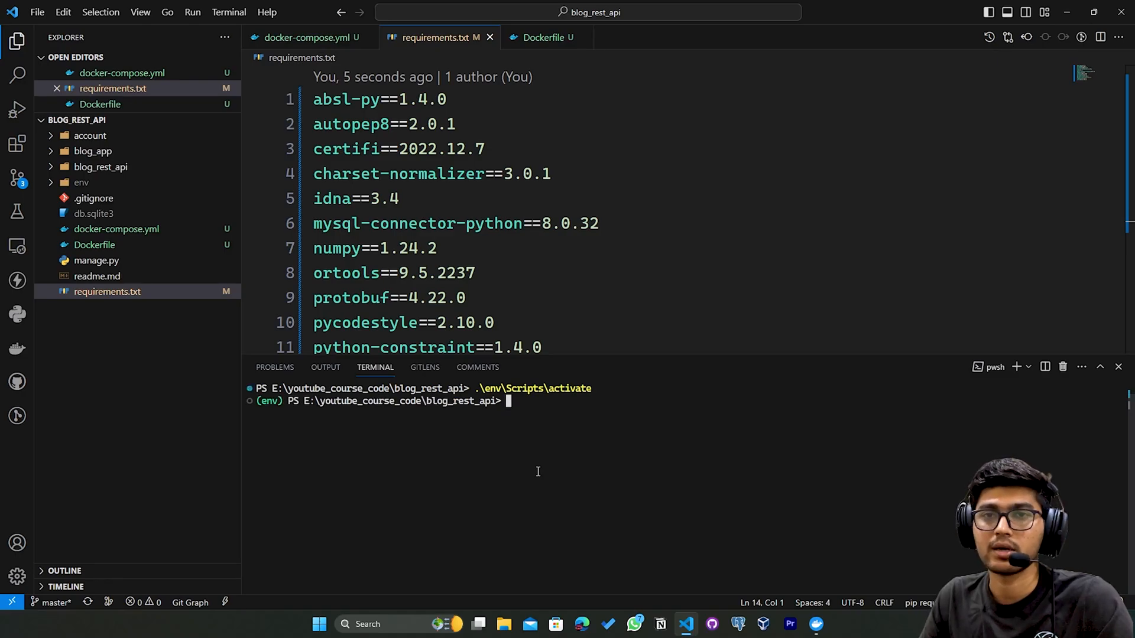
pyautogui.write('.\\env\\Scripts\\activate')
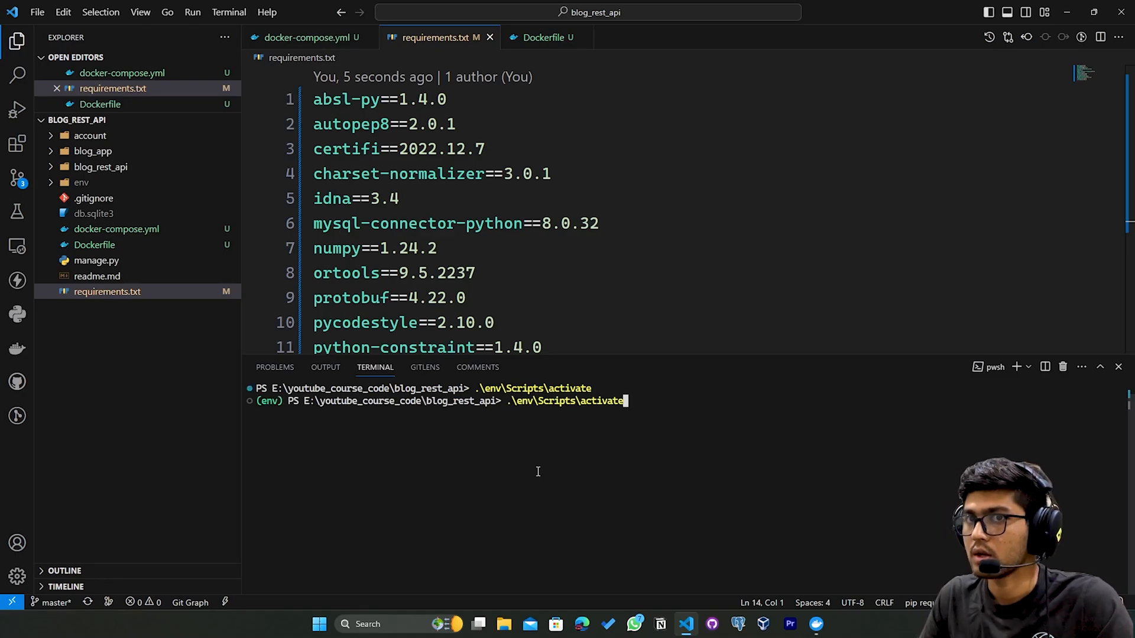
pyautogui.write('pip freeze > requirements.txt')
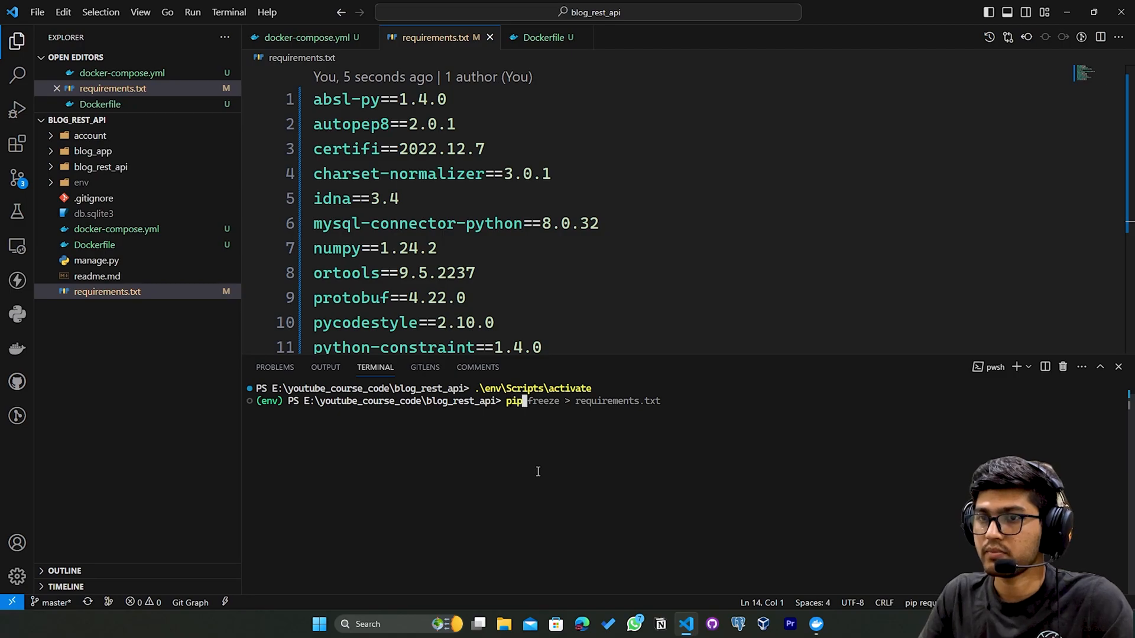
pyautogui.press('Enter')
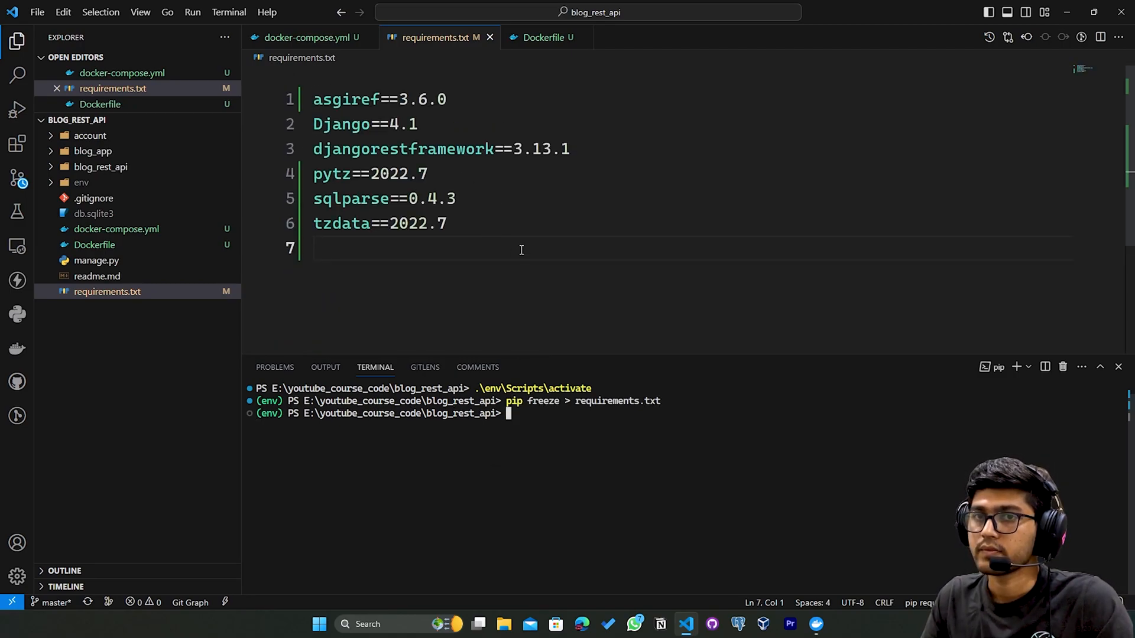
pyautogui.press('ctrl+a')
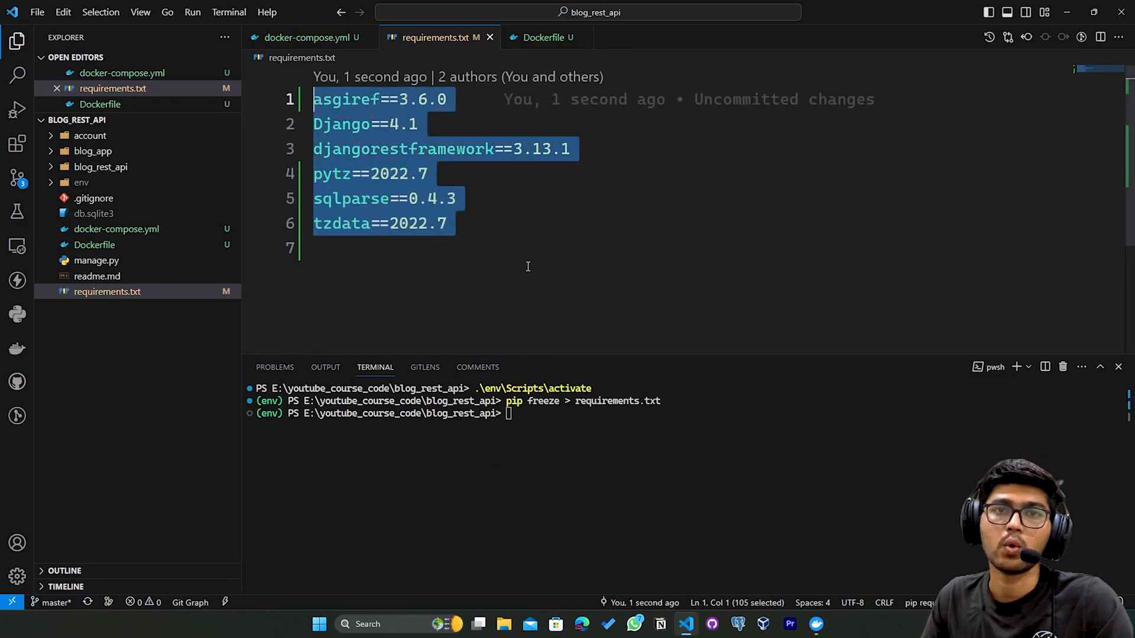
pyautogui.write('pip freeze > requirements.txt')
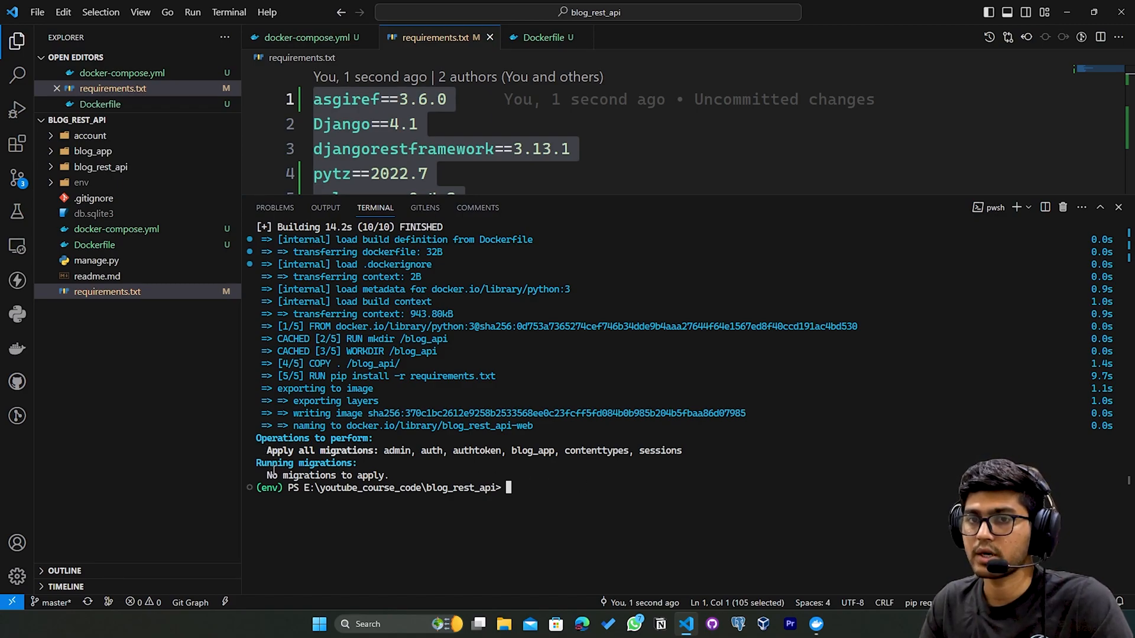
# Run docker-compose run web python manage.py migrate in the web container again
pyautogui.write('ppip')
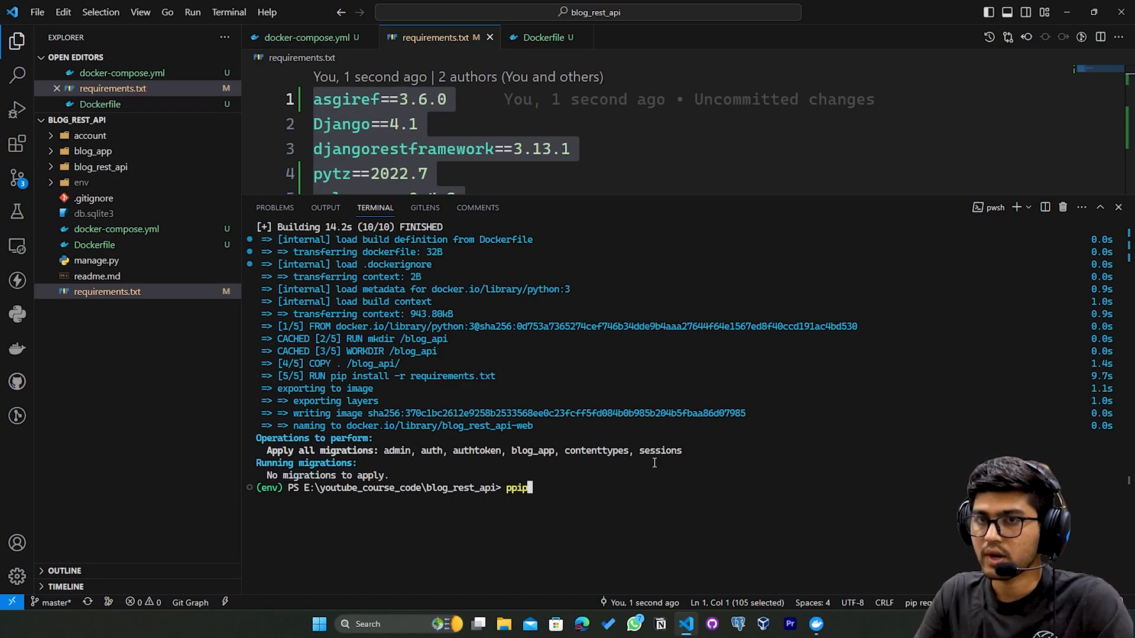
pyautogui.write('docker-compose run web python manage.py migrate')
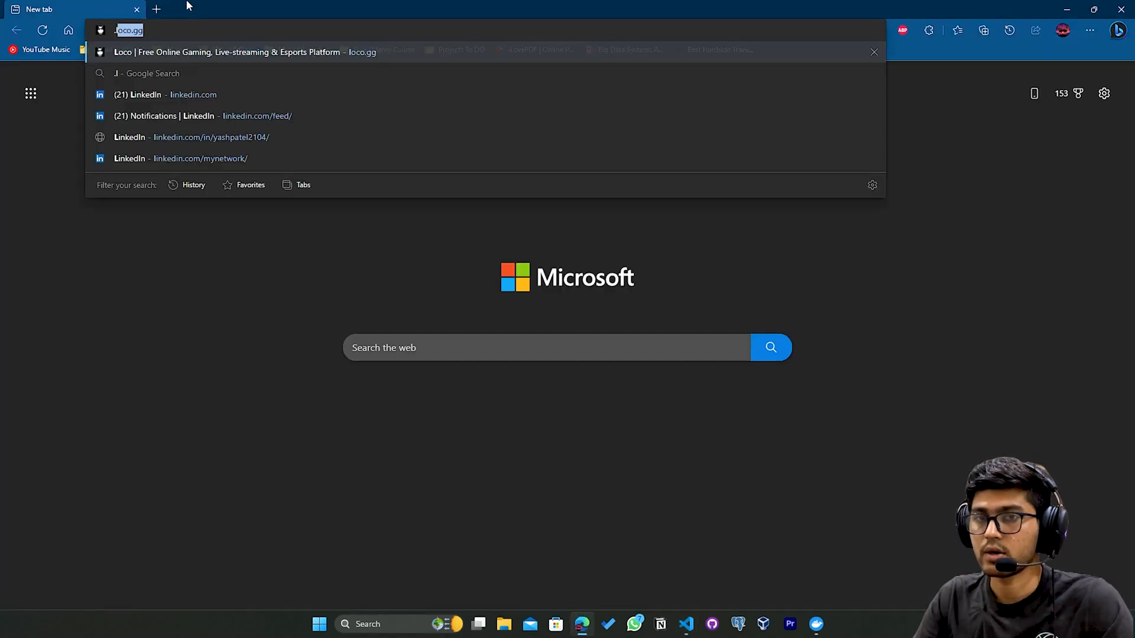
# Load localhost:8000 in Edge, reaching Django's 404 page listing the URL routes
pyautogui.write('.loc')
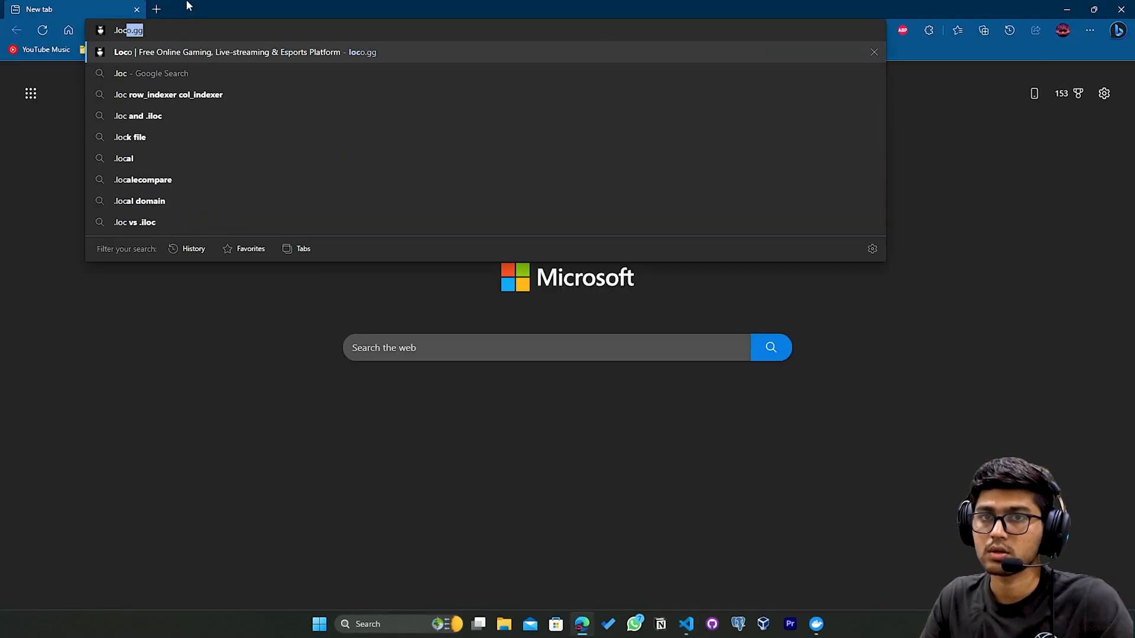
pyautogui.write('localhost:8000')
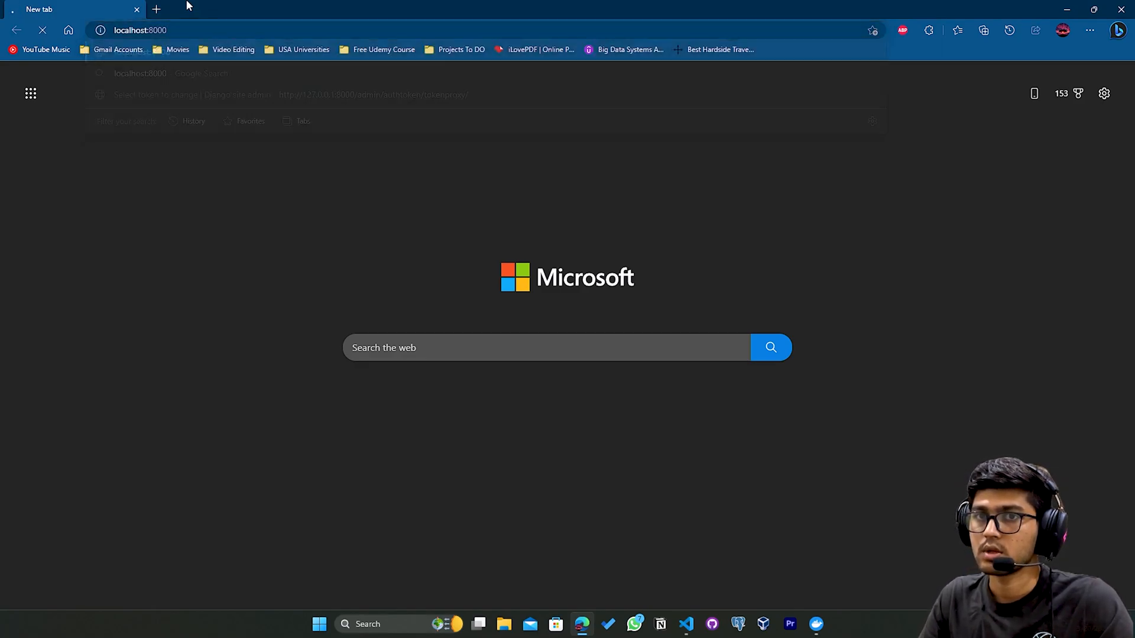
pyautogui.press('Enter')
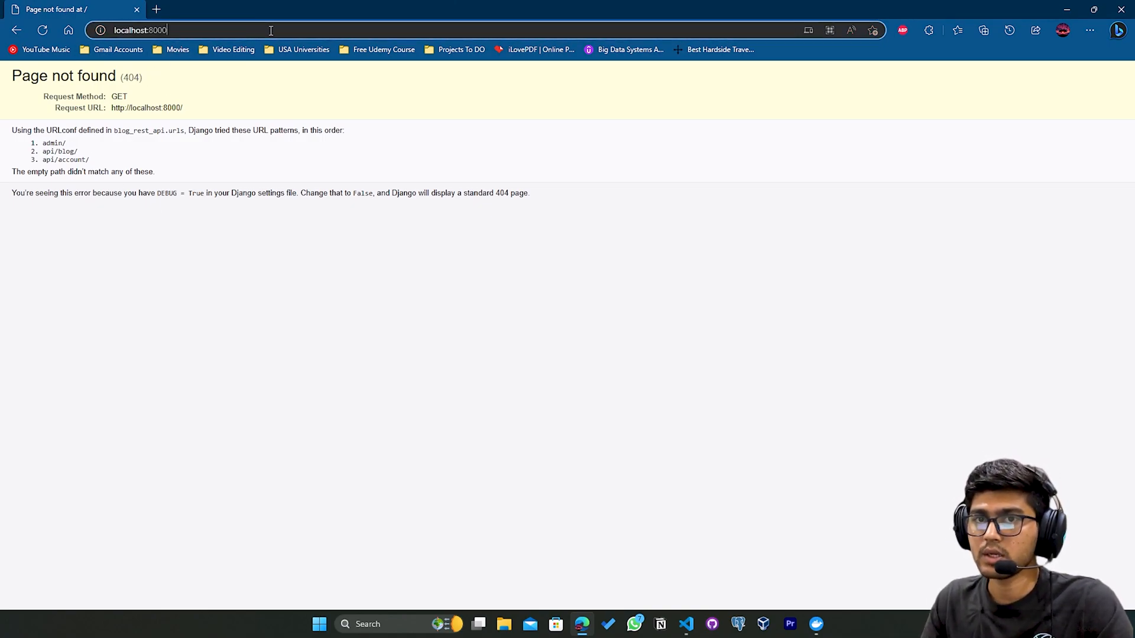
# Navigate to localhost:8000/api/blog/blog_list/ showing the Blog List Create JSON
pyautogui.write('/api')
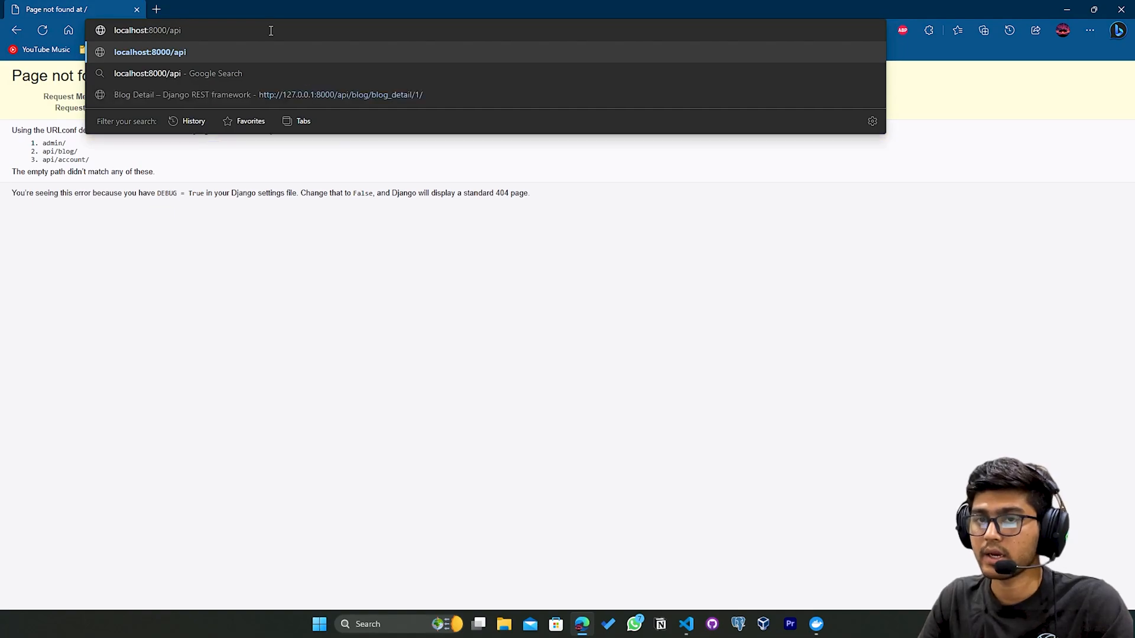
pyautogui.write('/blog/')
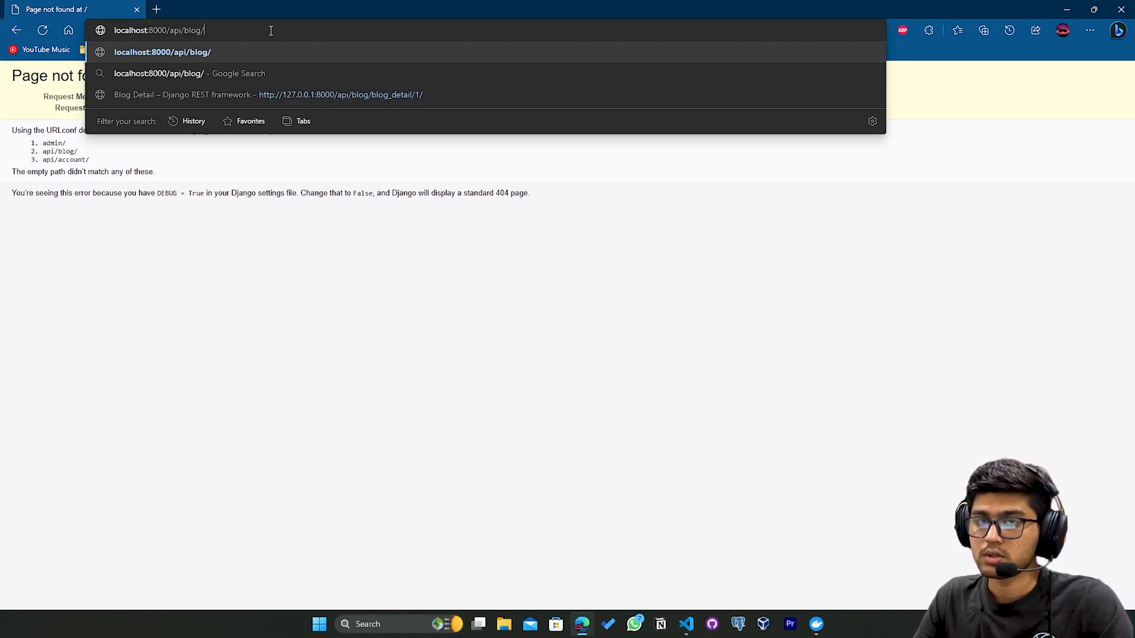
pyautogui.write('blog')
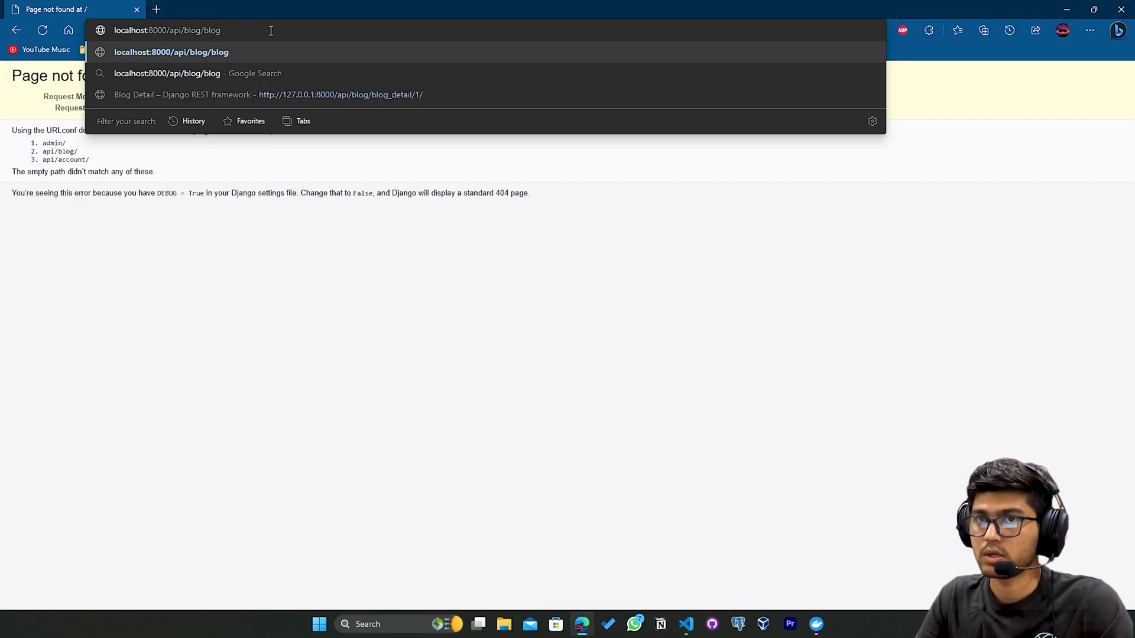
pyautogui.write('_;')
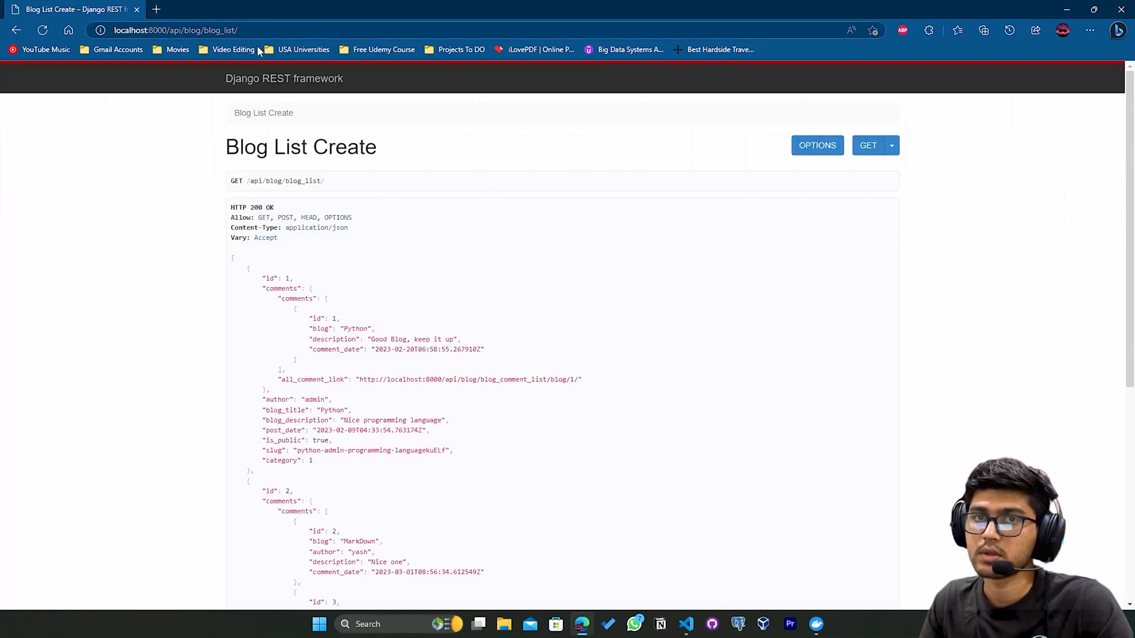
pyautogui.scroll(-3)
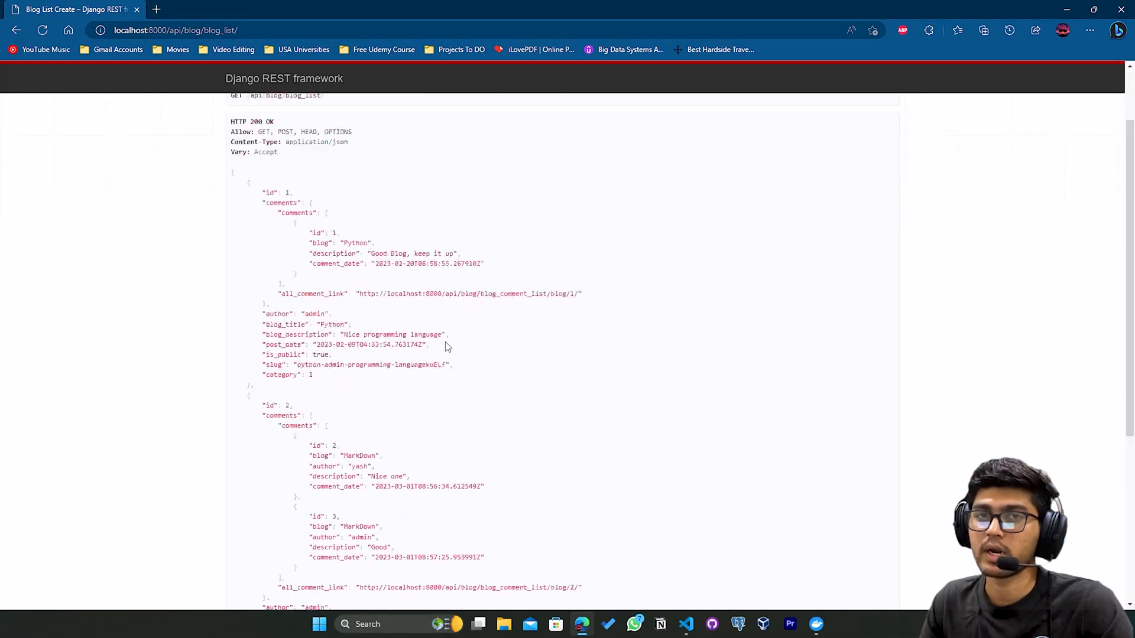
pyautogui.scroll(3)
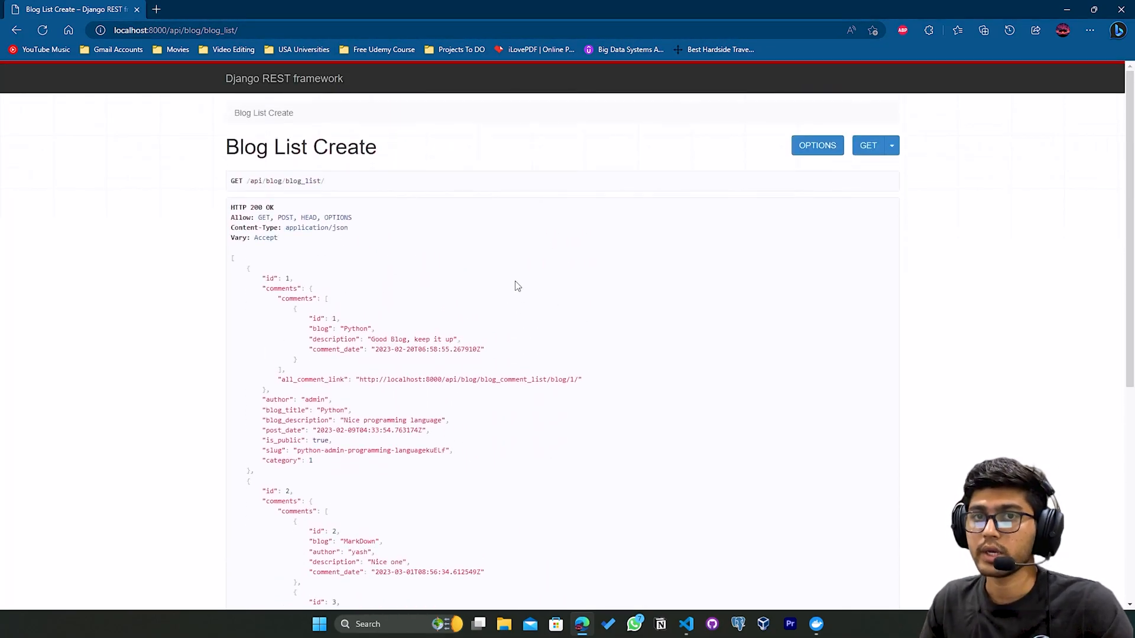